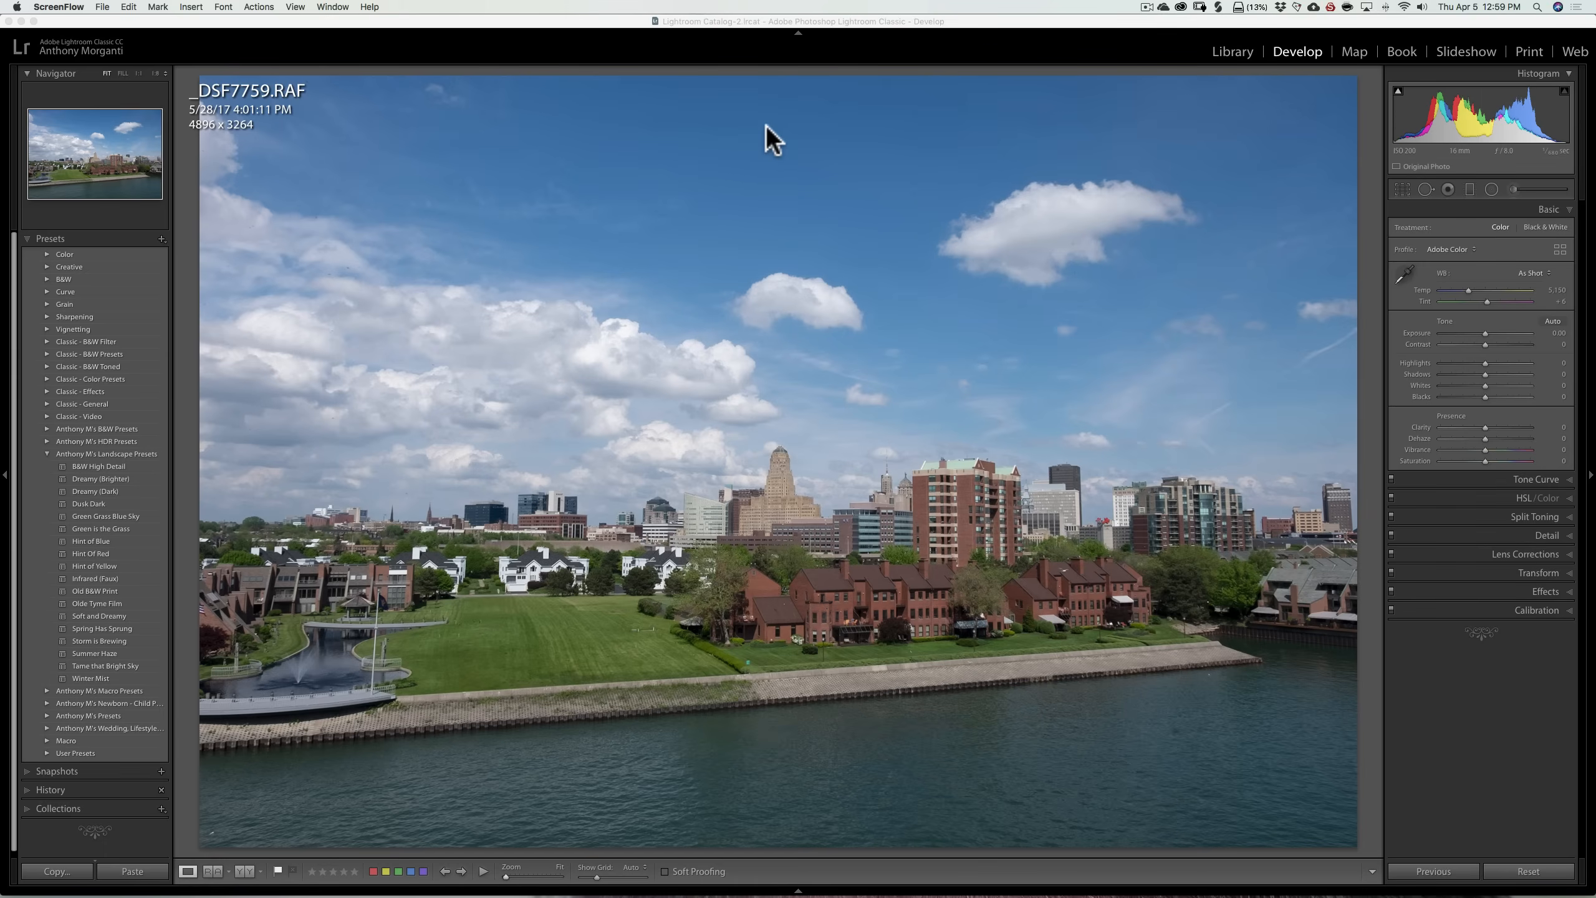
pyautogui.moveTo(796, 154)
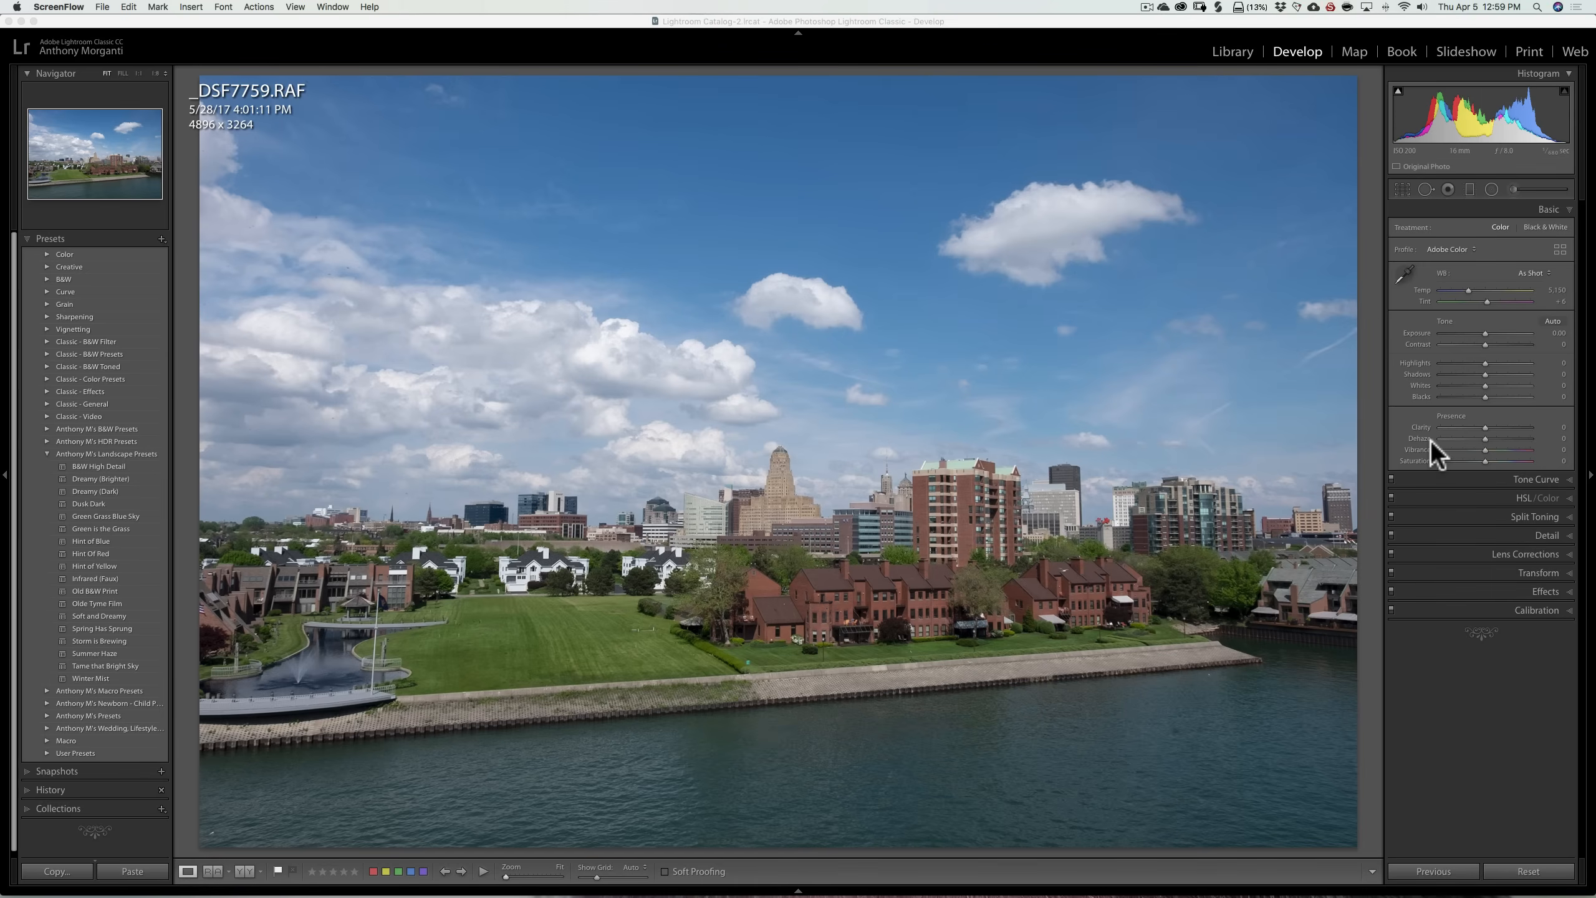
pyautogui.moveTo(1041, 339)
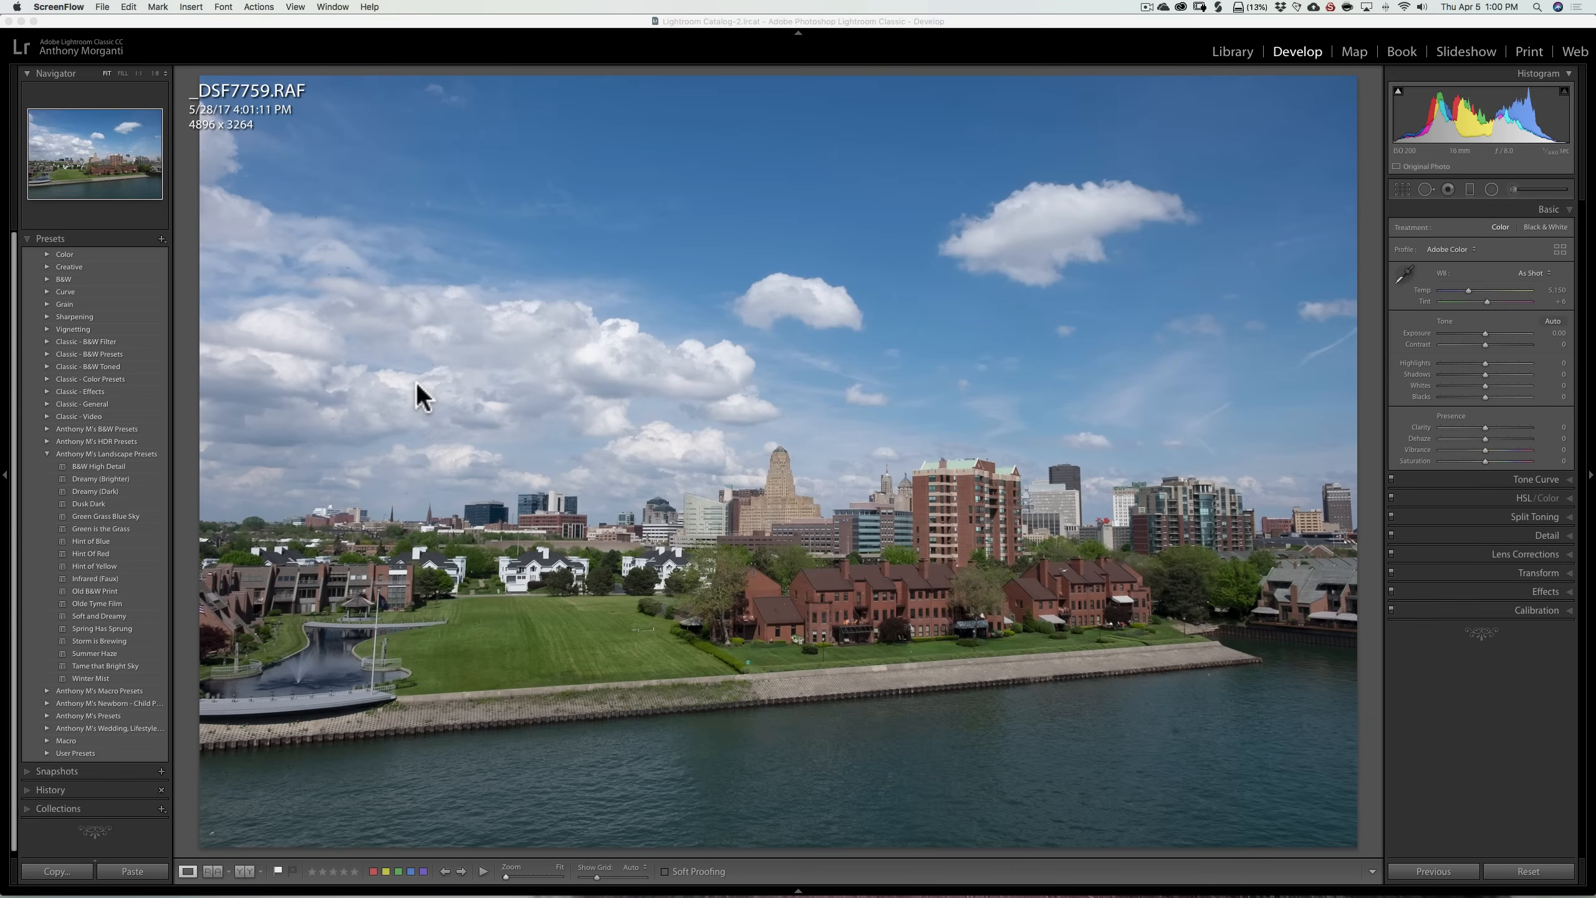
pyautogui.moveTo(167, 481)
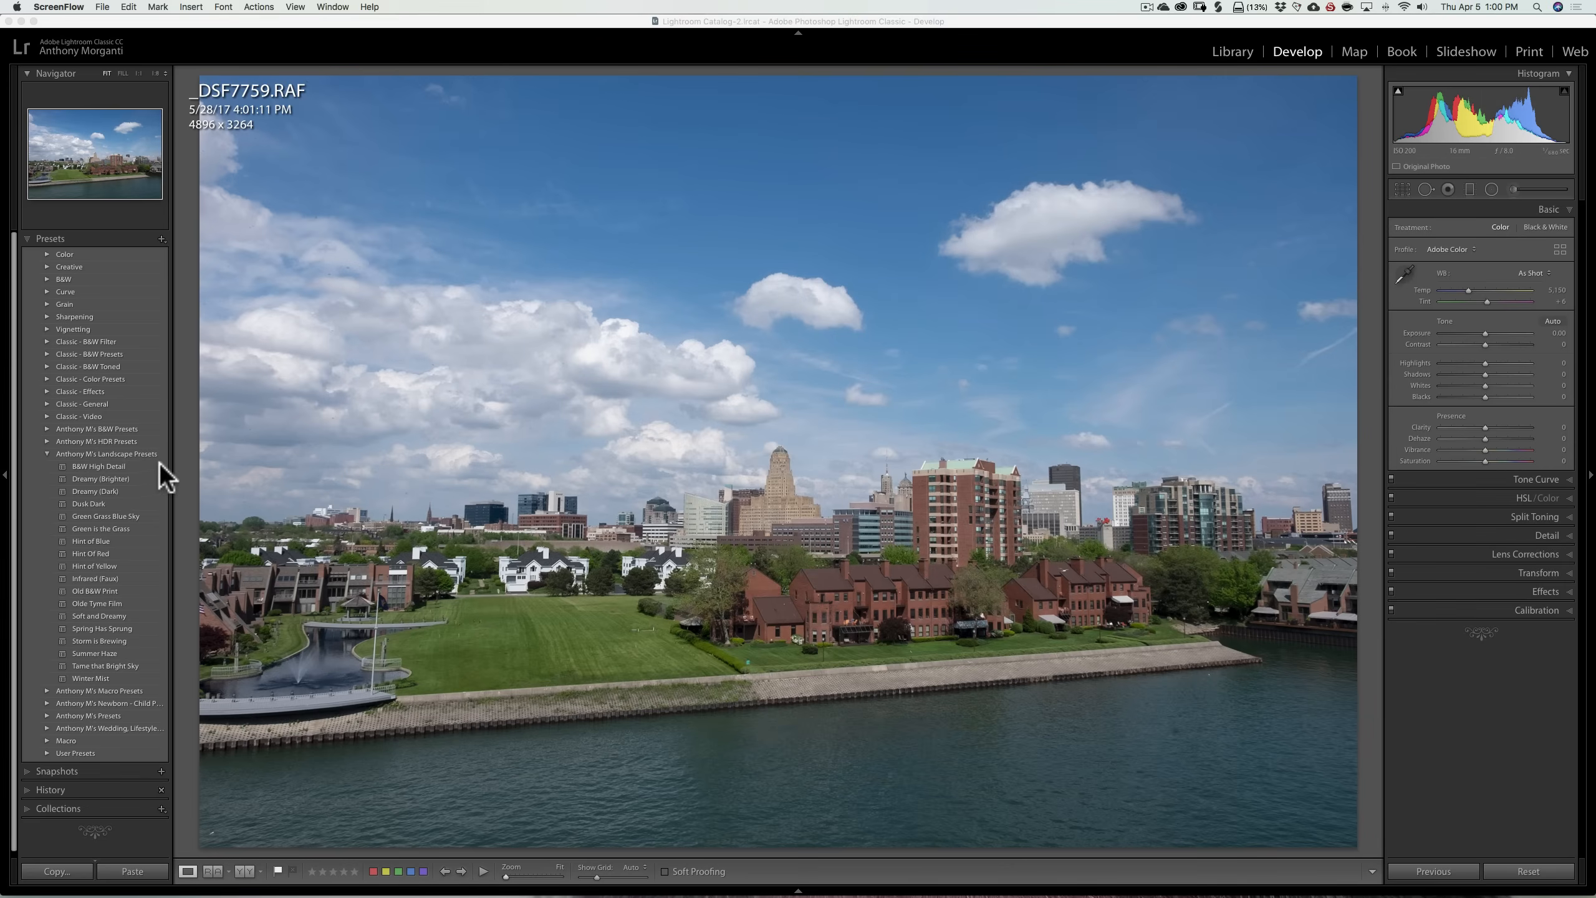
pyautogui.moveTo(145, 460)
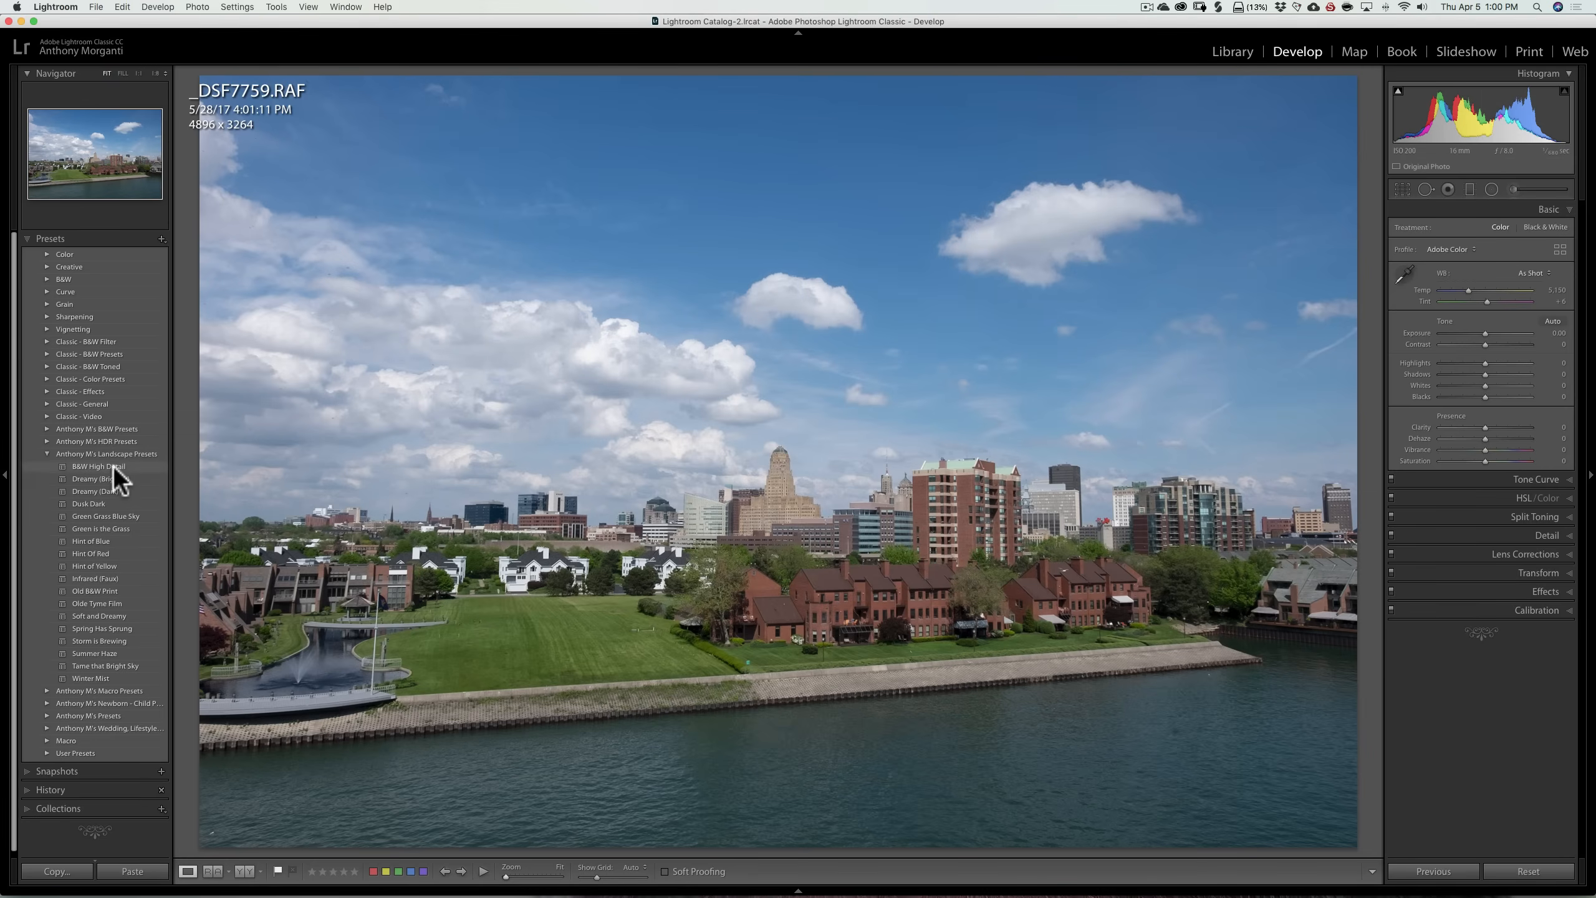
# Apply the Green Grass Blue Sky preset to the skyline photo and inspect its Tone Curve.
pyautogui.click(98, 465)
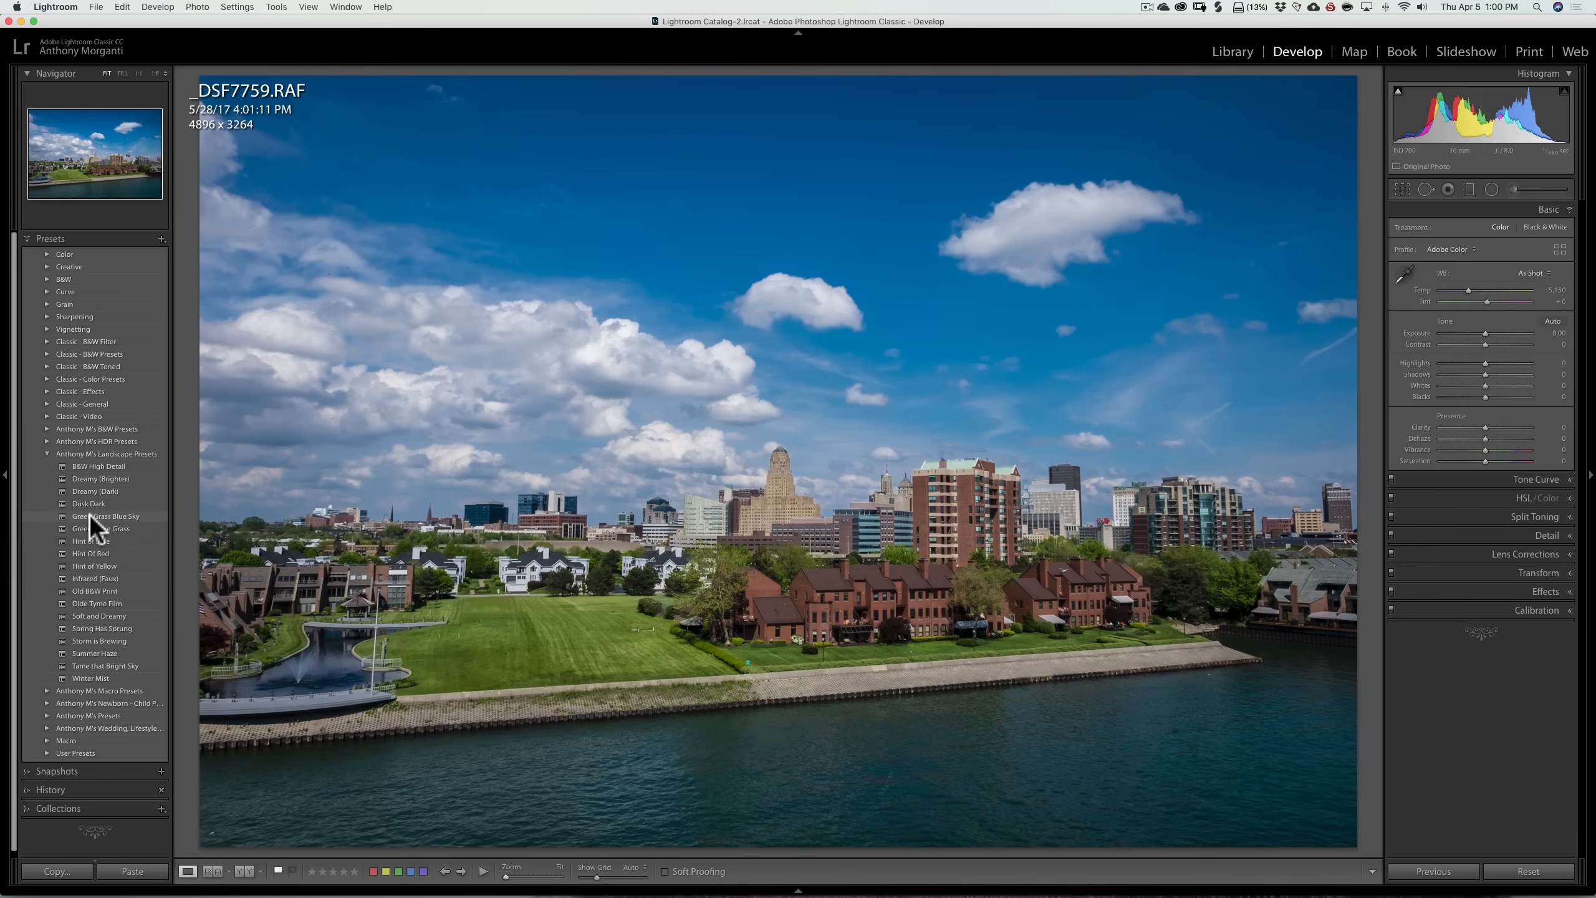
pyautogui.click(106, 516)
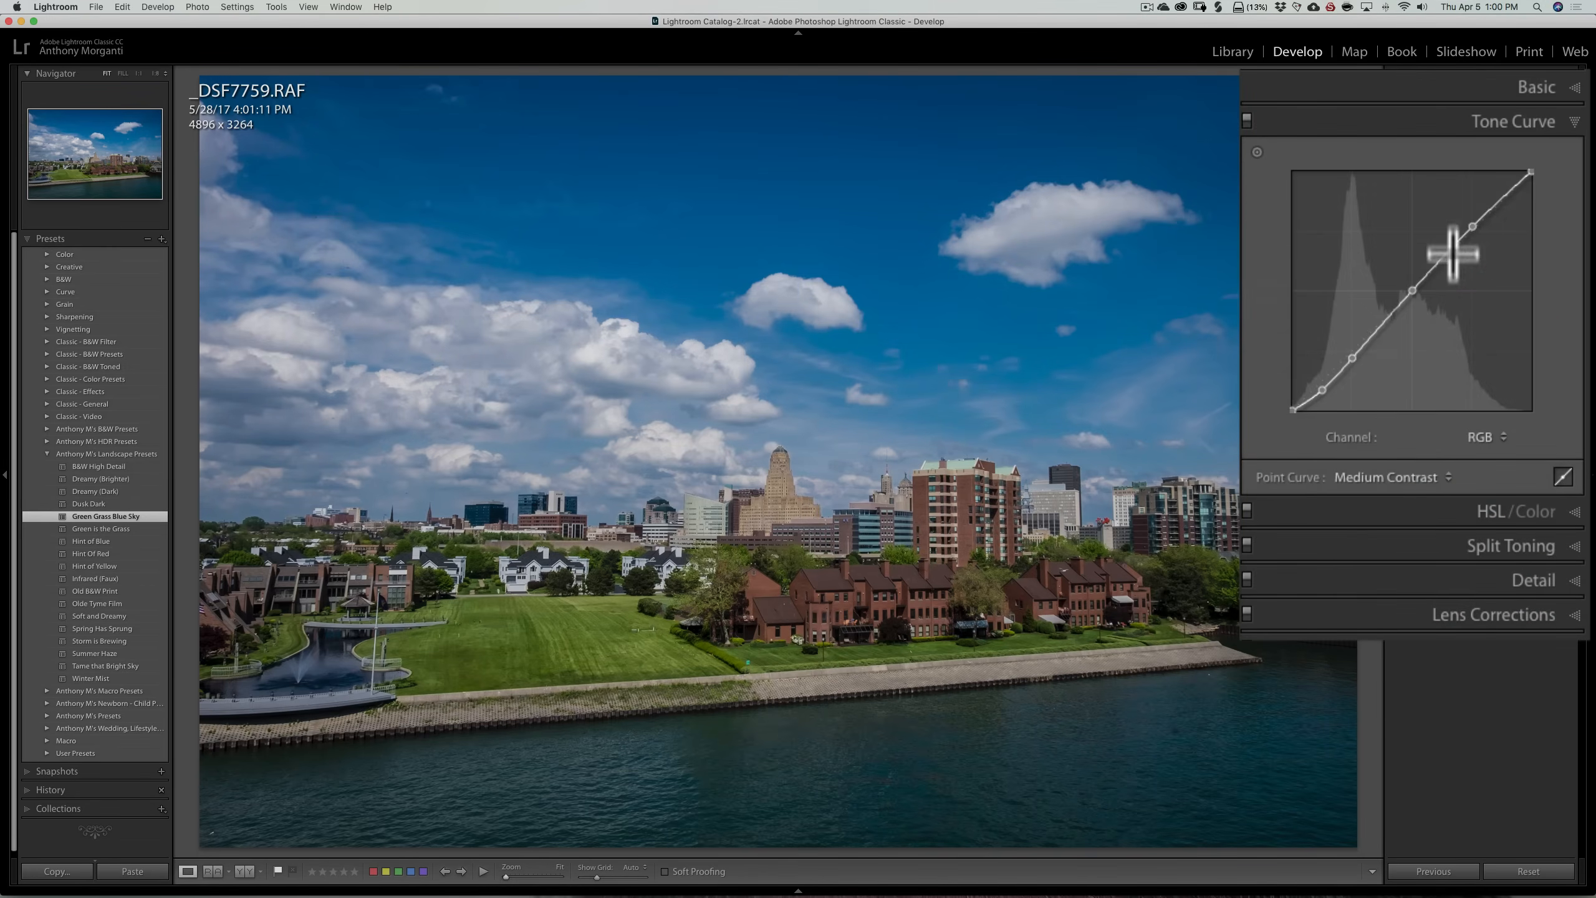
pyautogui.moveTo(1546, 156)
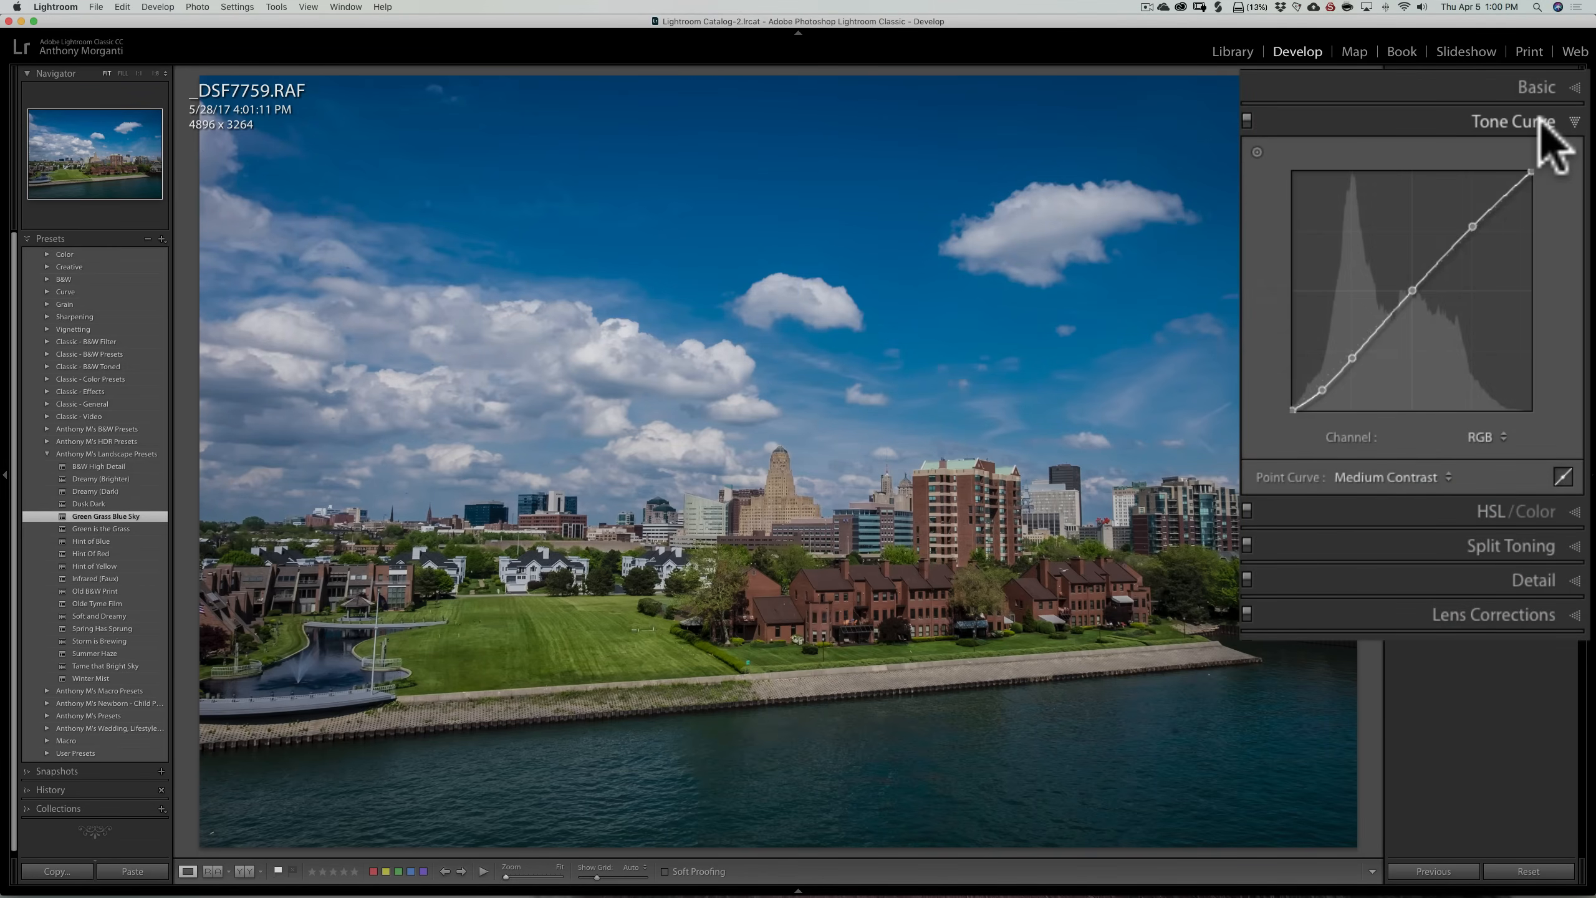
pyautogui.click(1514, 122)
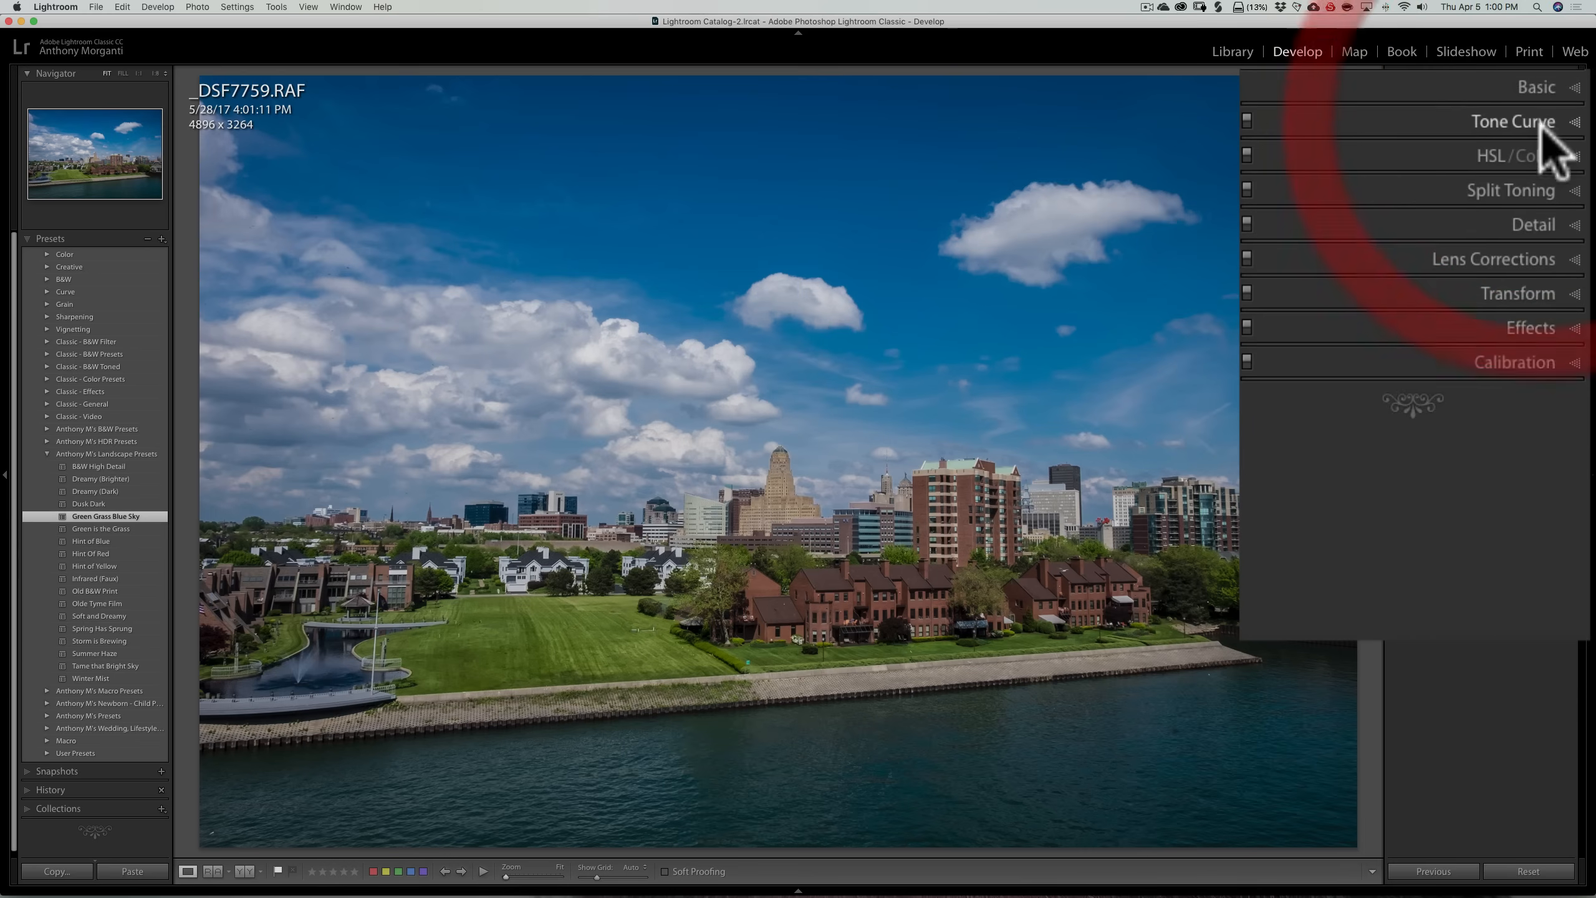
pyautogui.click(1529, 155)
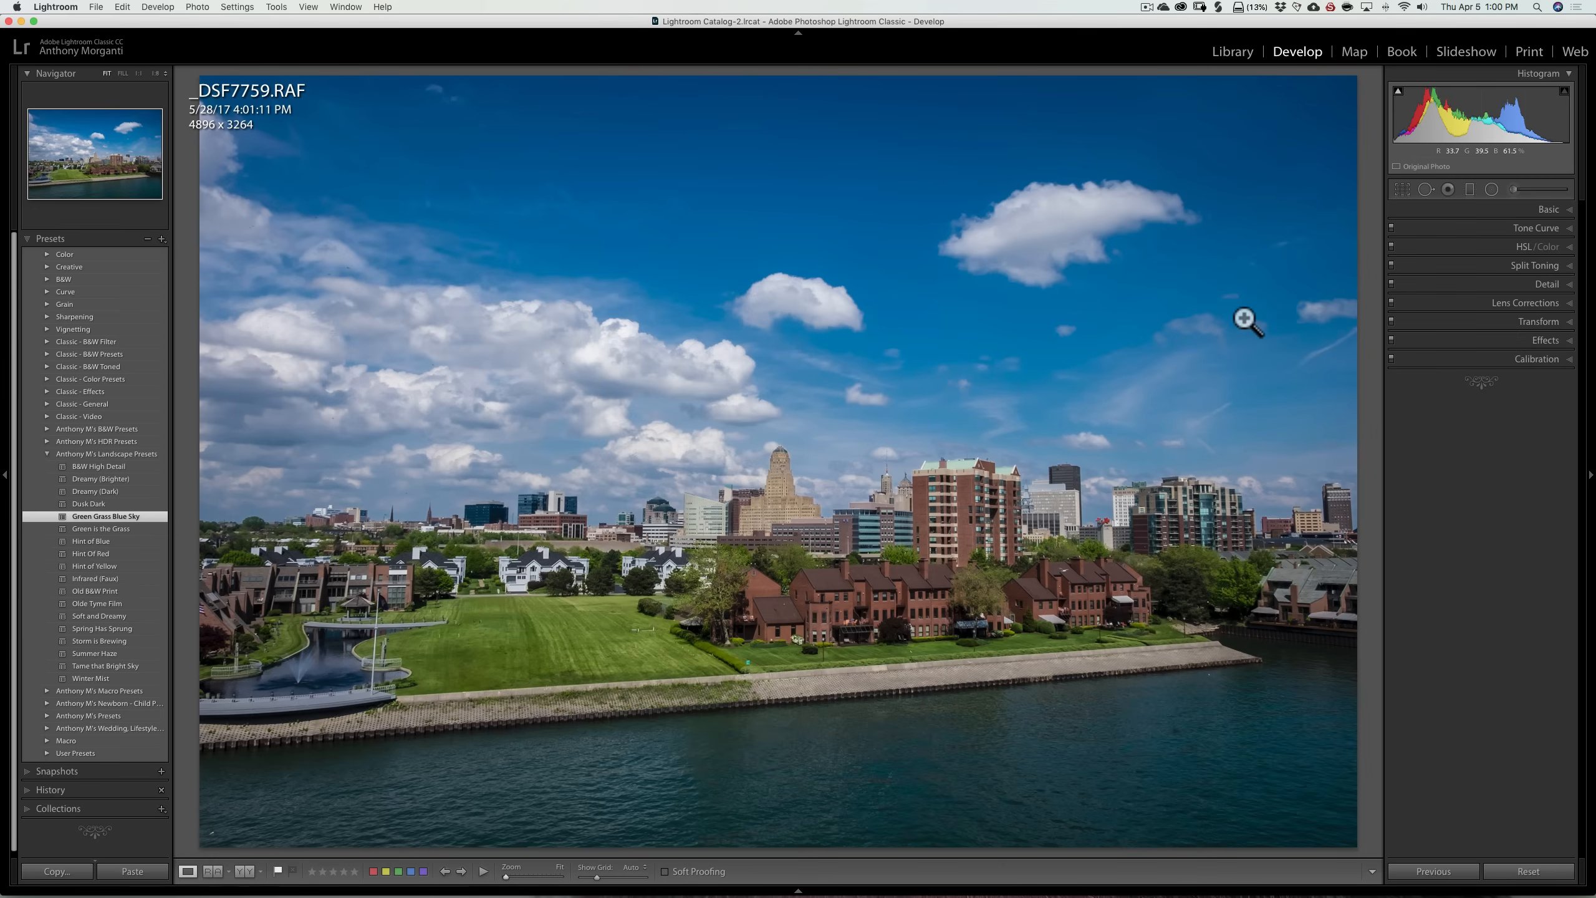
pyautogui.click(1570, 210)
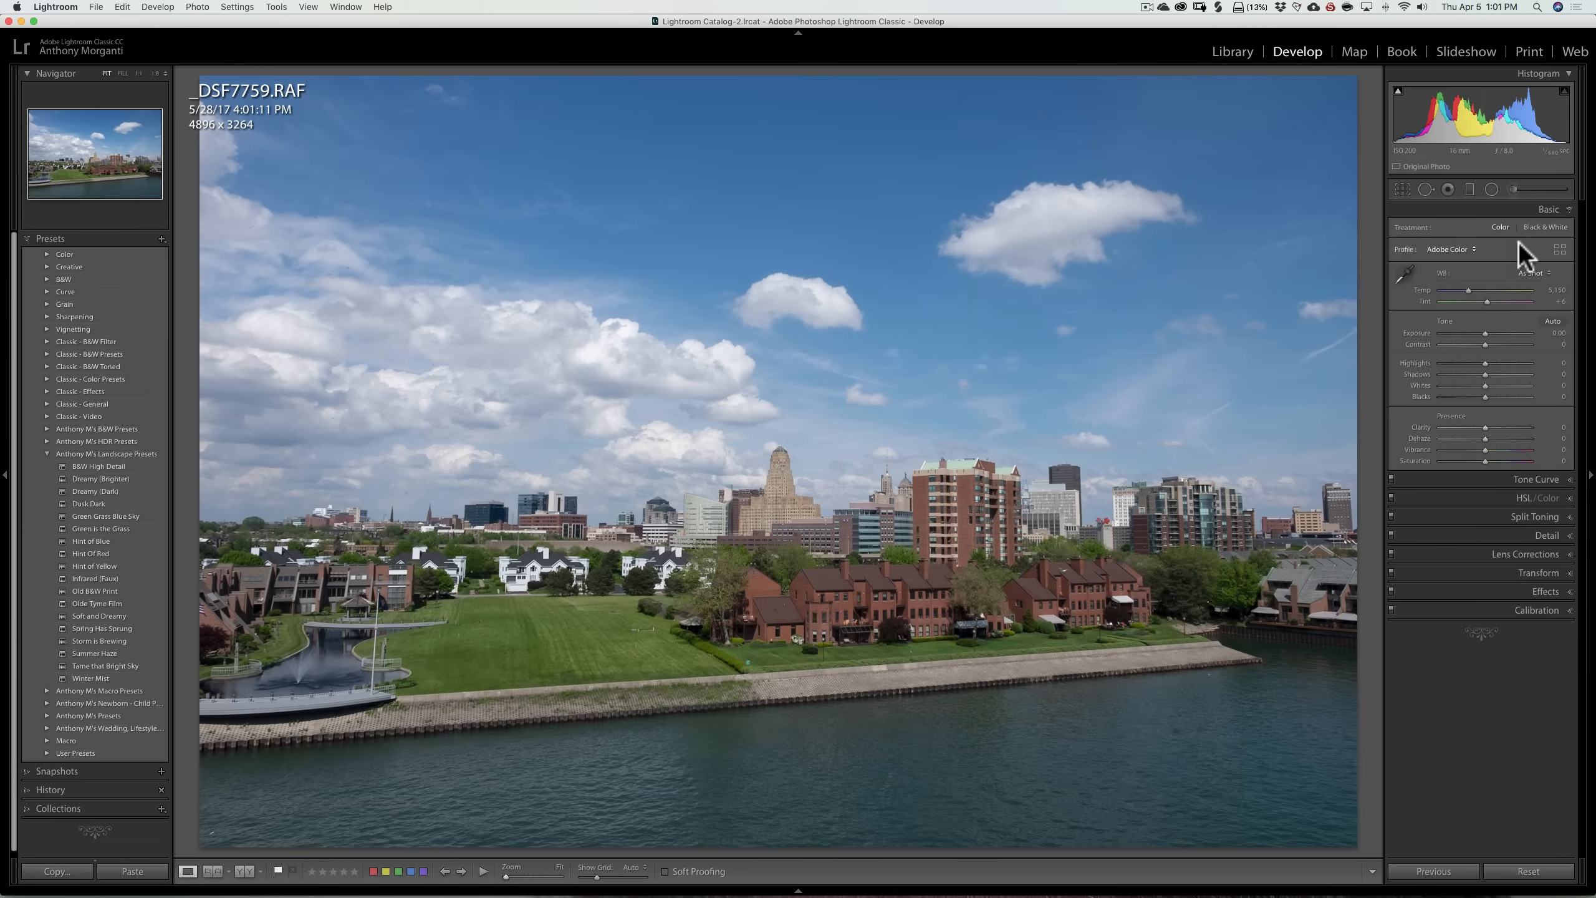
pyautogui.moveTo(1536, 259)
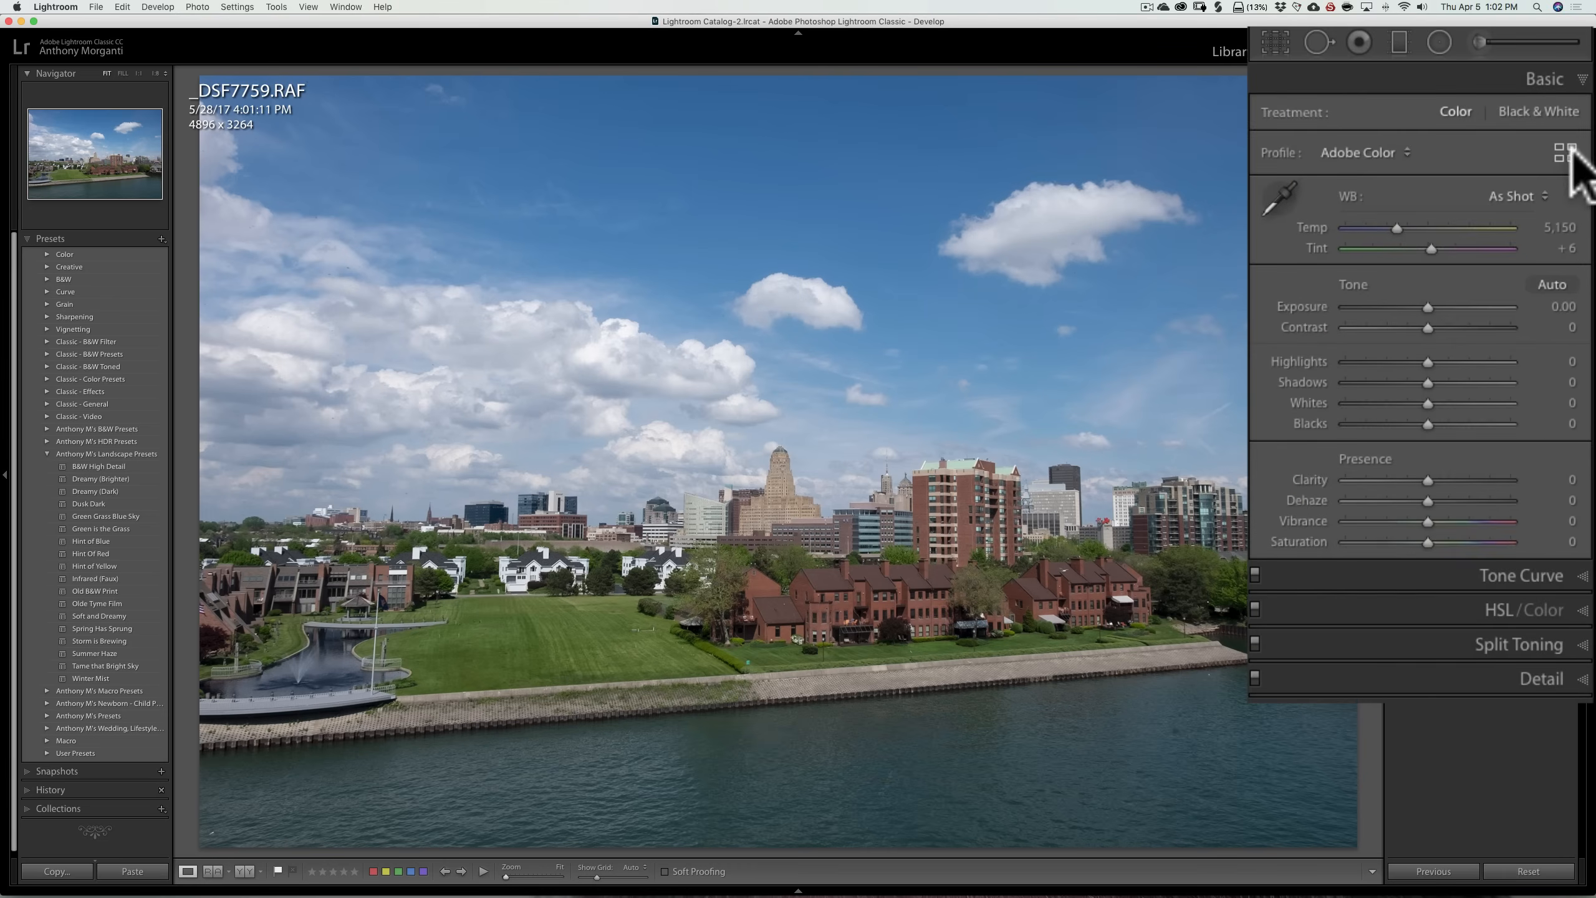
# Open the Profile Browser from the Basic panel and select the Big Sky profile.
pyautogui.click(1561, 150)
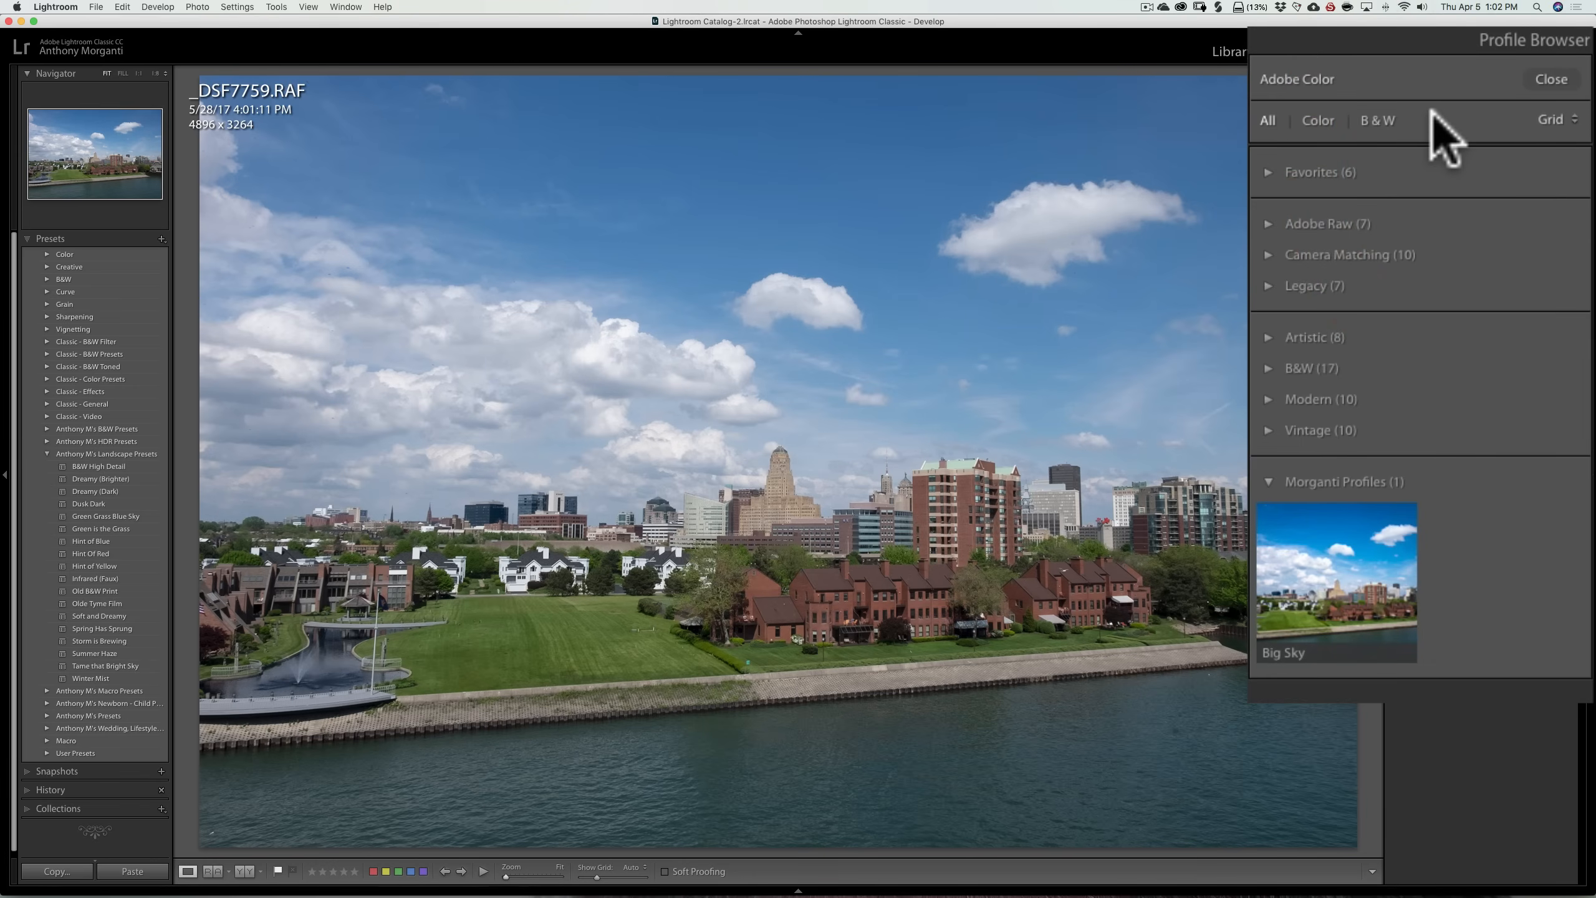
pyautogui.moveTo(1364, 177)
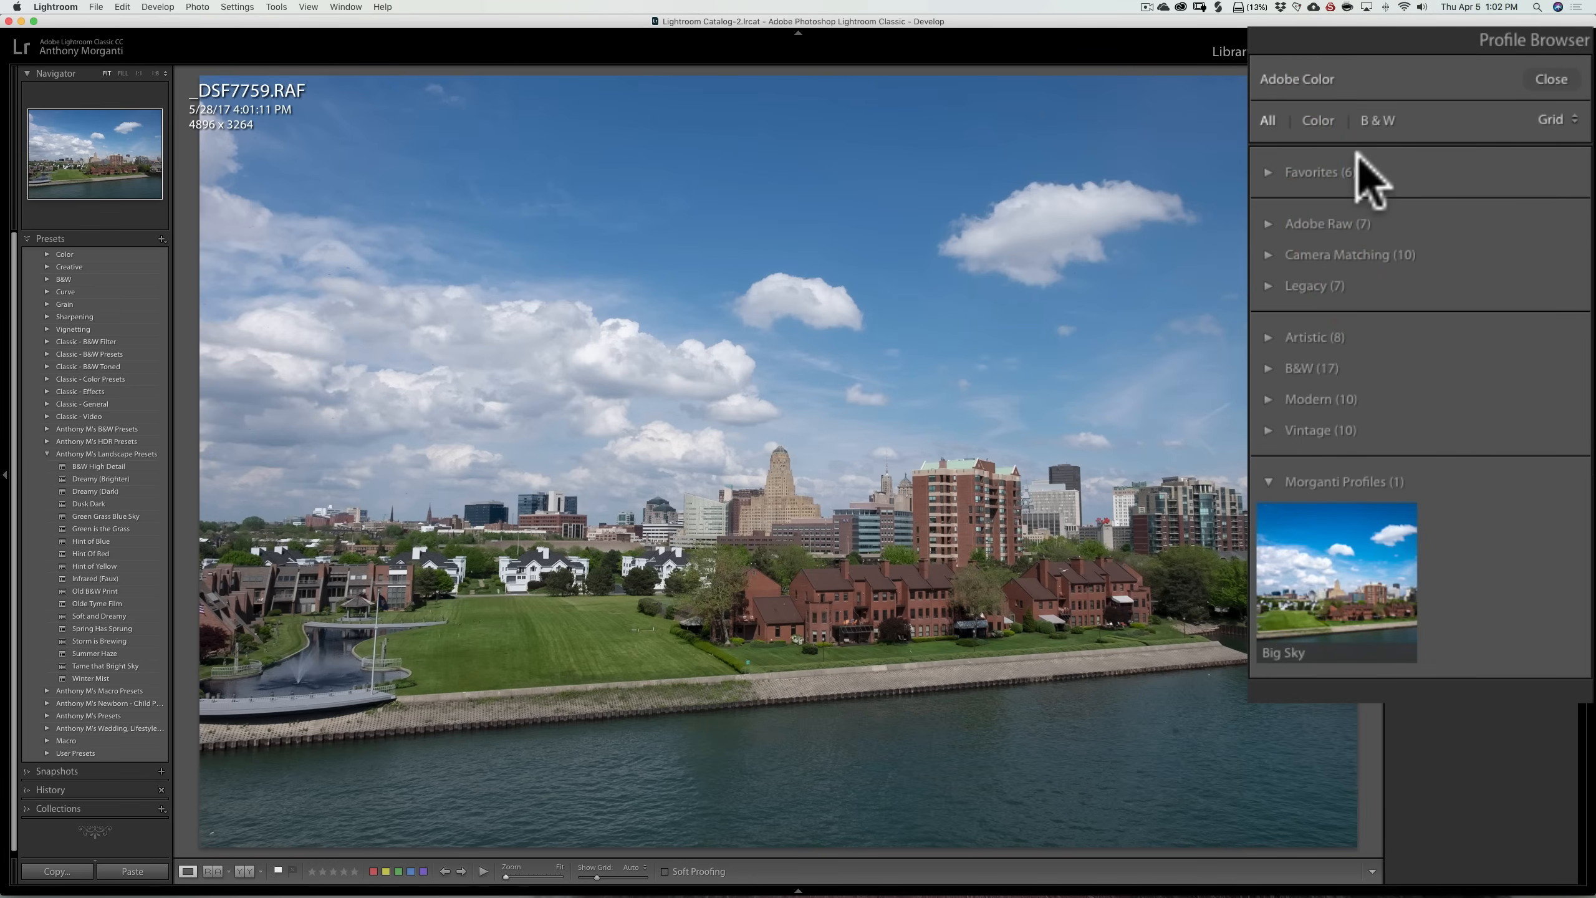
pyautogui.moveTo(1452, 180)
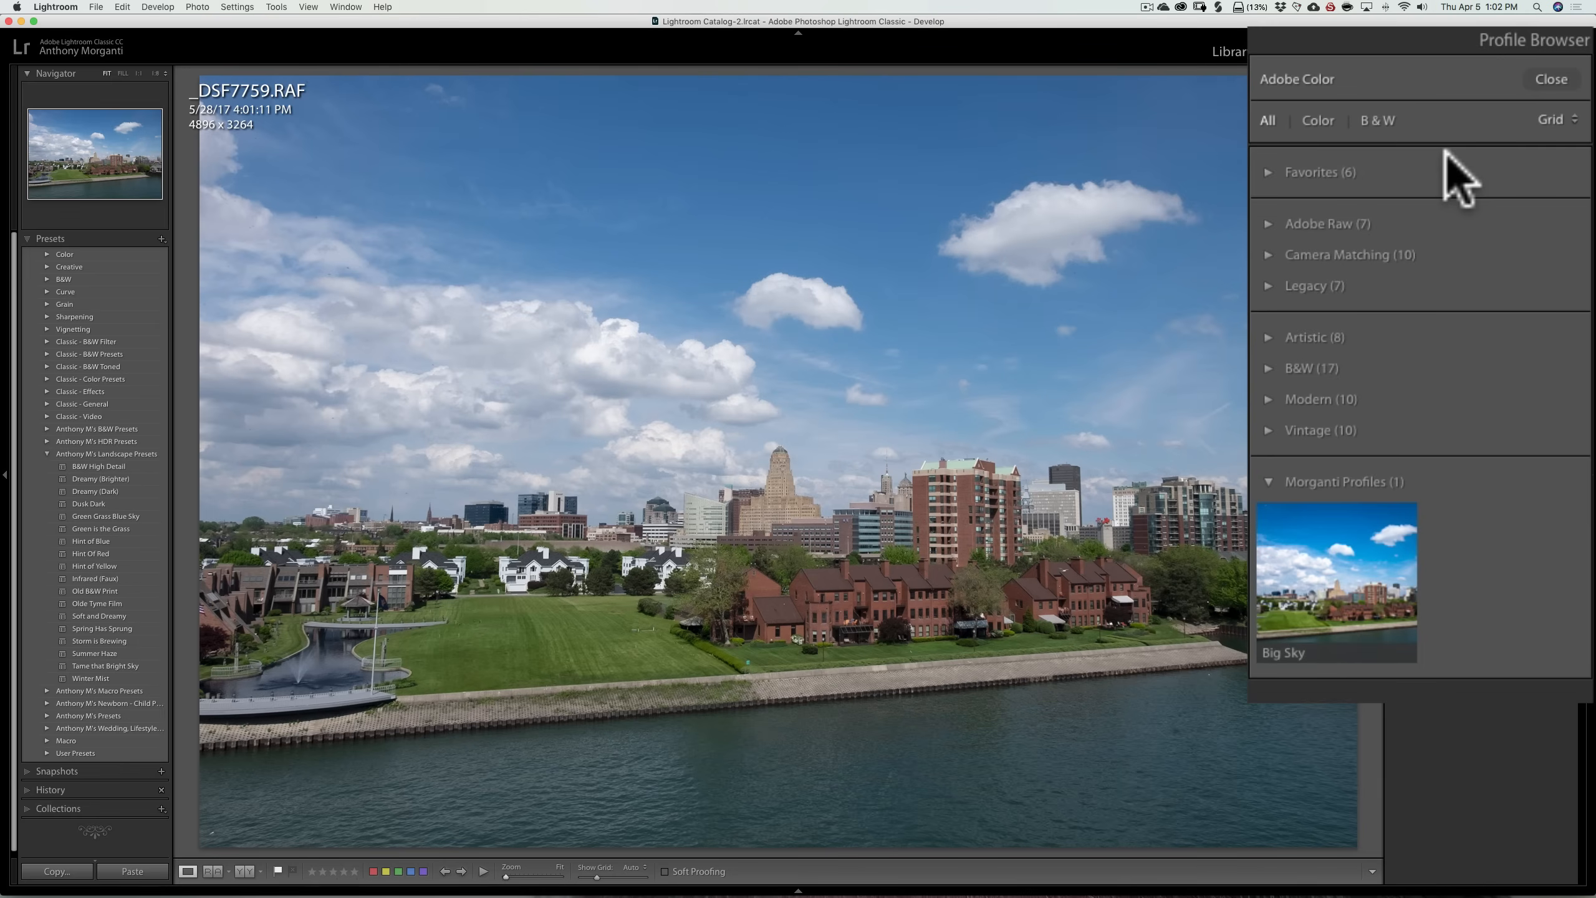
pyautogui.click(1337, 579)
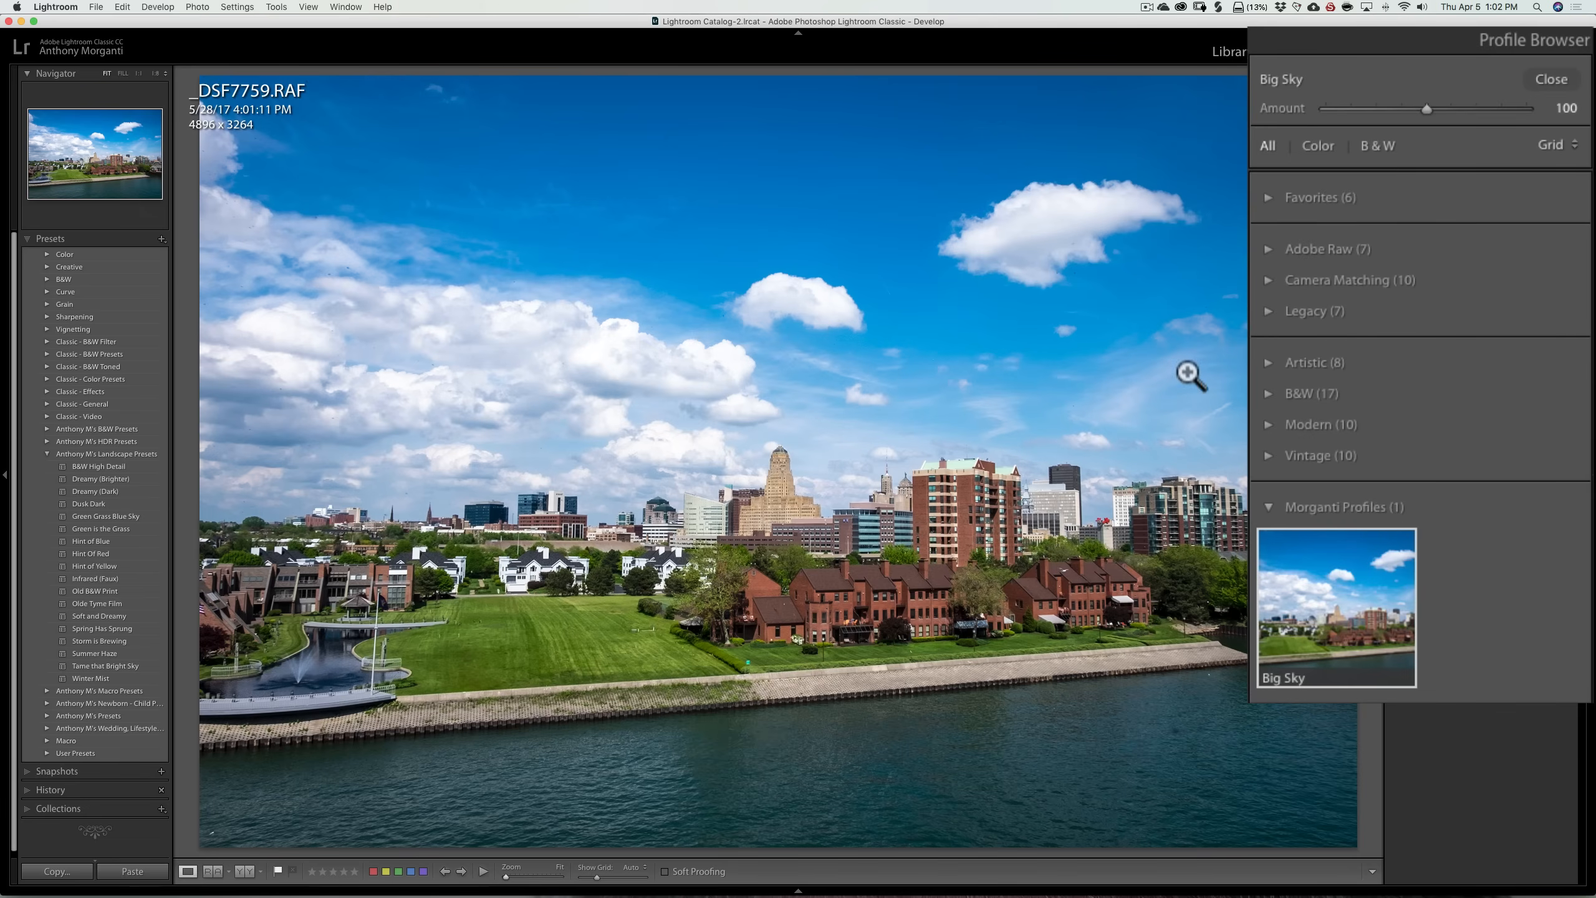
pyautogui.moveTo(996, 401)
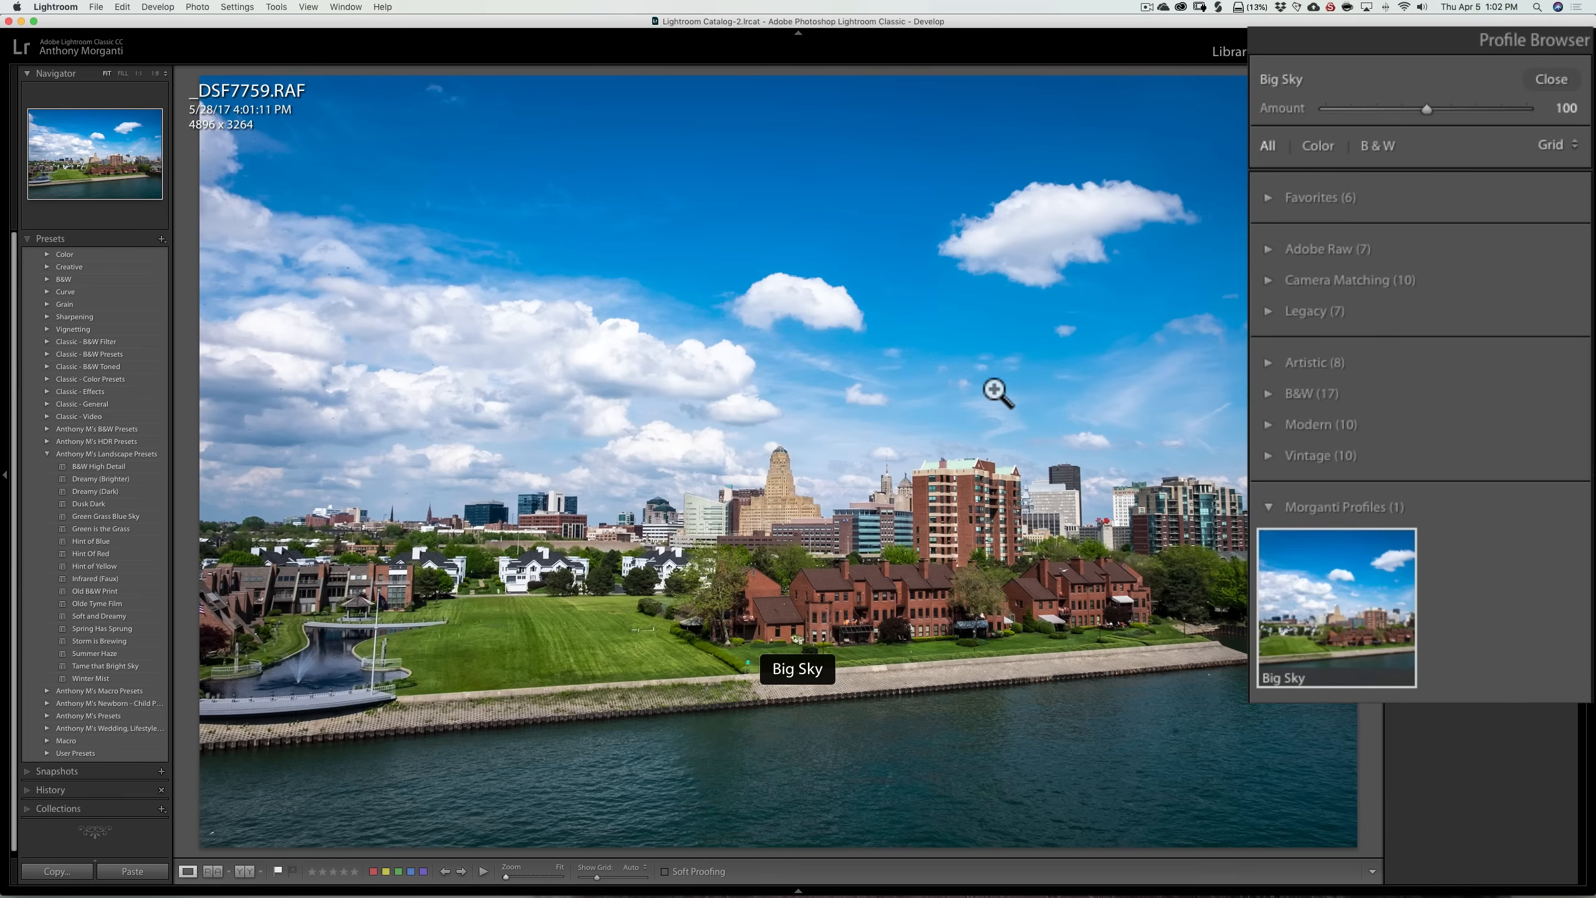
# Close the Profile Browser, leaving Big Sky active at amount 100.
pyautogui.click(1551, 79)
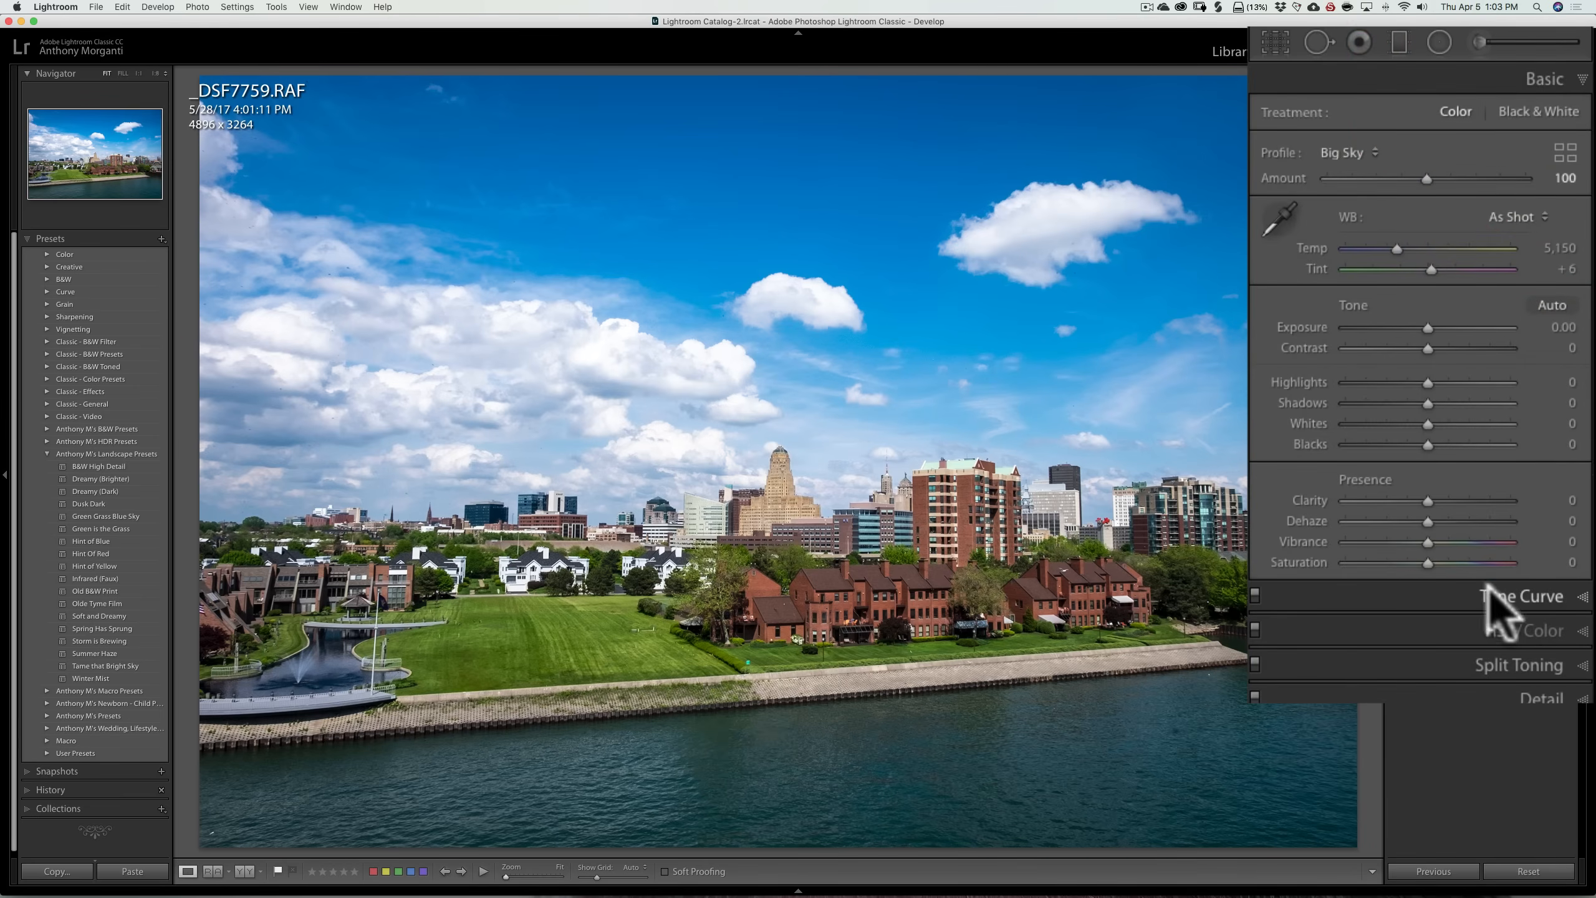
pyautogui.click(1522, 596)
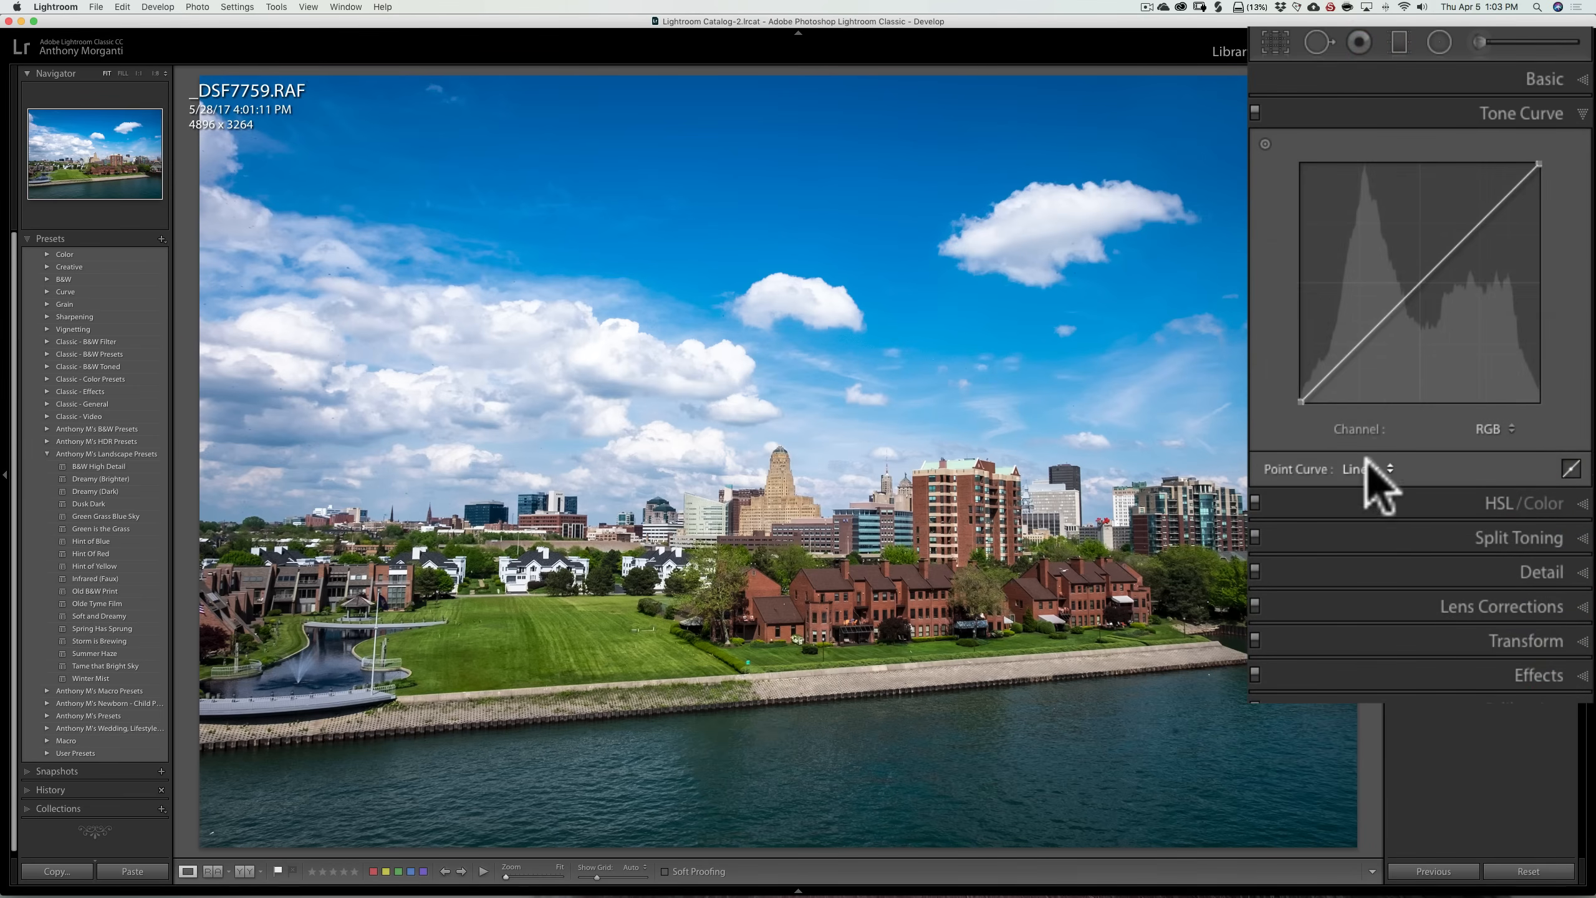
pyautogui.click(1521, 112)
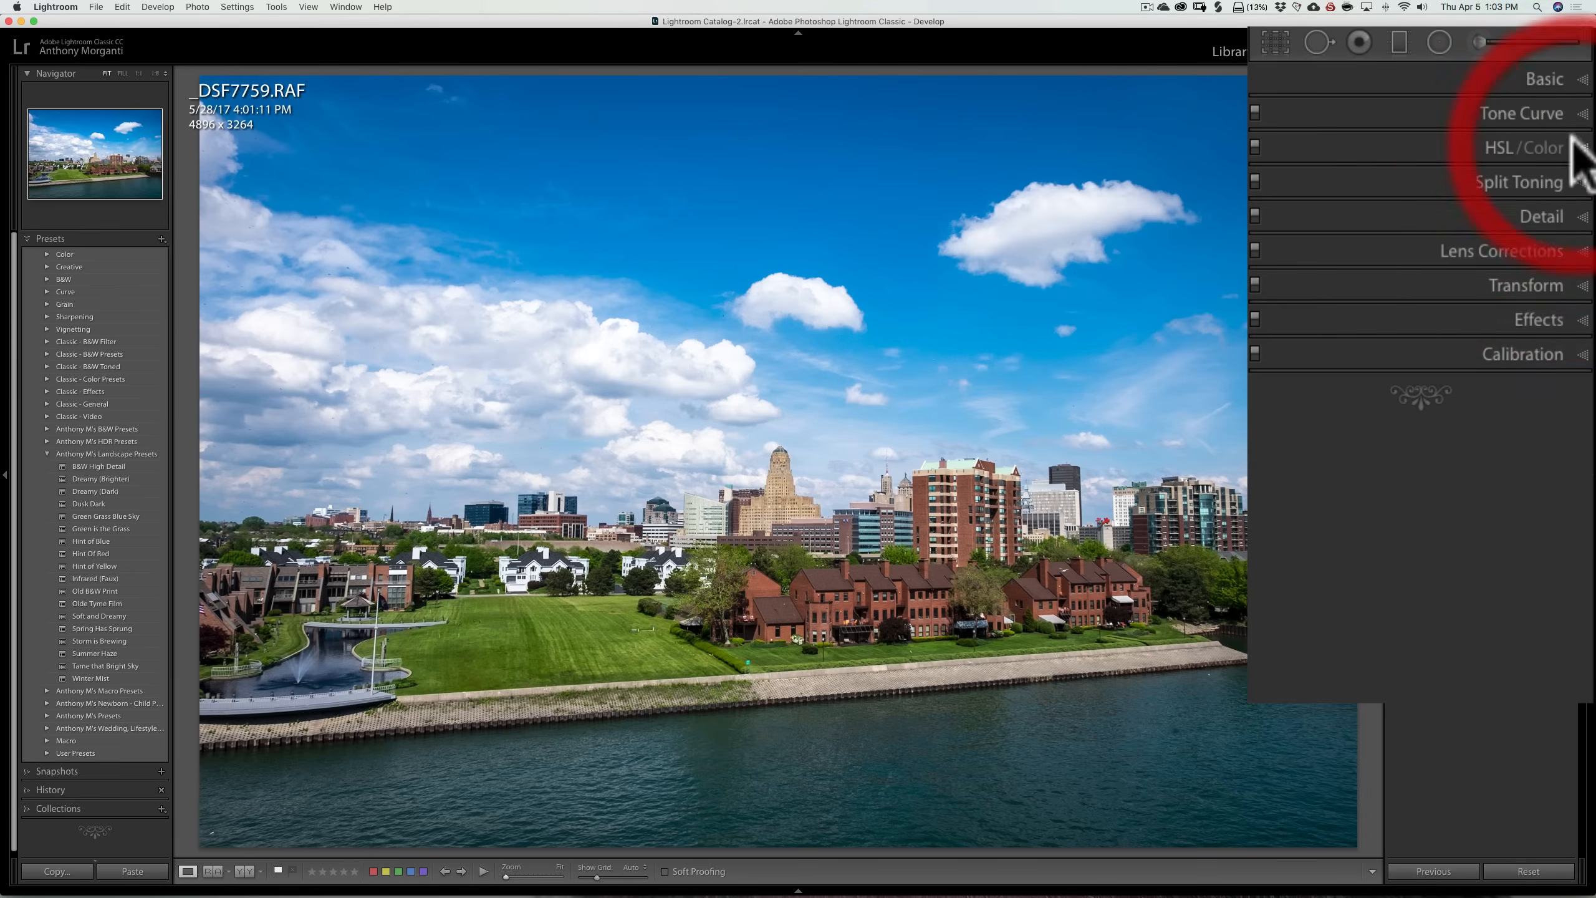
pyautogui.click(1544, 78)
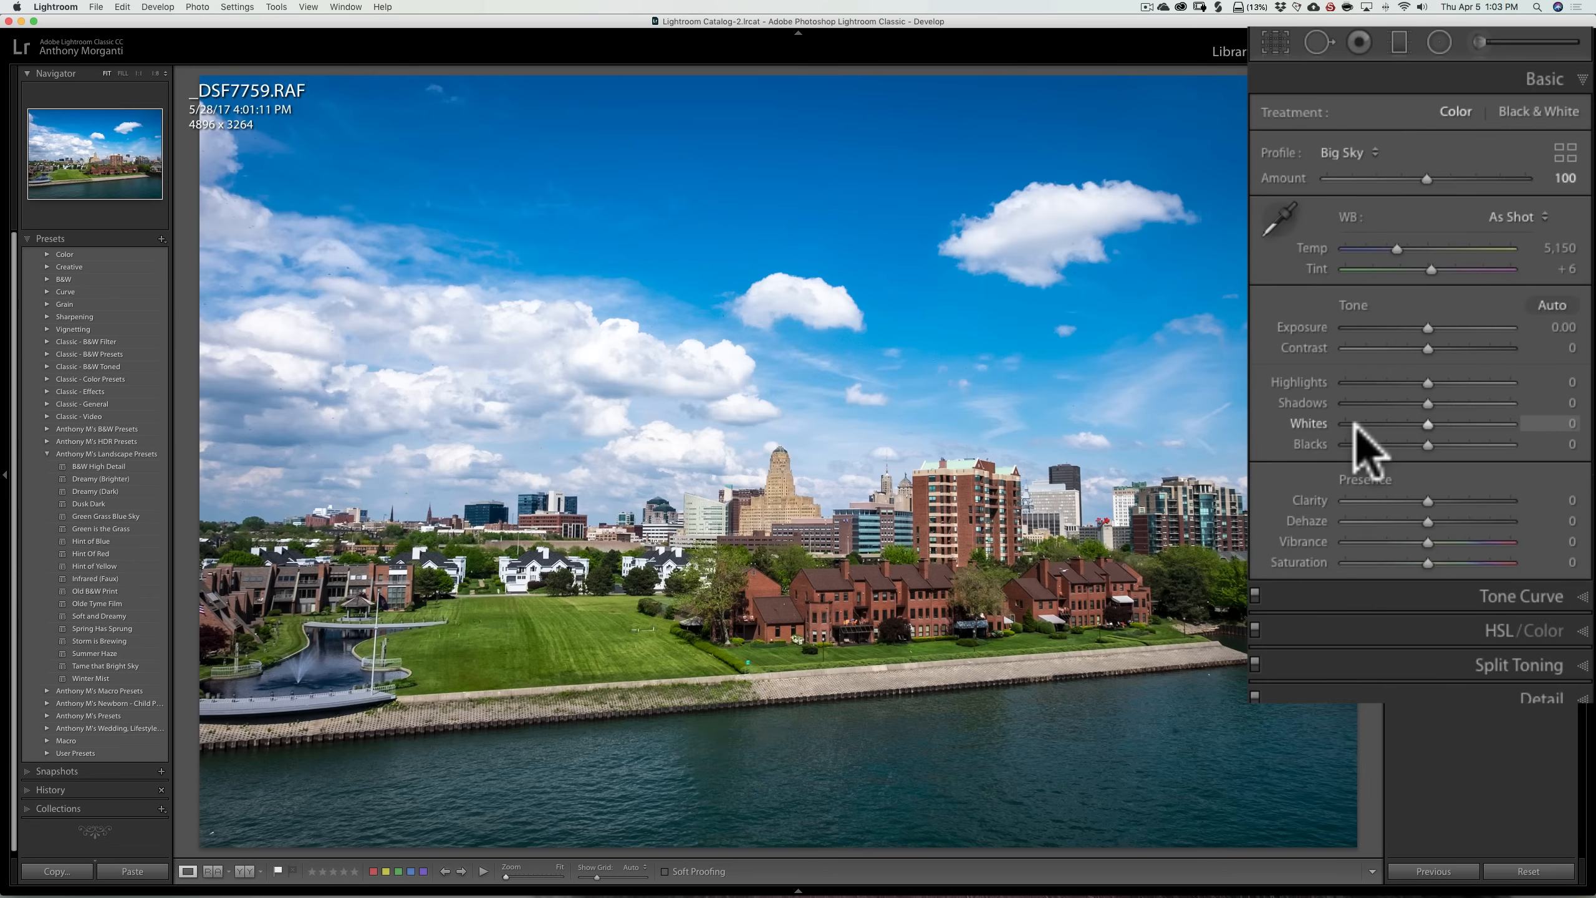
pyautogui.moveTo(1377, 391)
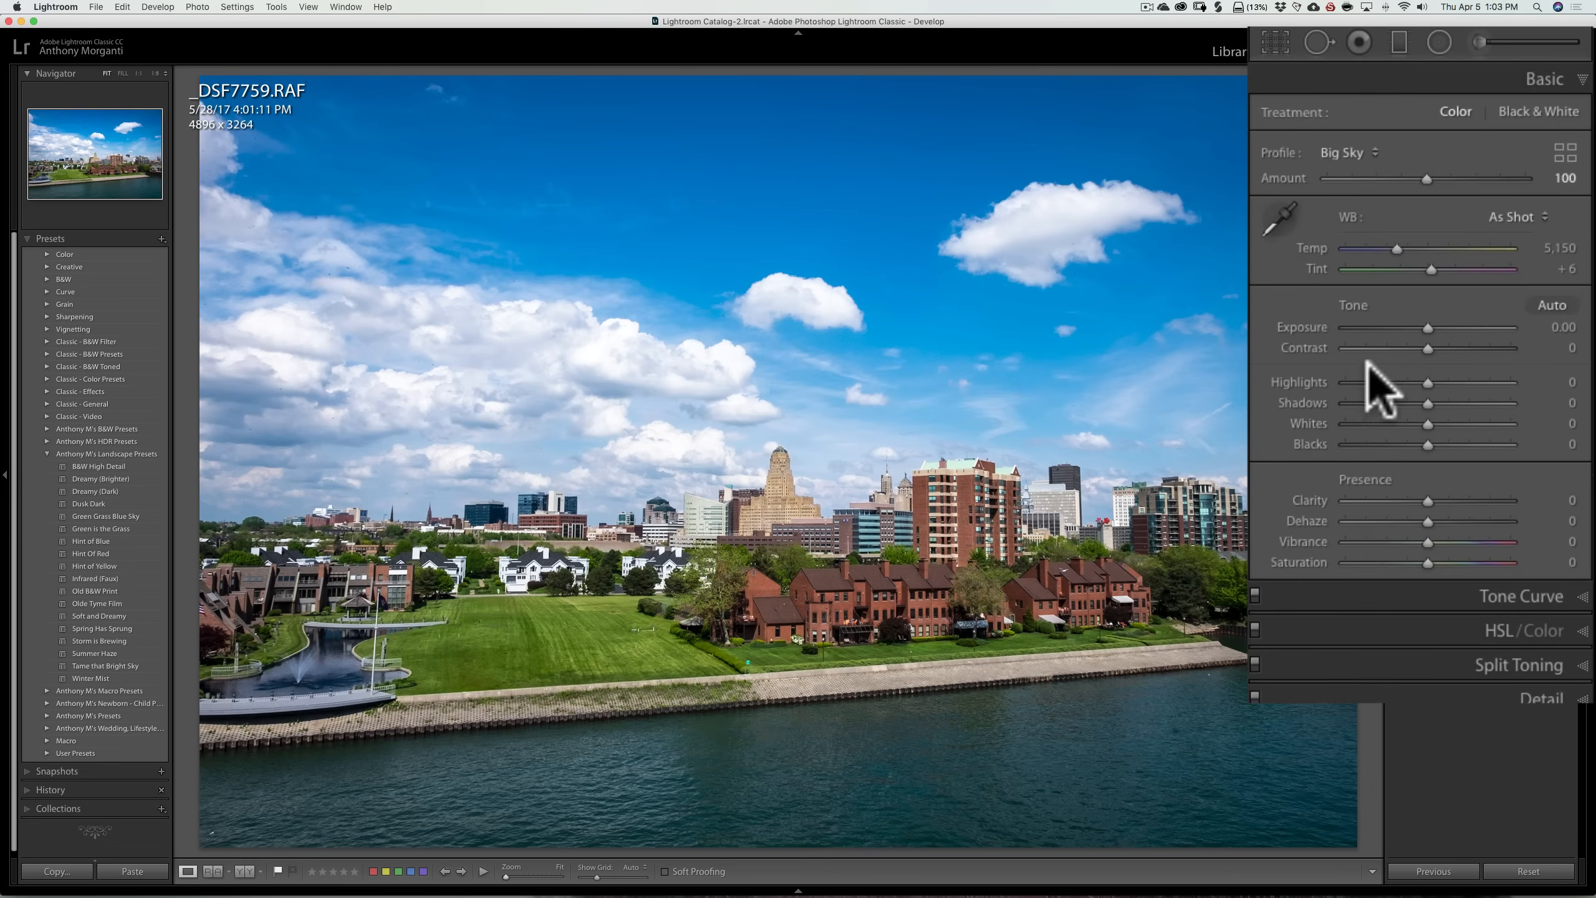
pyautogui.moveTo(1291, 426)
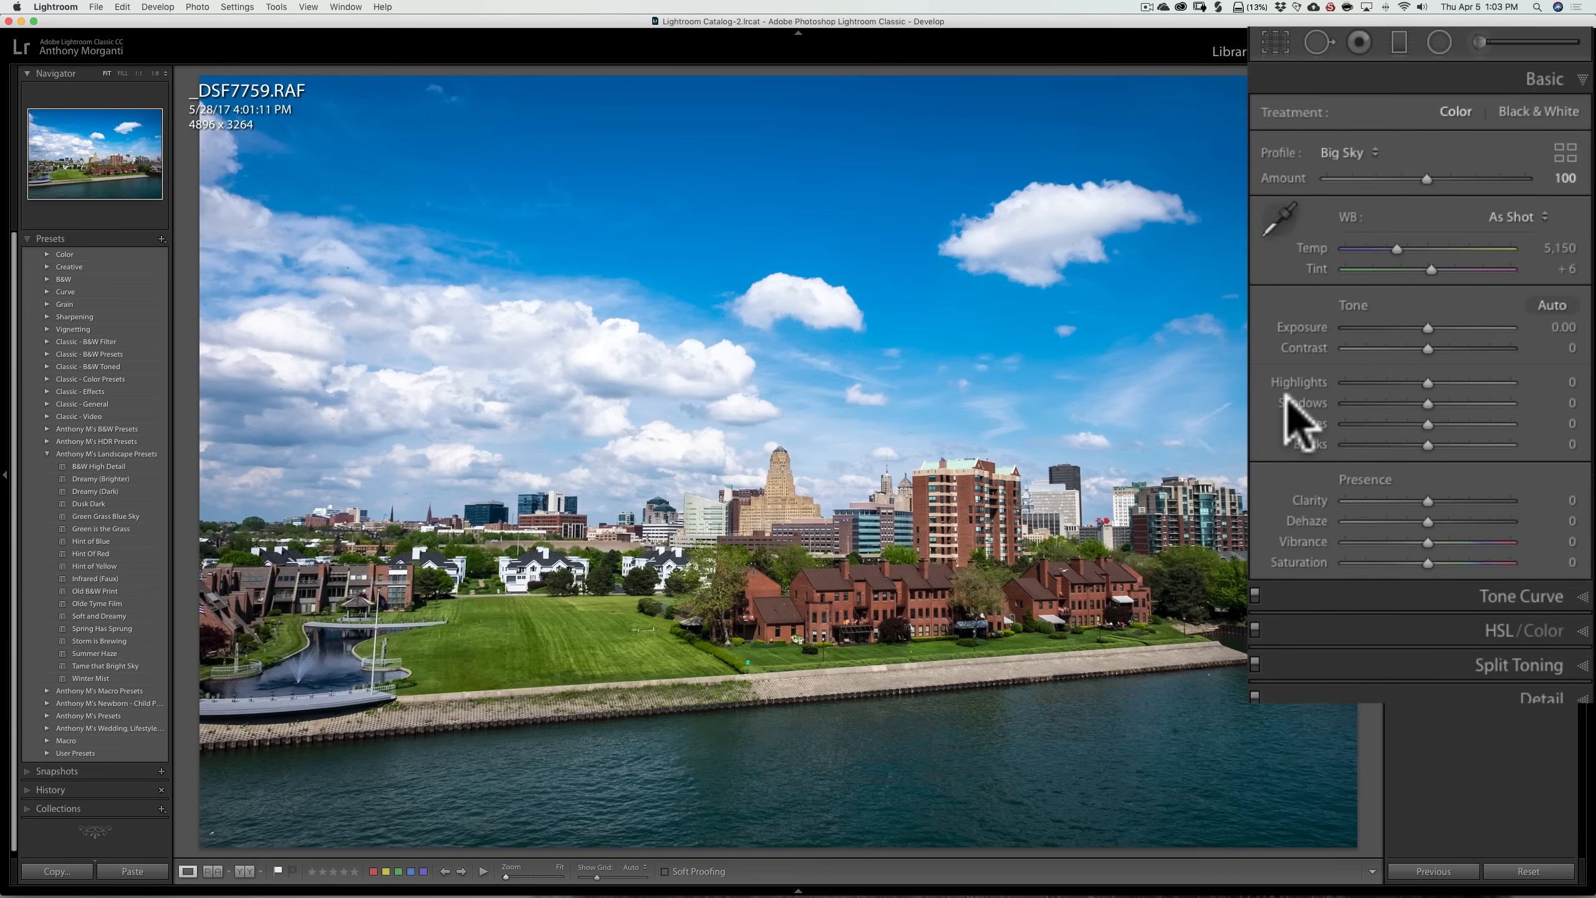
pyautogui.moveTo(1451, 466)
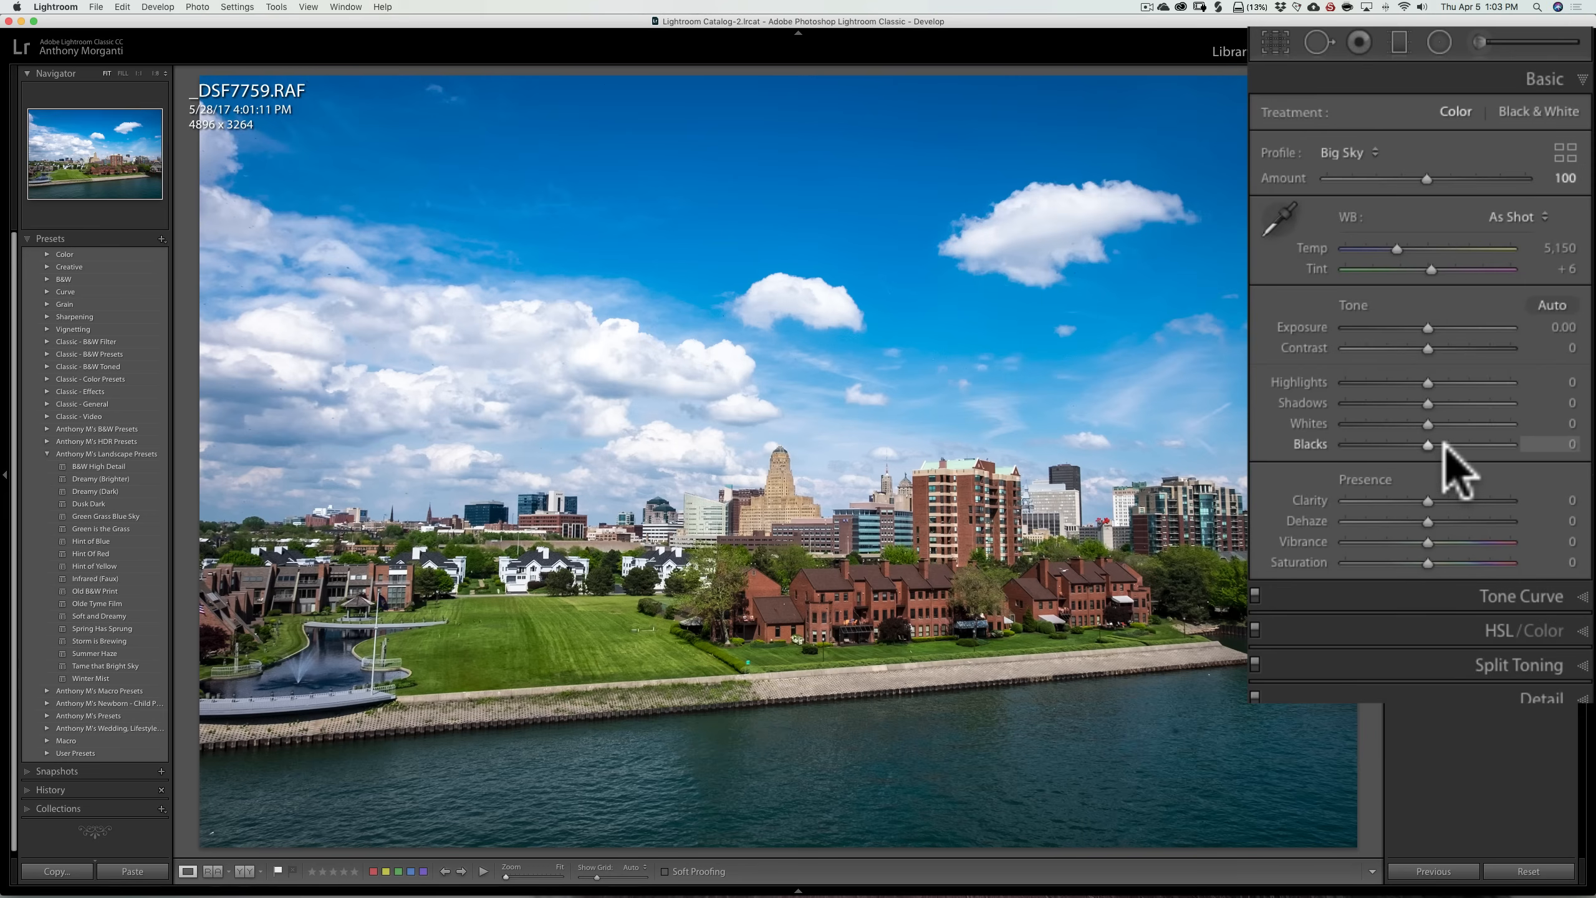
pyautogui.moveTo(1501, 257)
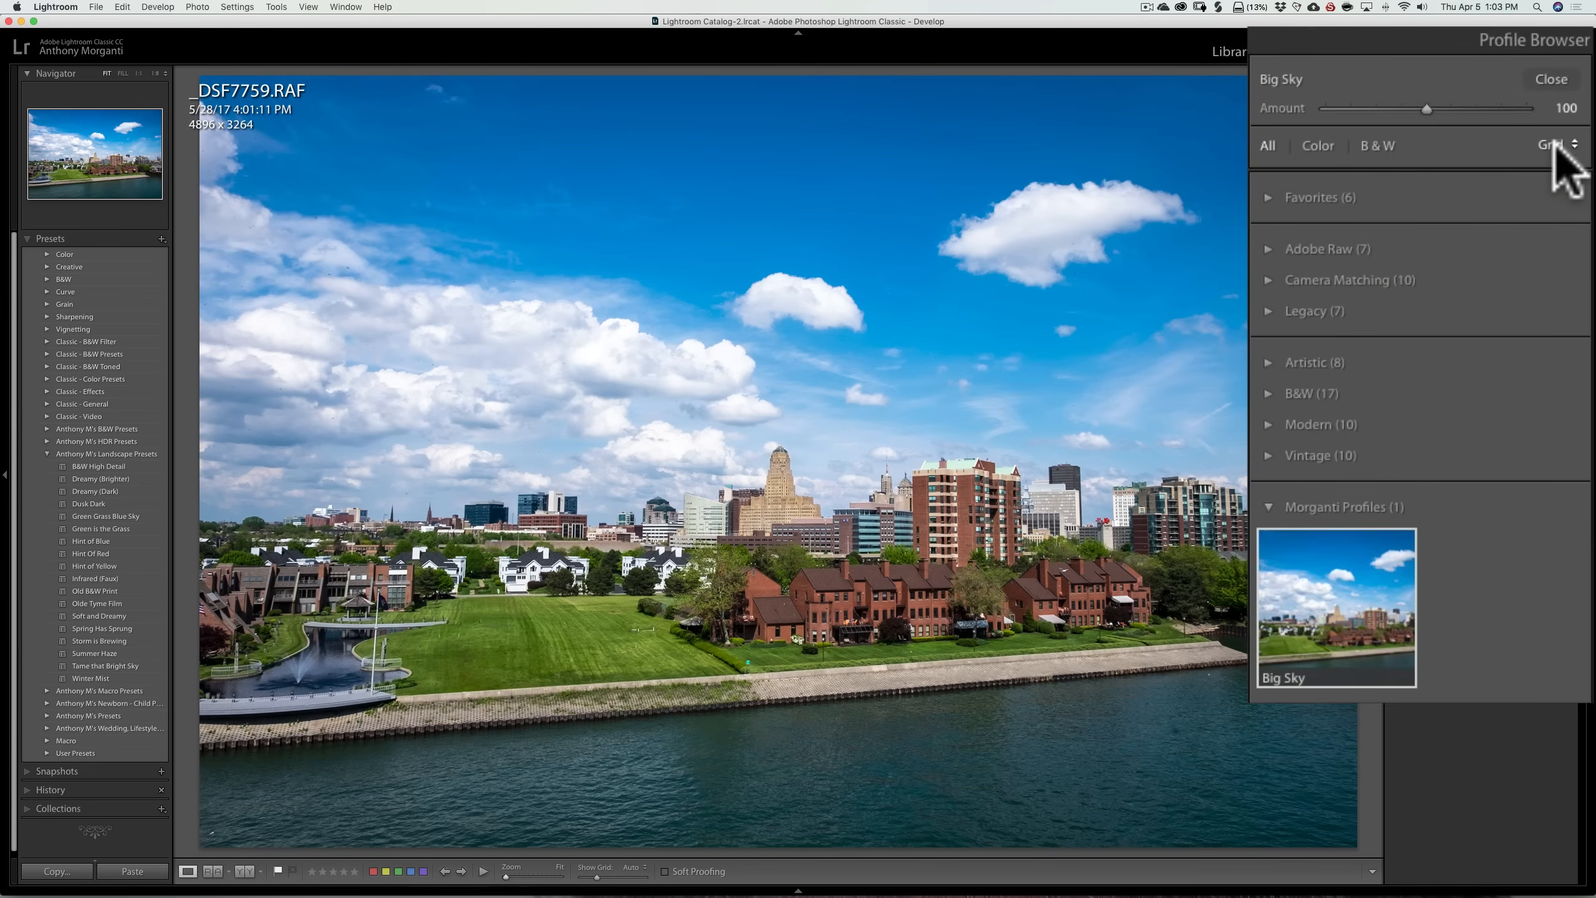
pyautogui.moveTo(1384, 362)
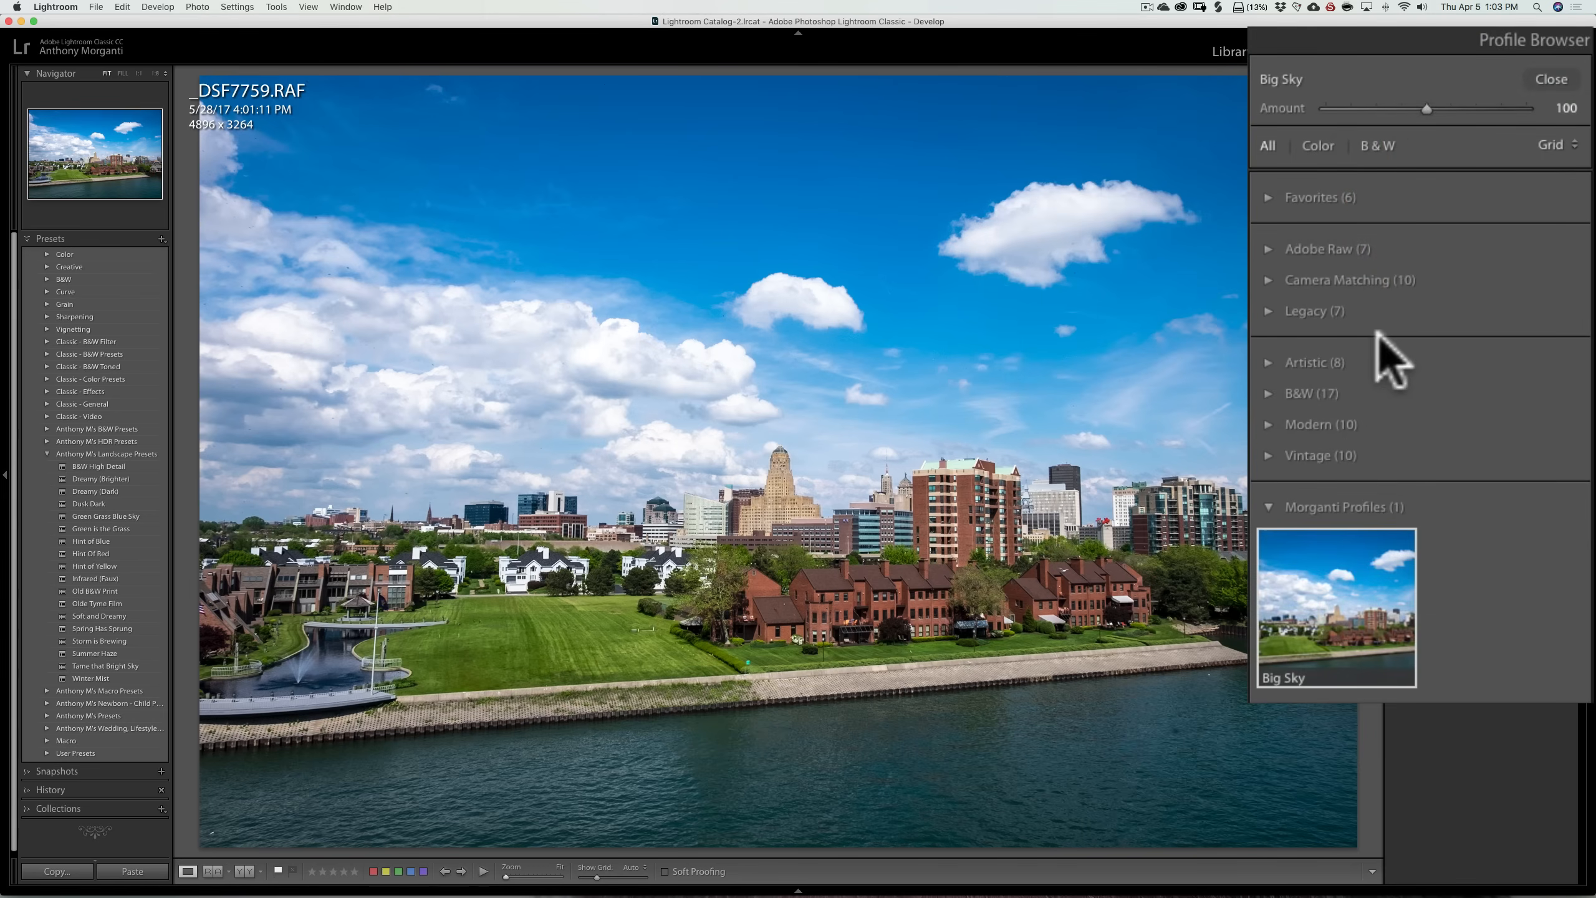
pyautogui.moveTo(1324, 430)
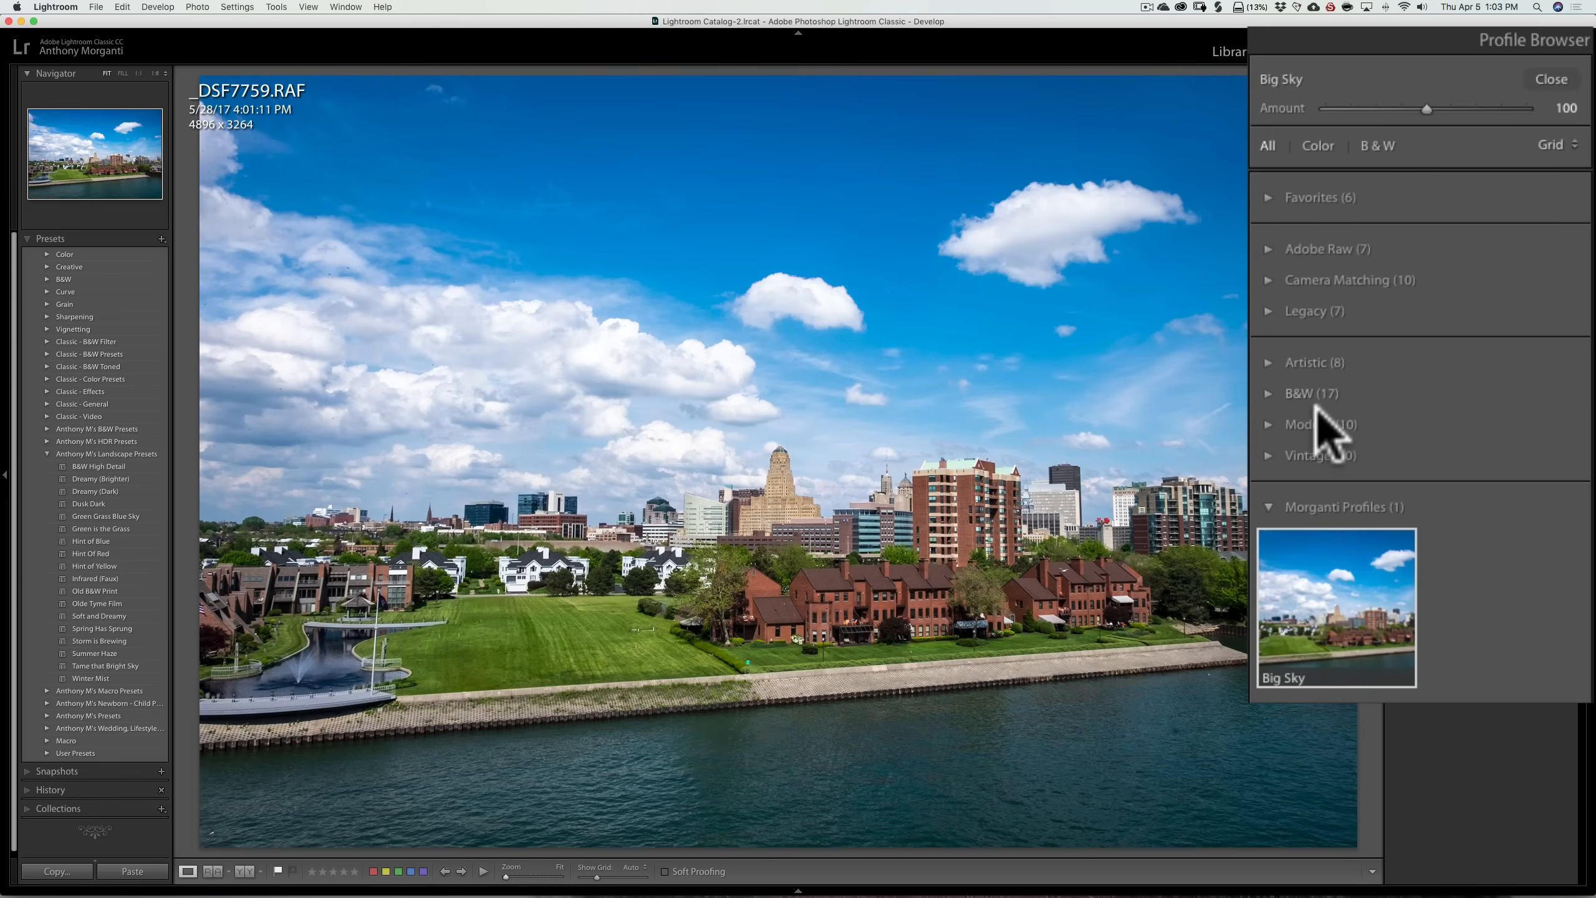
pyautogui.moveTo(1467, 538)
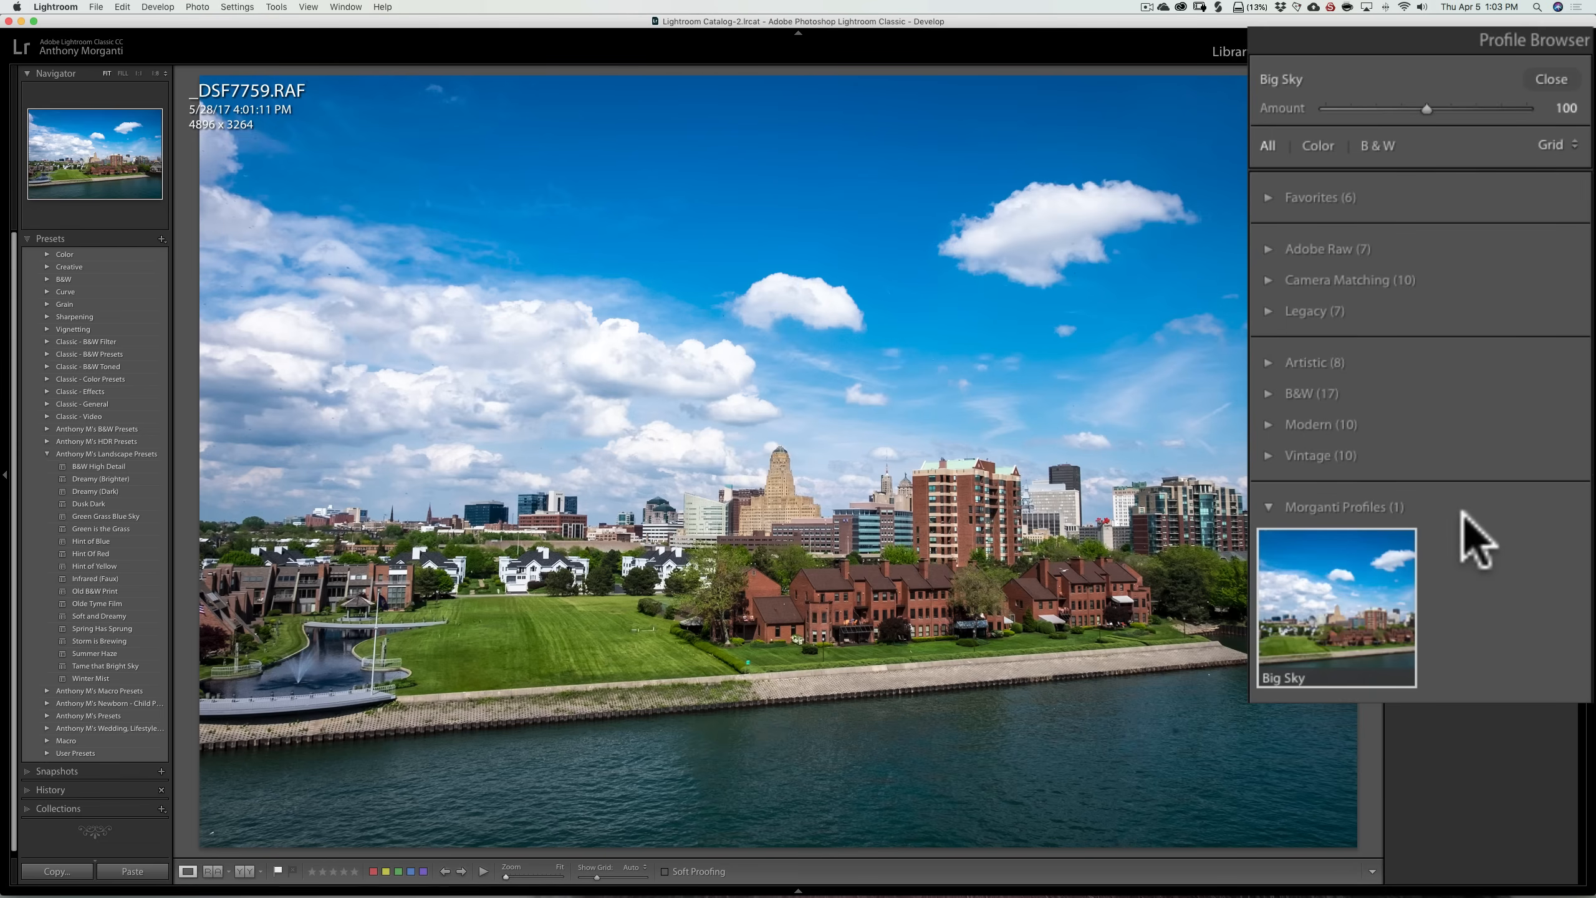
pyautogui.moveTo(1548, 515)
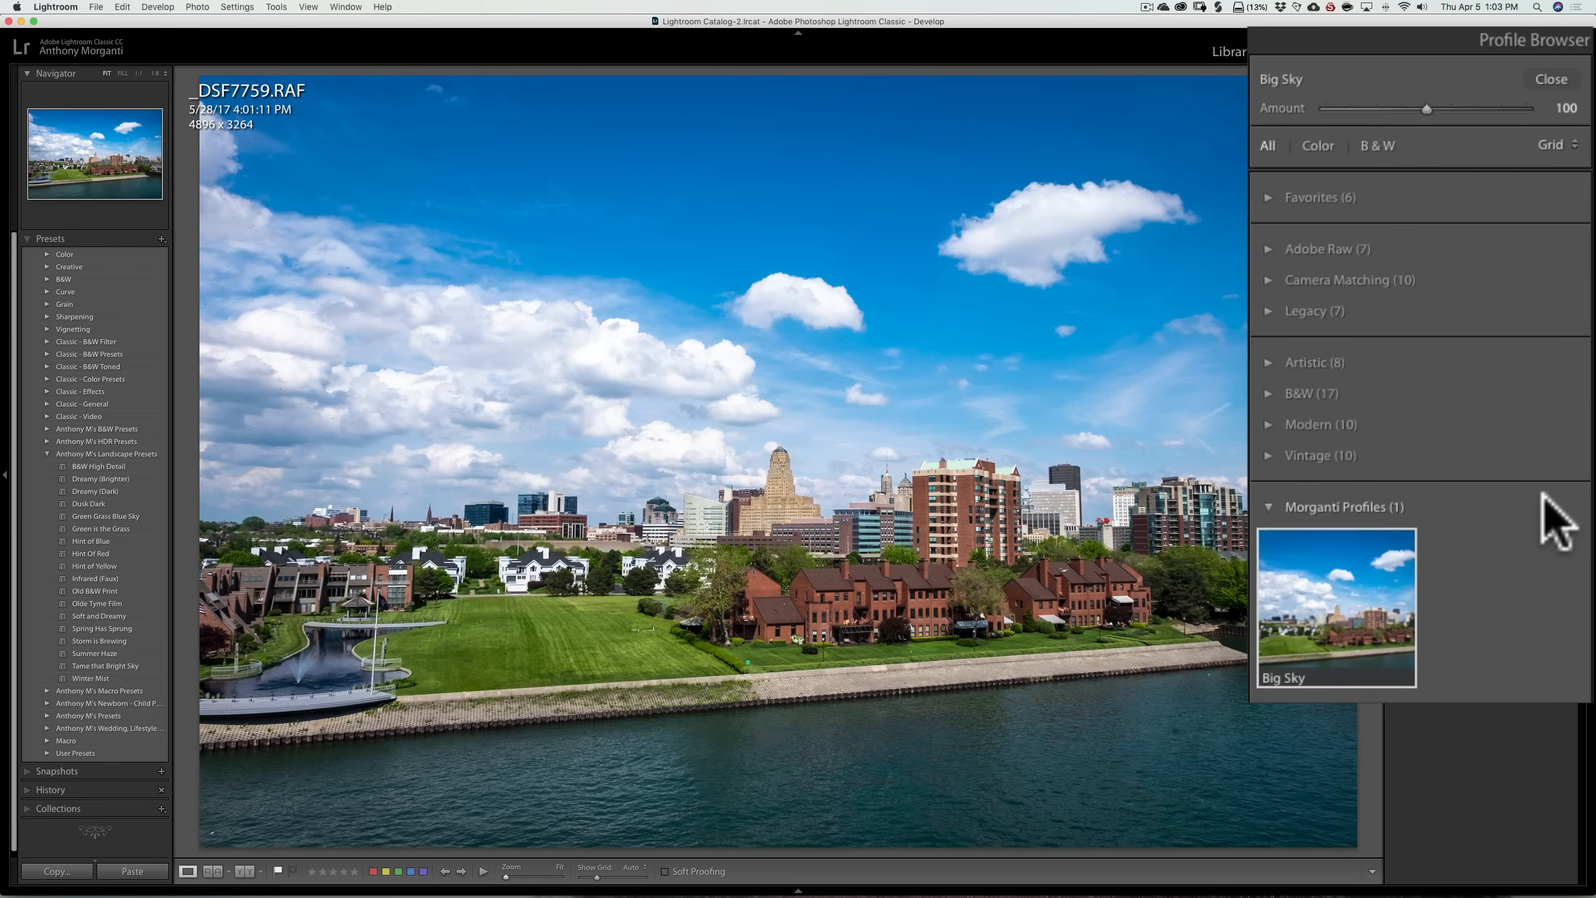
pyautogui.moveTo(1544, 406)
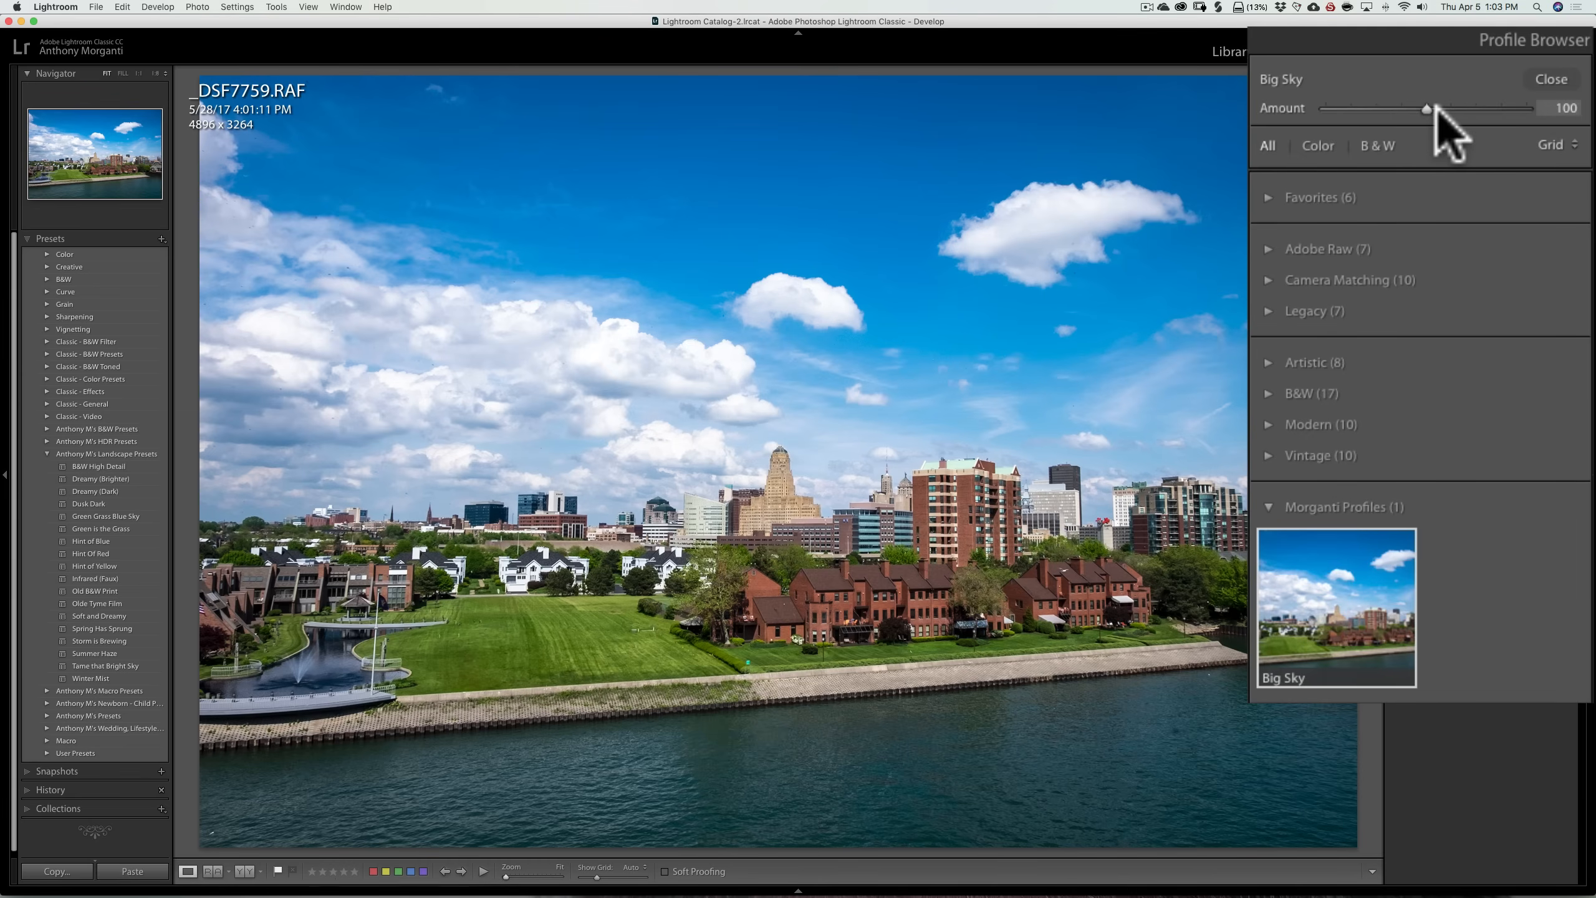
pyautogui.moveTo(1428, 131)
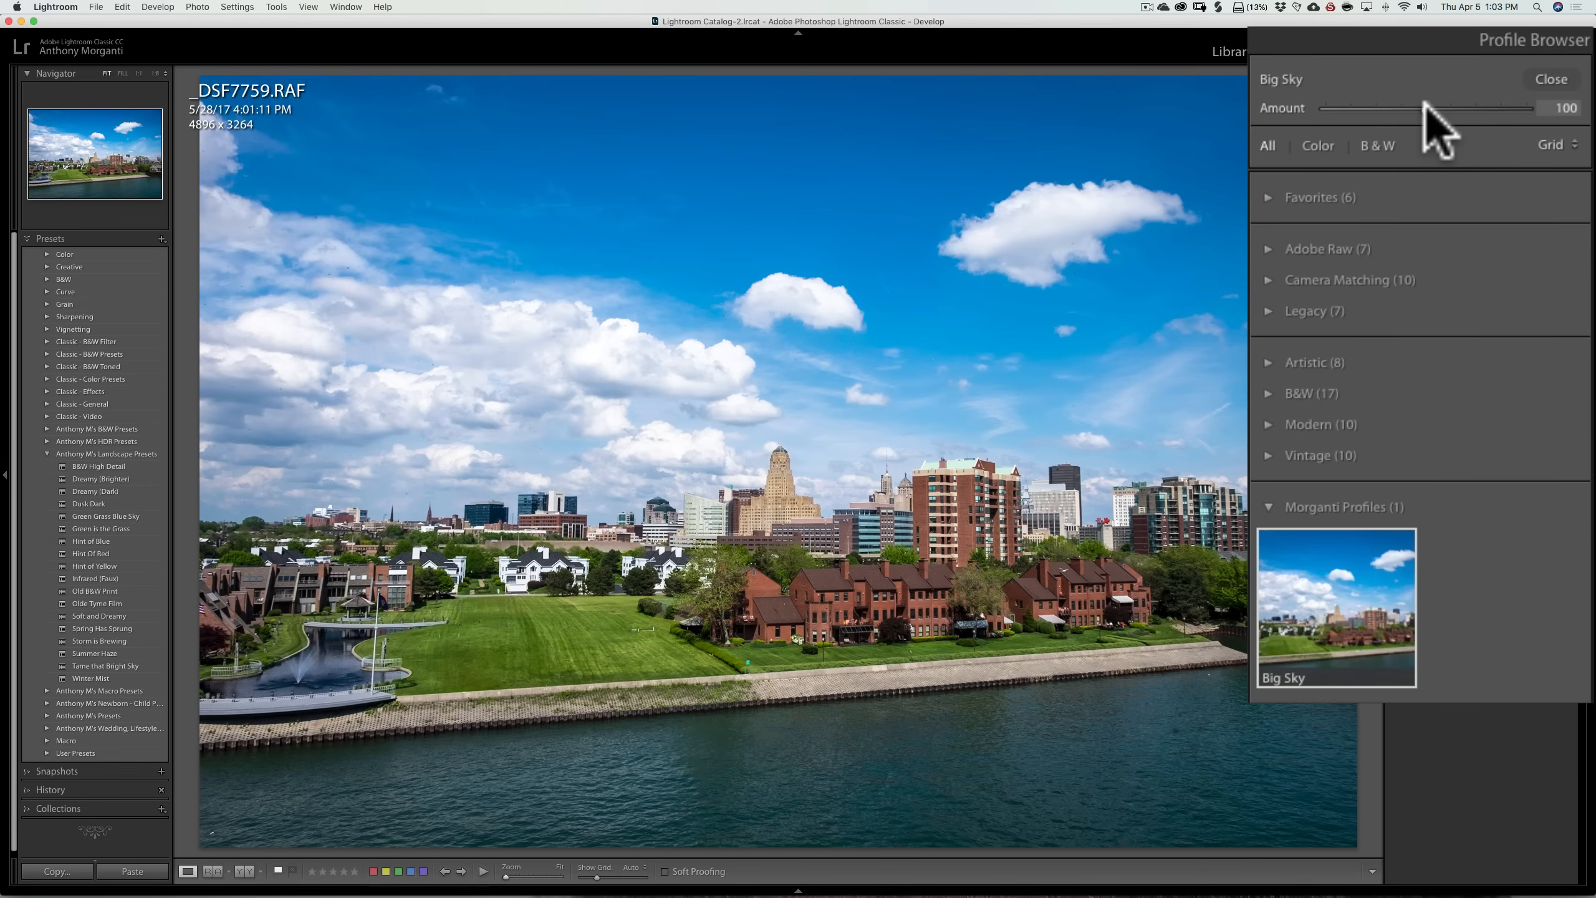
# Slide the Big Sky amount through 141, 200, 92 and 38, then back toward 100.
pyautogui.moveTo(1425, 109); pyautogui.dragTo(1476, 109)
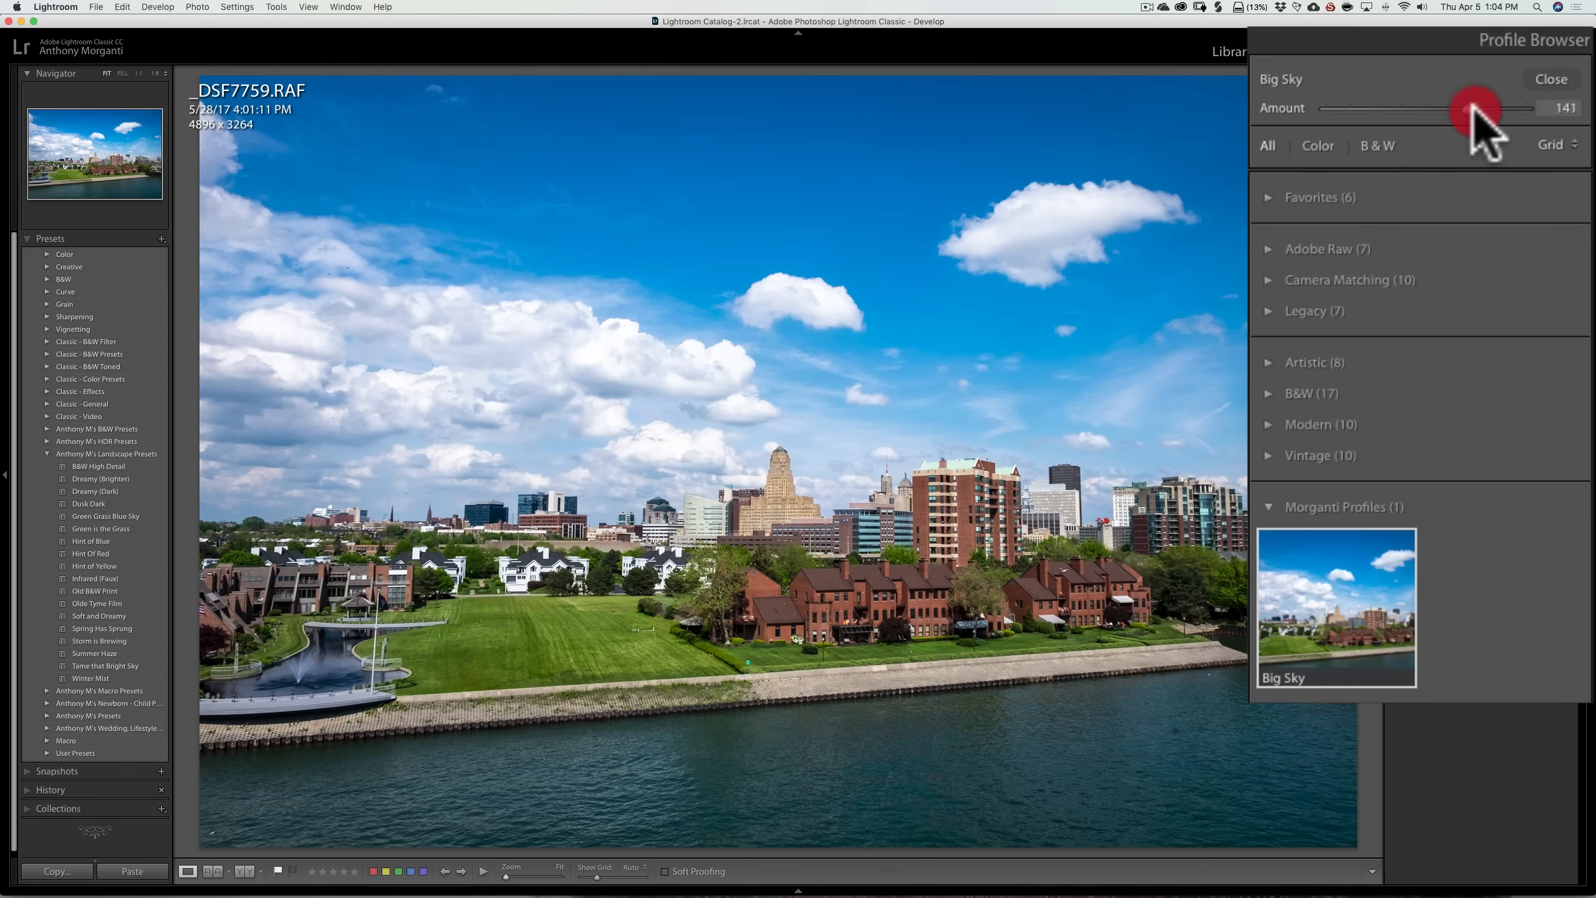
pyautogui.moveTo(1476, 109); pyautogui.dragTo(1526, 108)
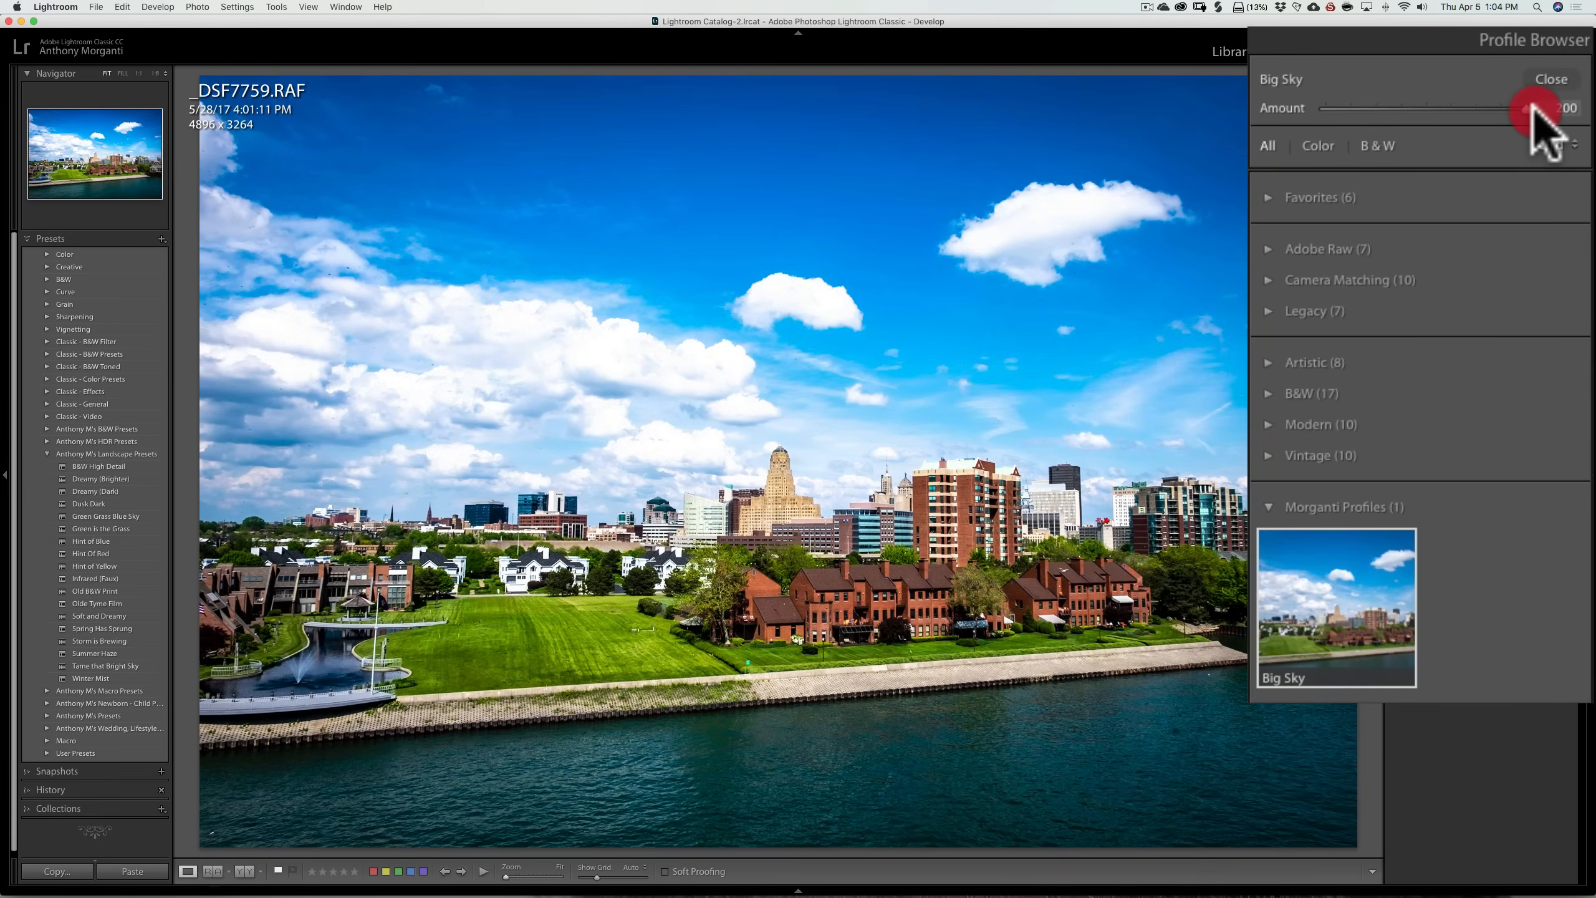
pyautogui.moveTo(1516, 109); pyautogui.dragTo(1415, 109)
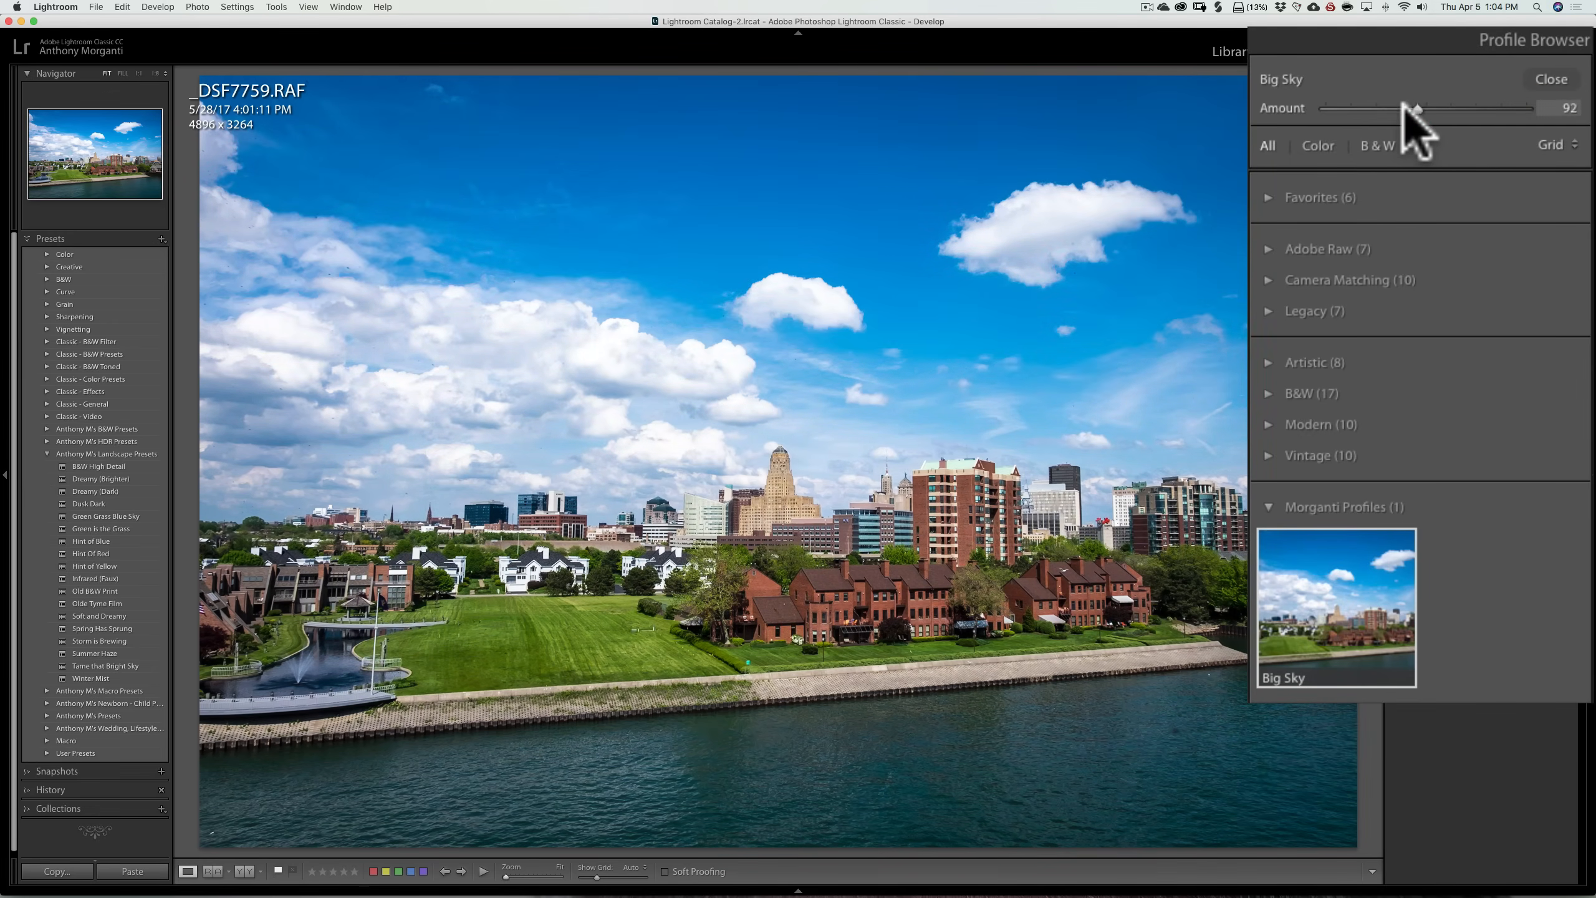
pyautogui.moveTo(1417, 108); pyautogui.dragTo(1366, 109)
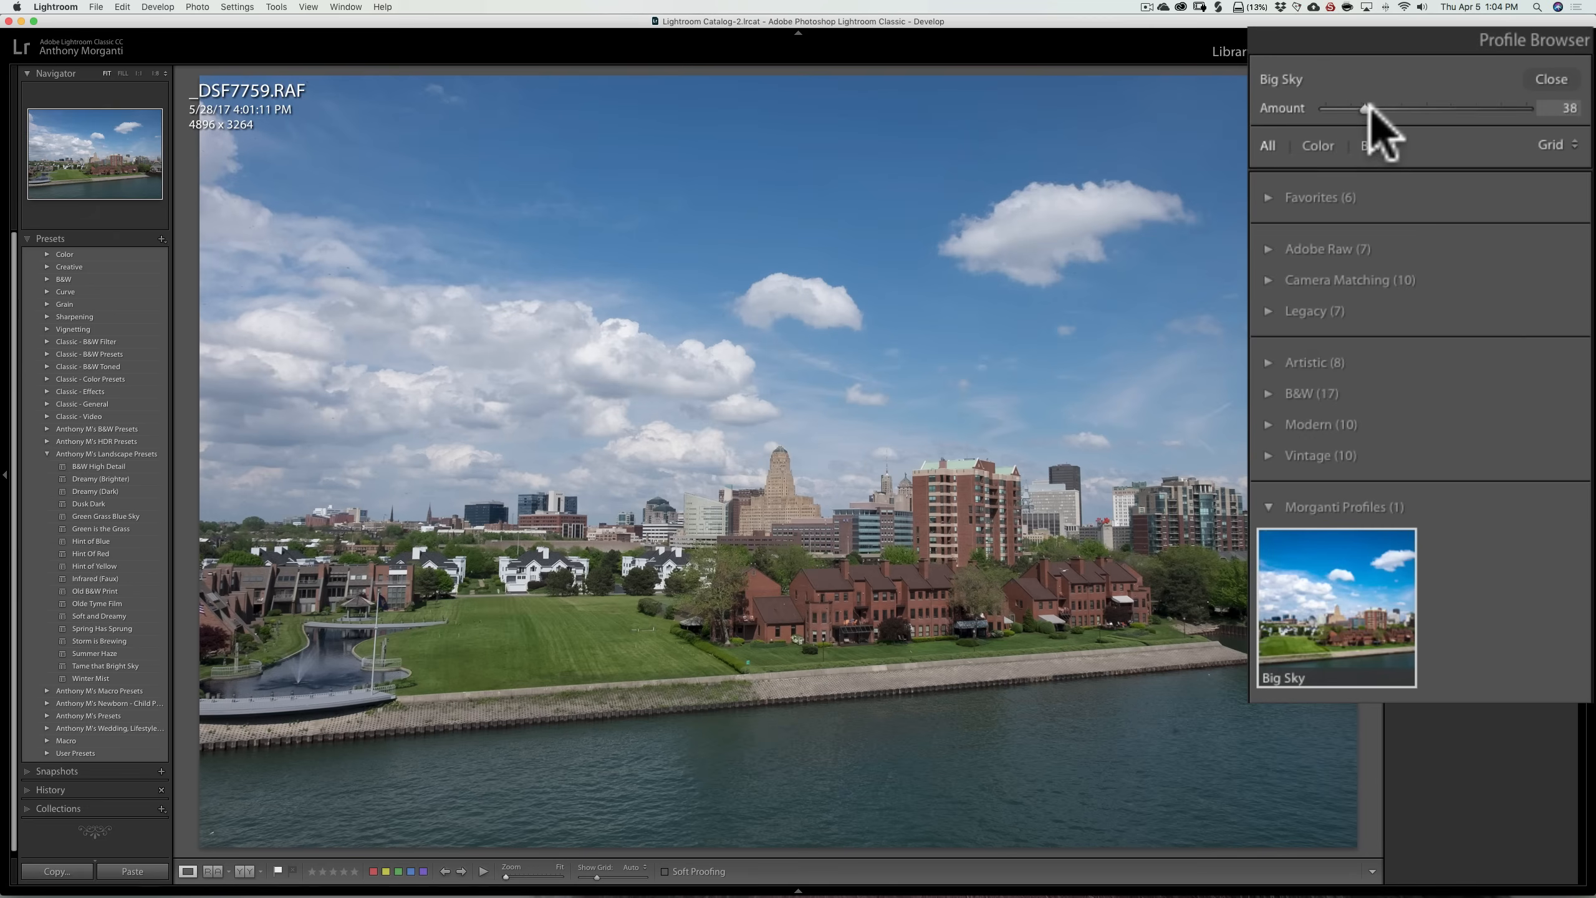
pyautogui.moveTo(1366, 108); pyautogui.dragTo(1425, 109)
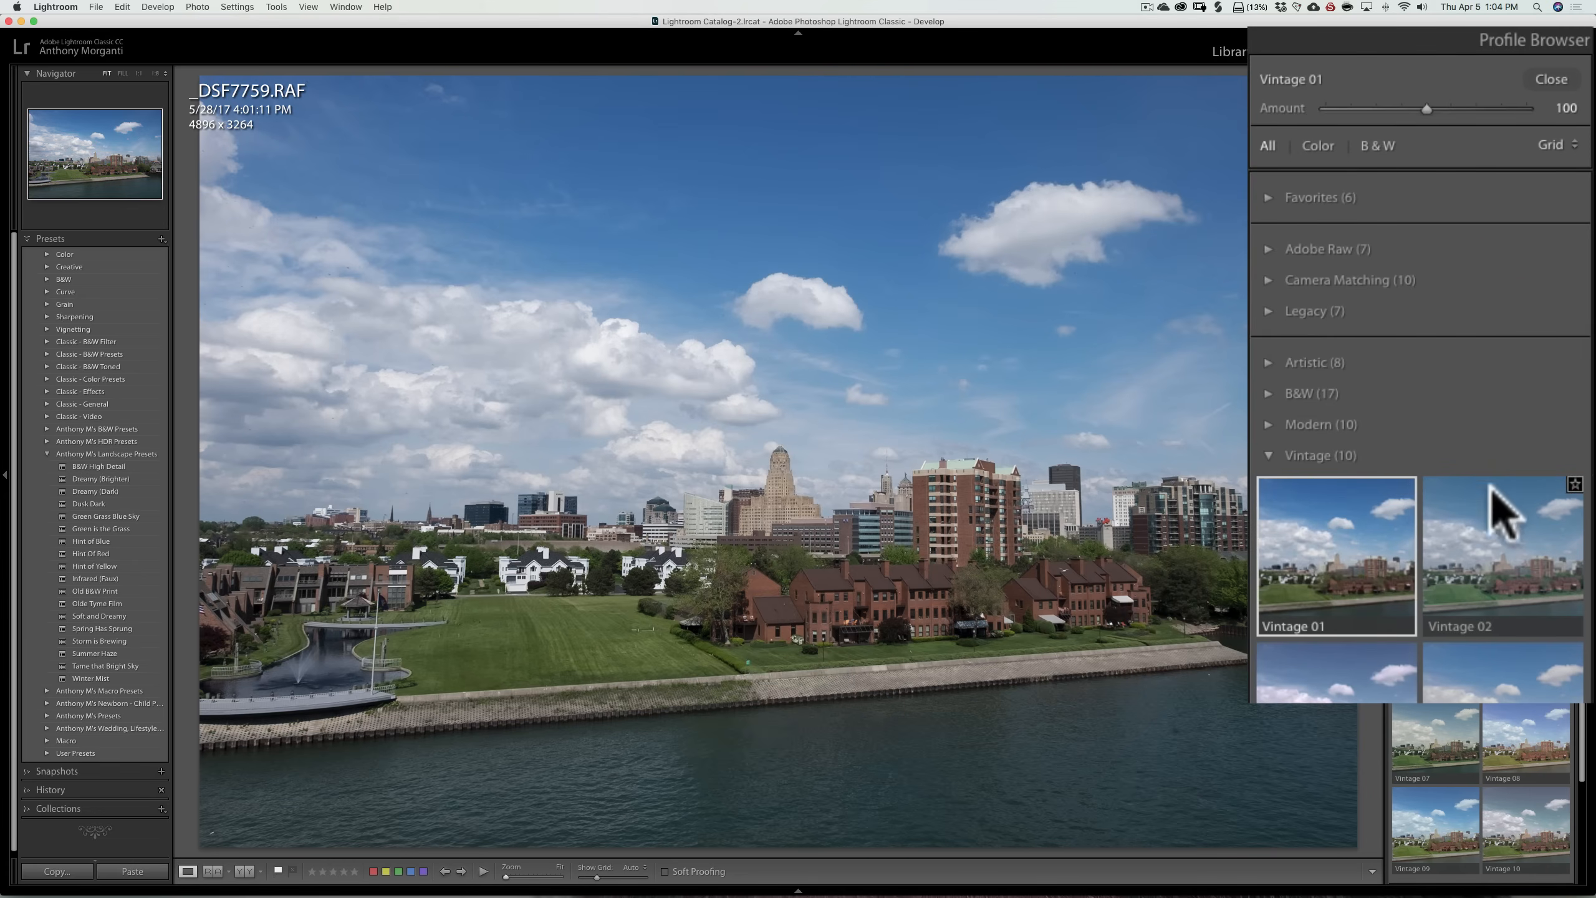
# Try the Vintage 02 profile, then switch the photo back to Big Sky.
pyautogui.click(1502, 553)
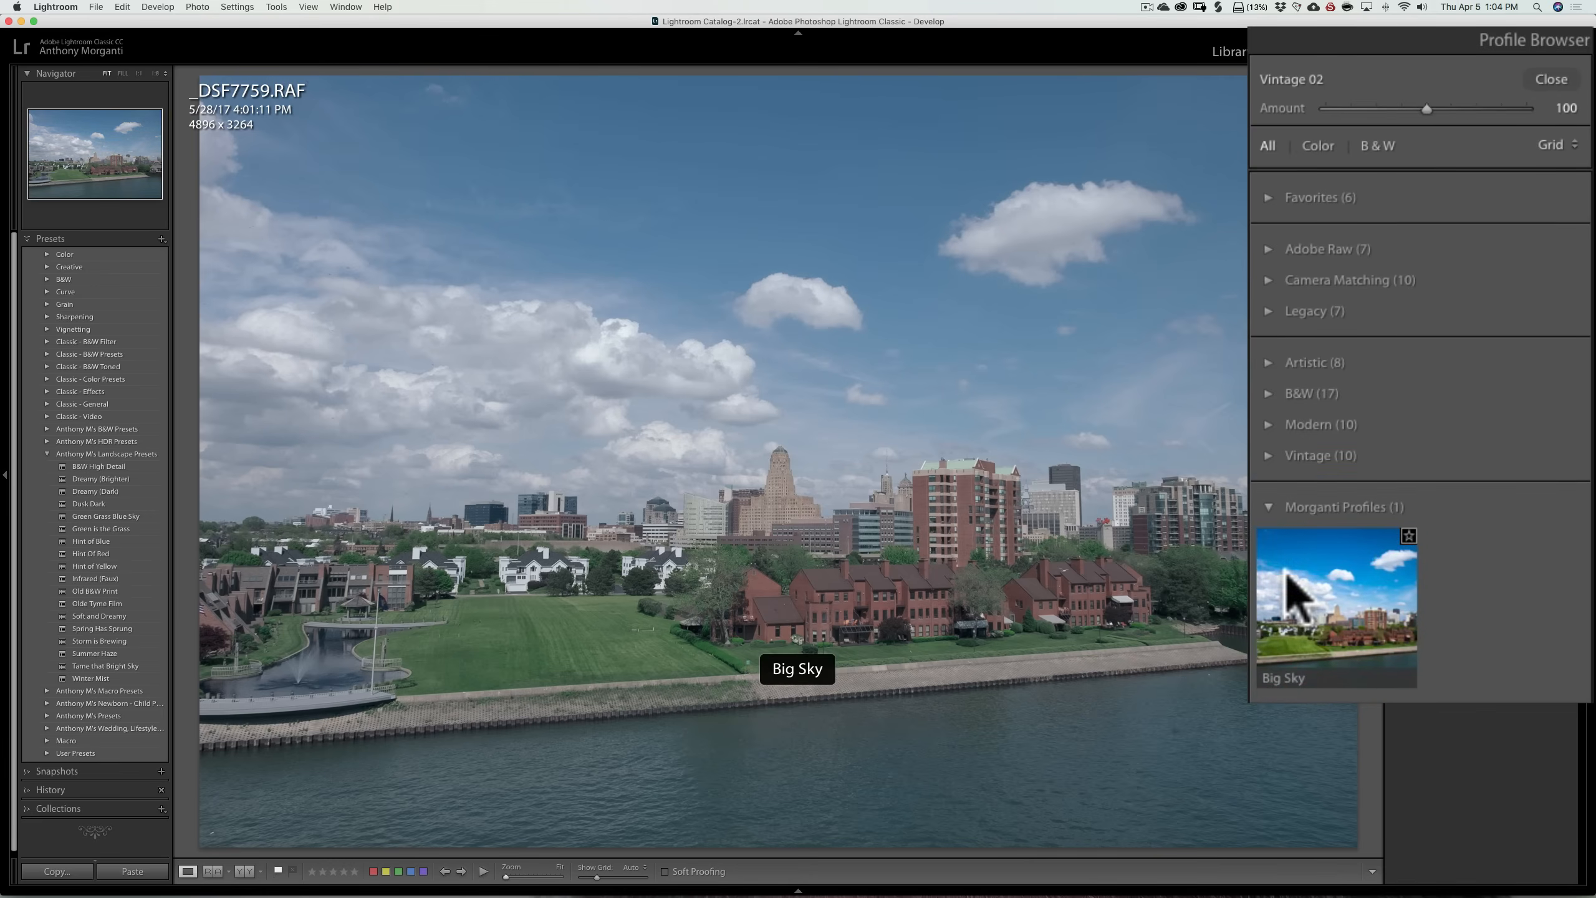
pyautogui.click(1336, 610)
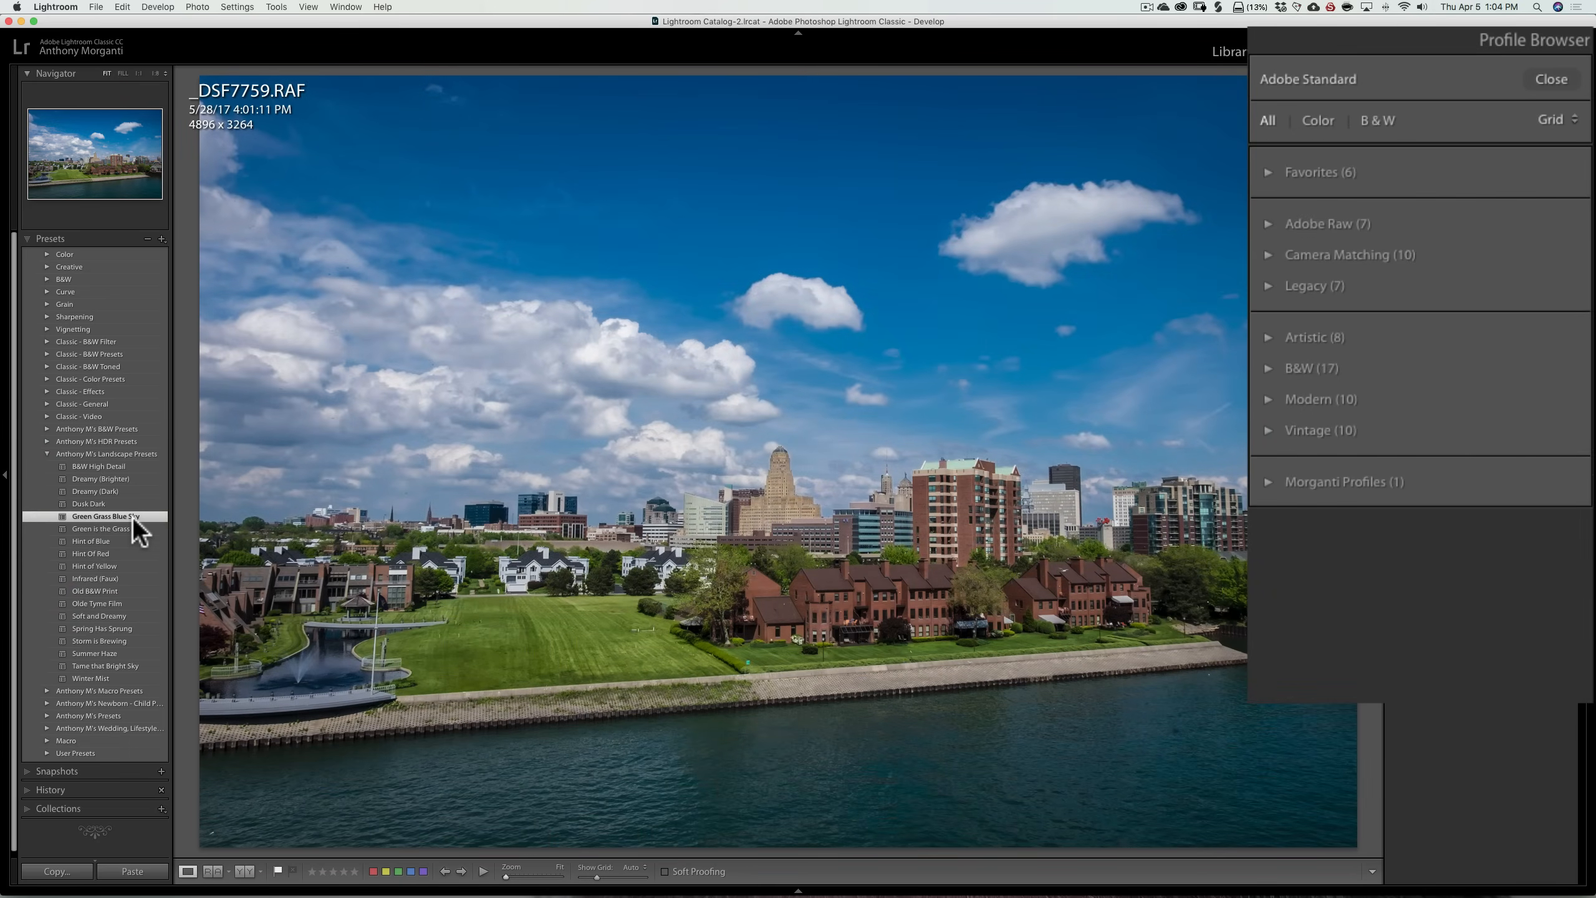
pyautogui.moveTo(1278, 498)
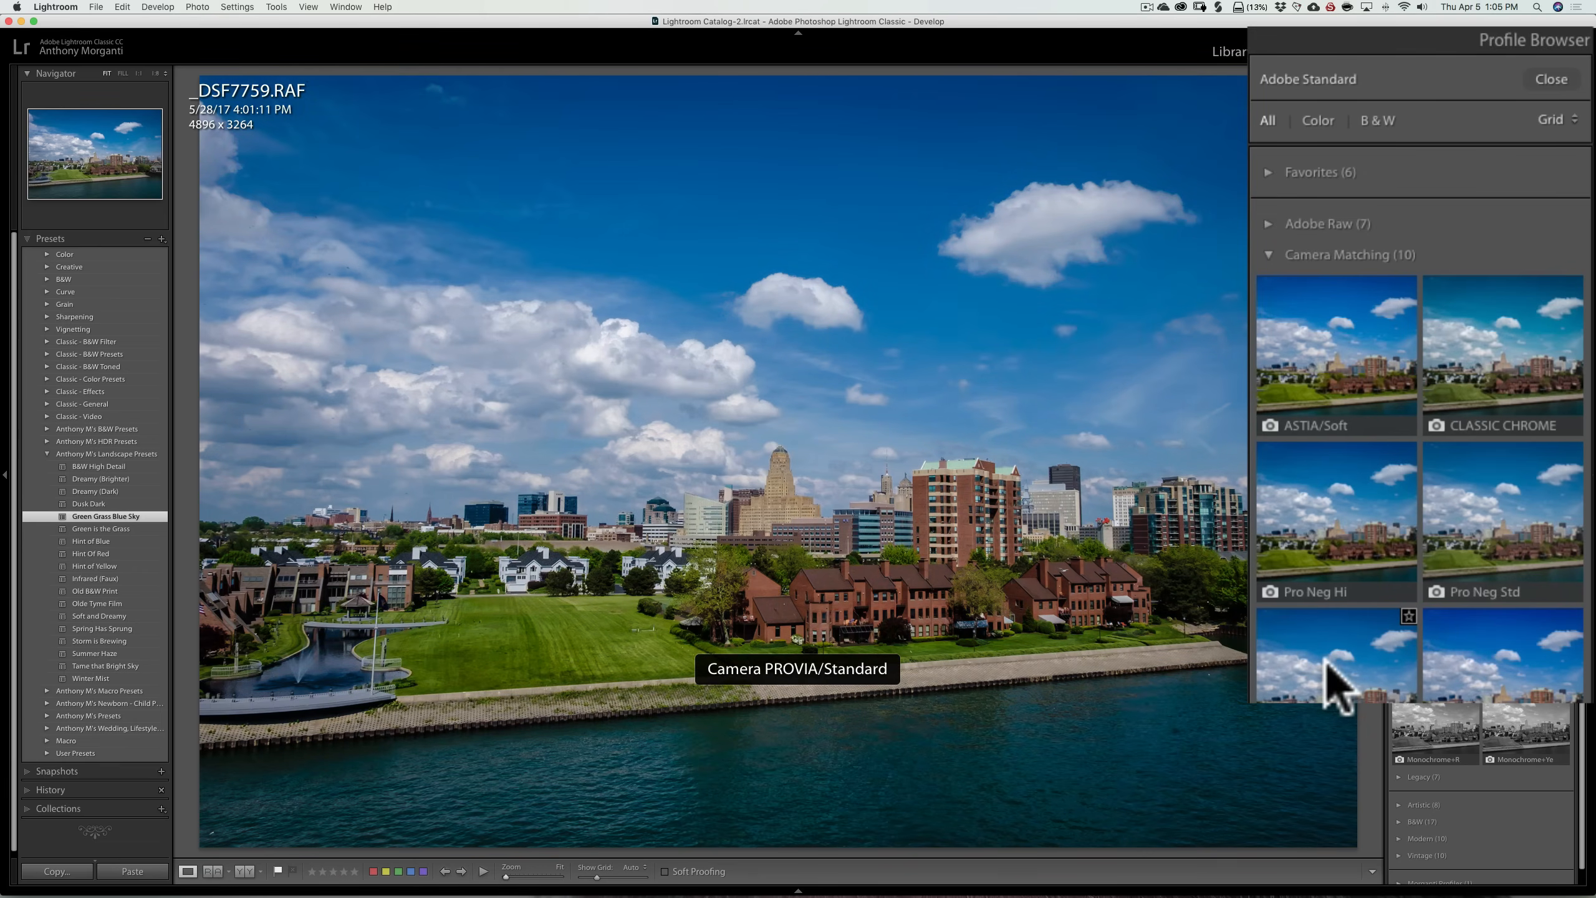
# Apply the Camera PROVIA/Standard profile and close the Profile Browser.
pyautogui.click(1334, 661)
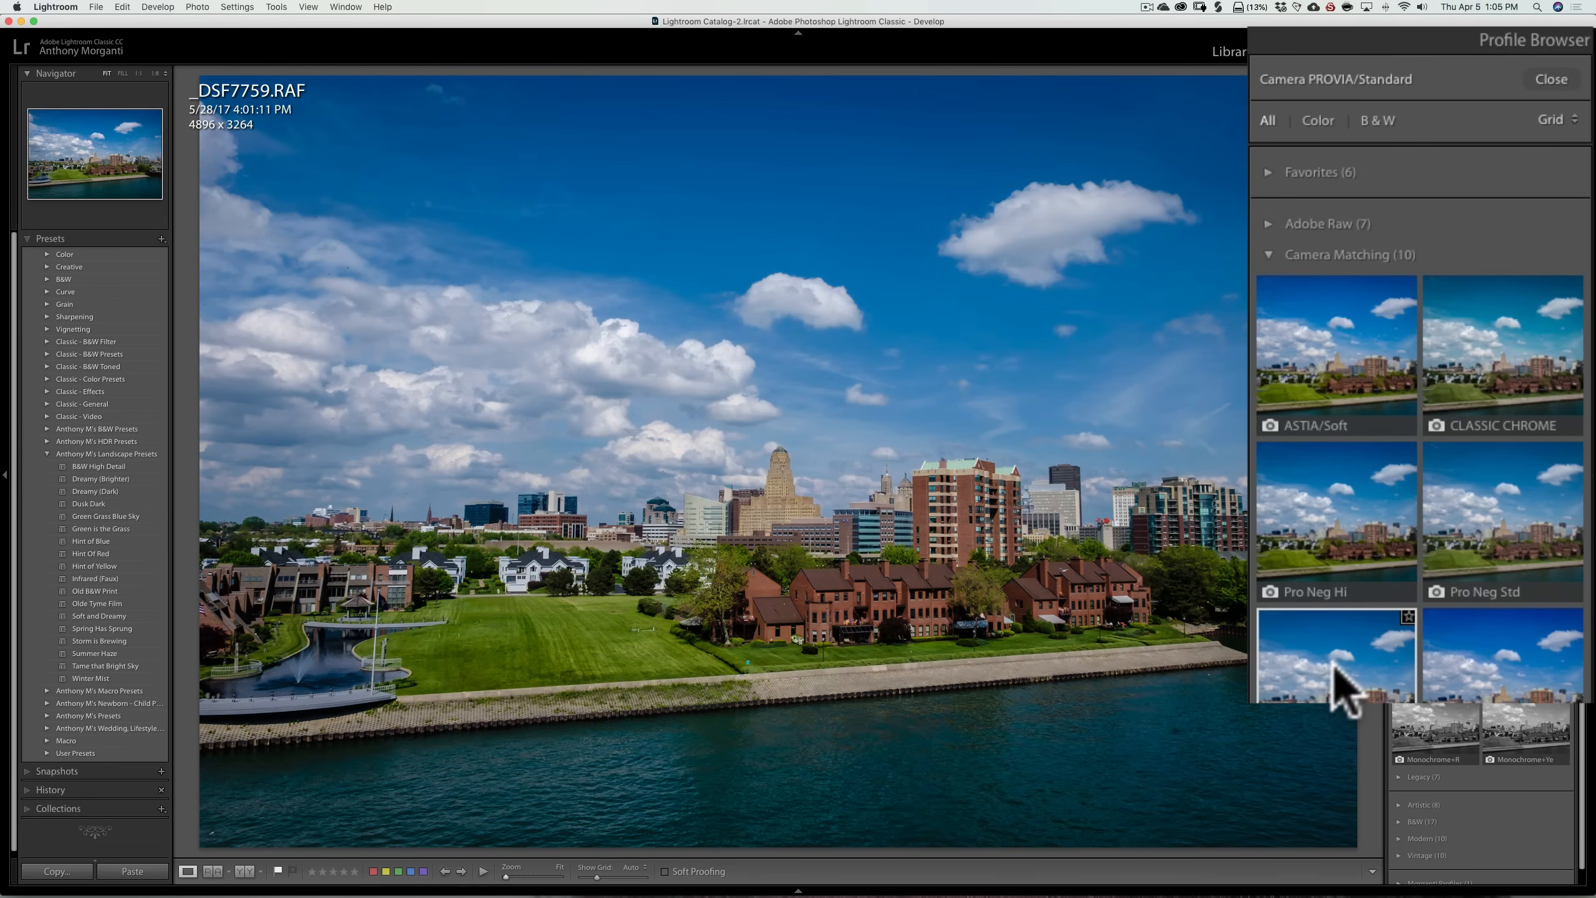
pyautogui.moveTo(1551, 100)
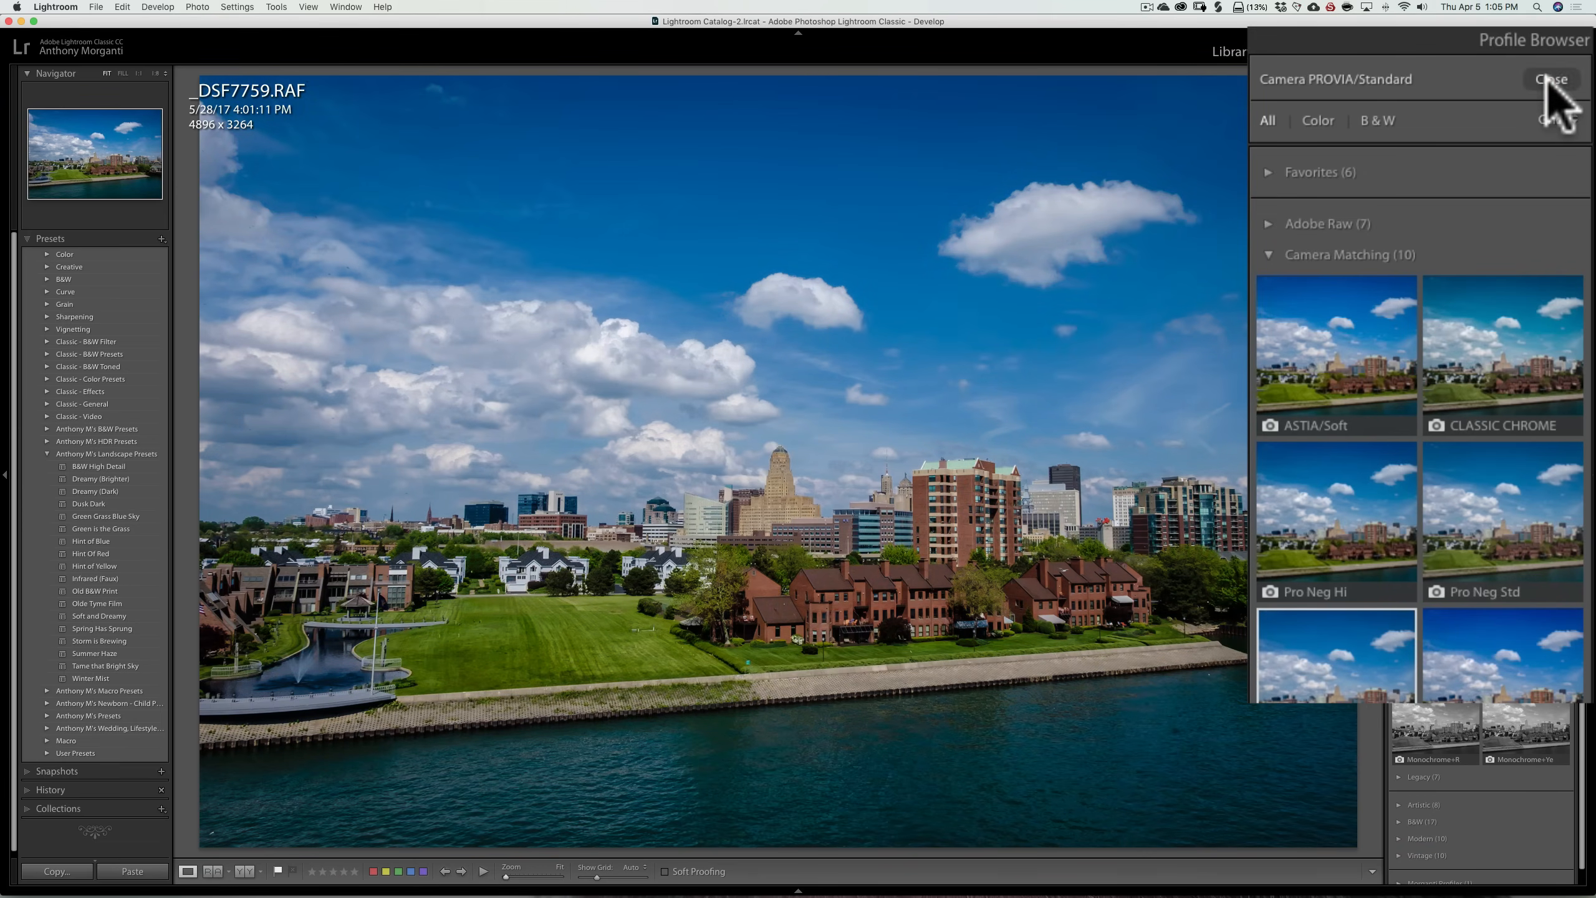
pyautogui.click(1549, 76)
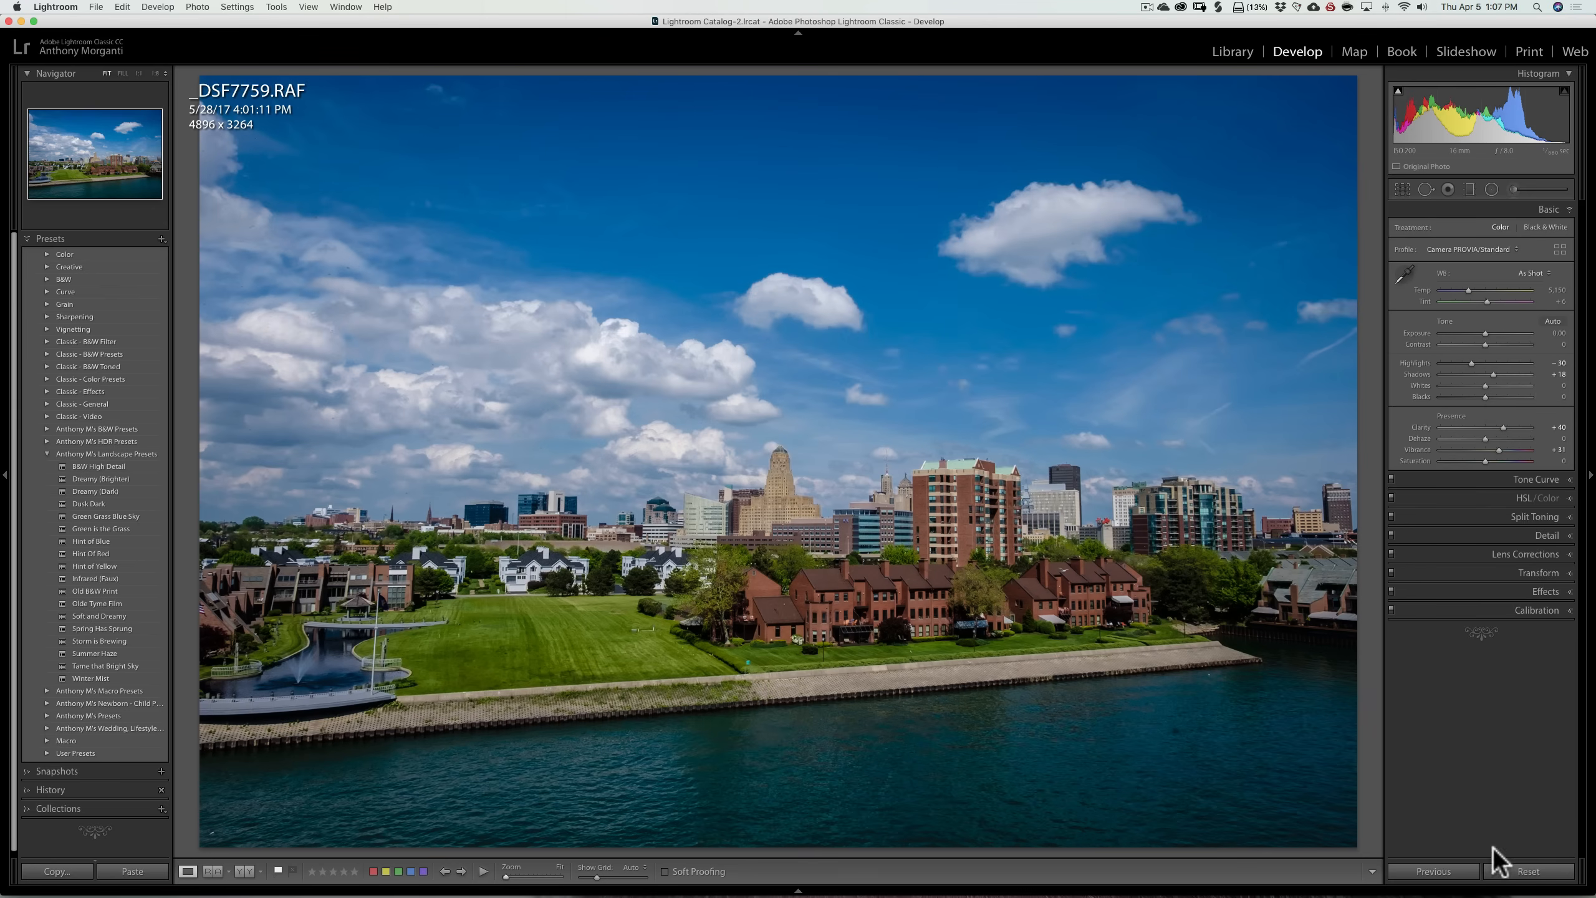
pyautogui.moveTo(1485, 793)
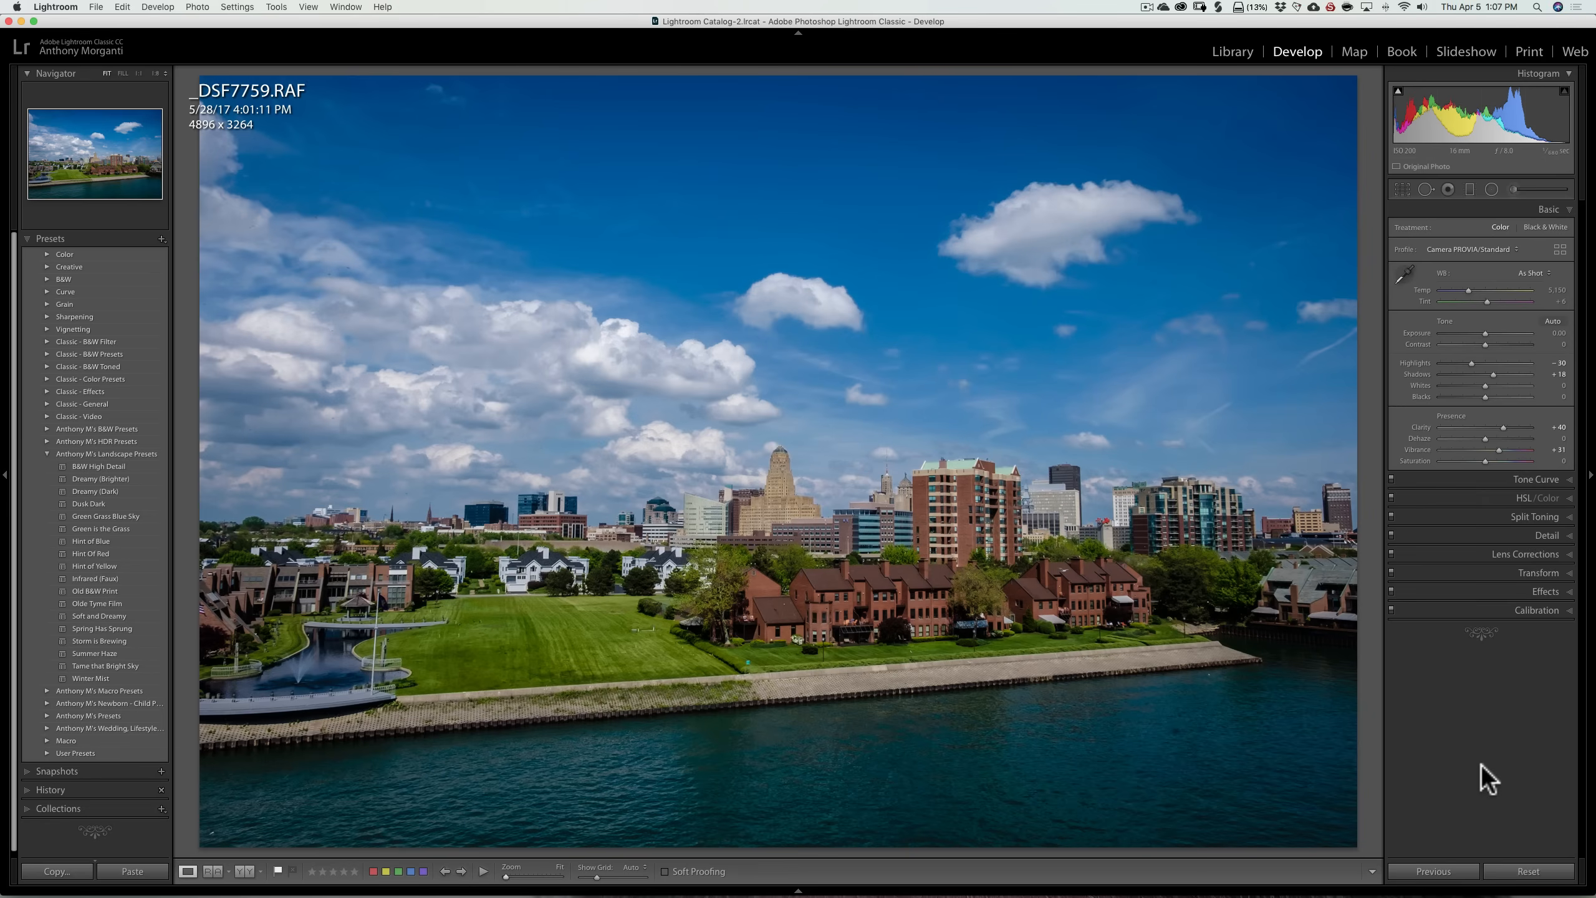
pyautogui.moveTo(1433, 873)
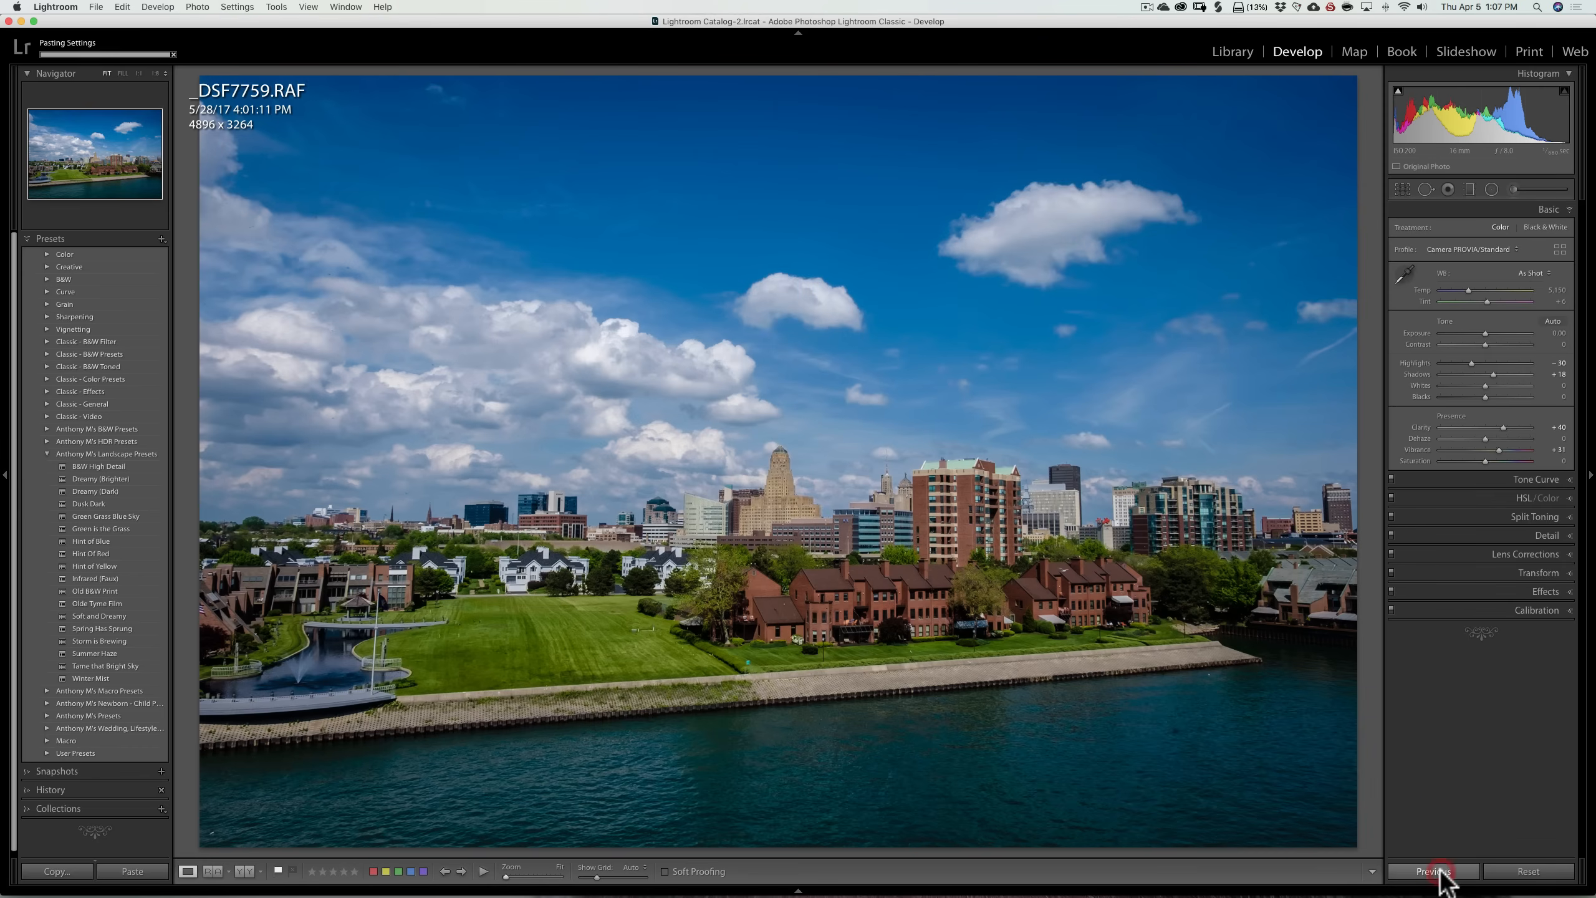
# Restore the Previous settings, then apply the Big Sky profile at amount 100.
pyautogui.click(1434, 871)
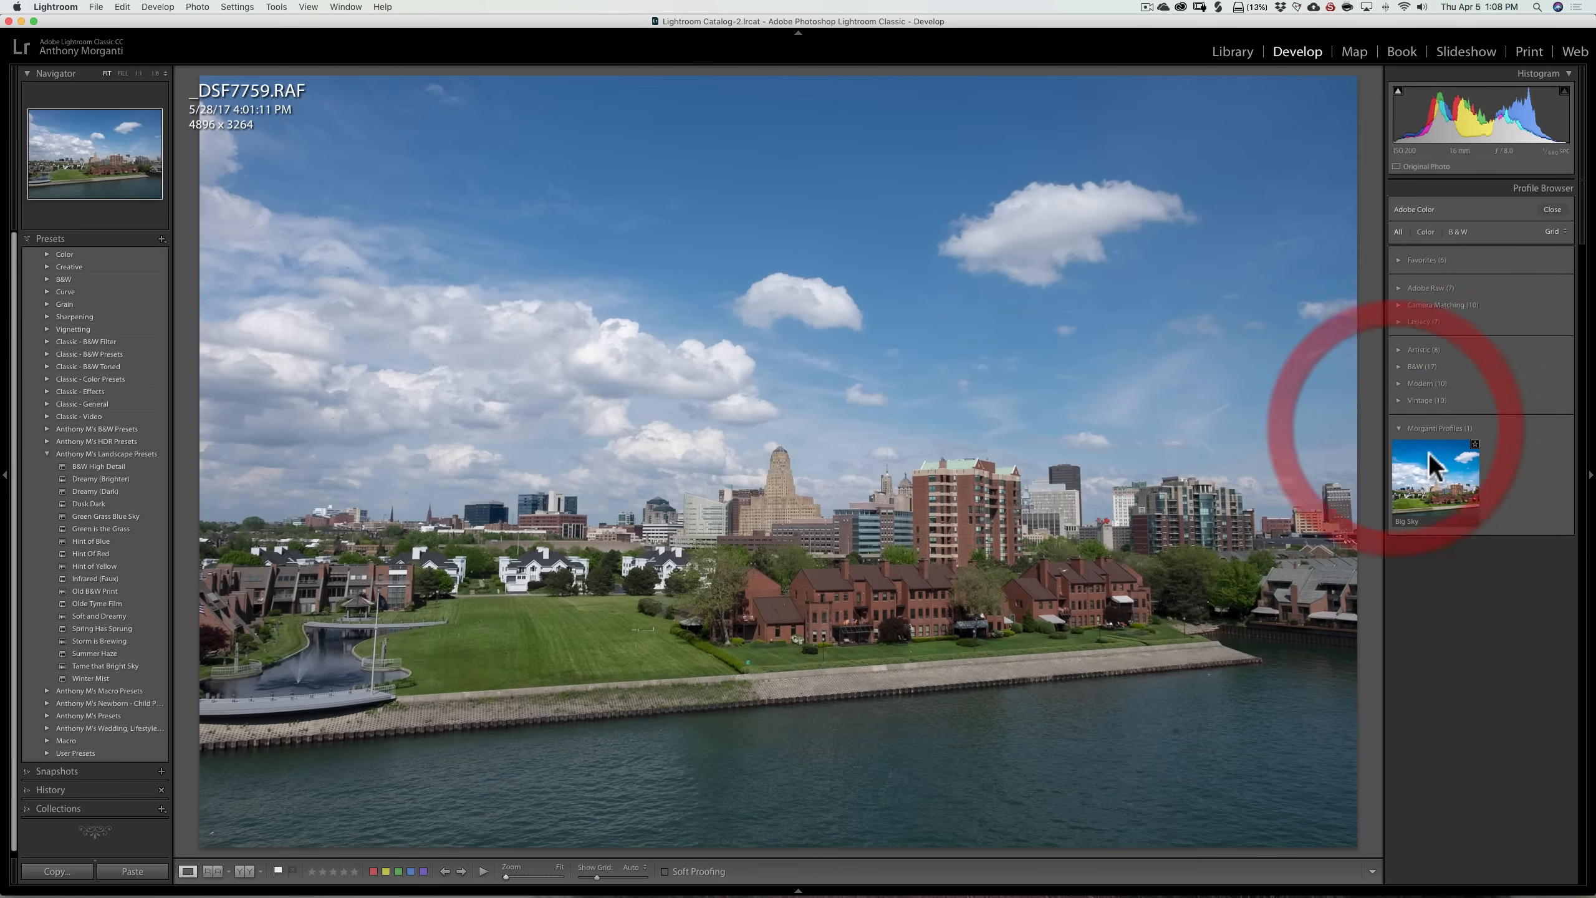
pyautogui.click(1435, 479)
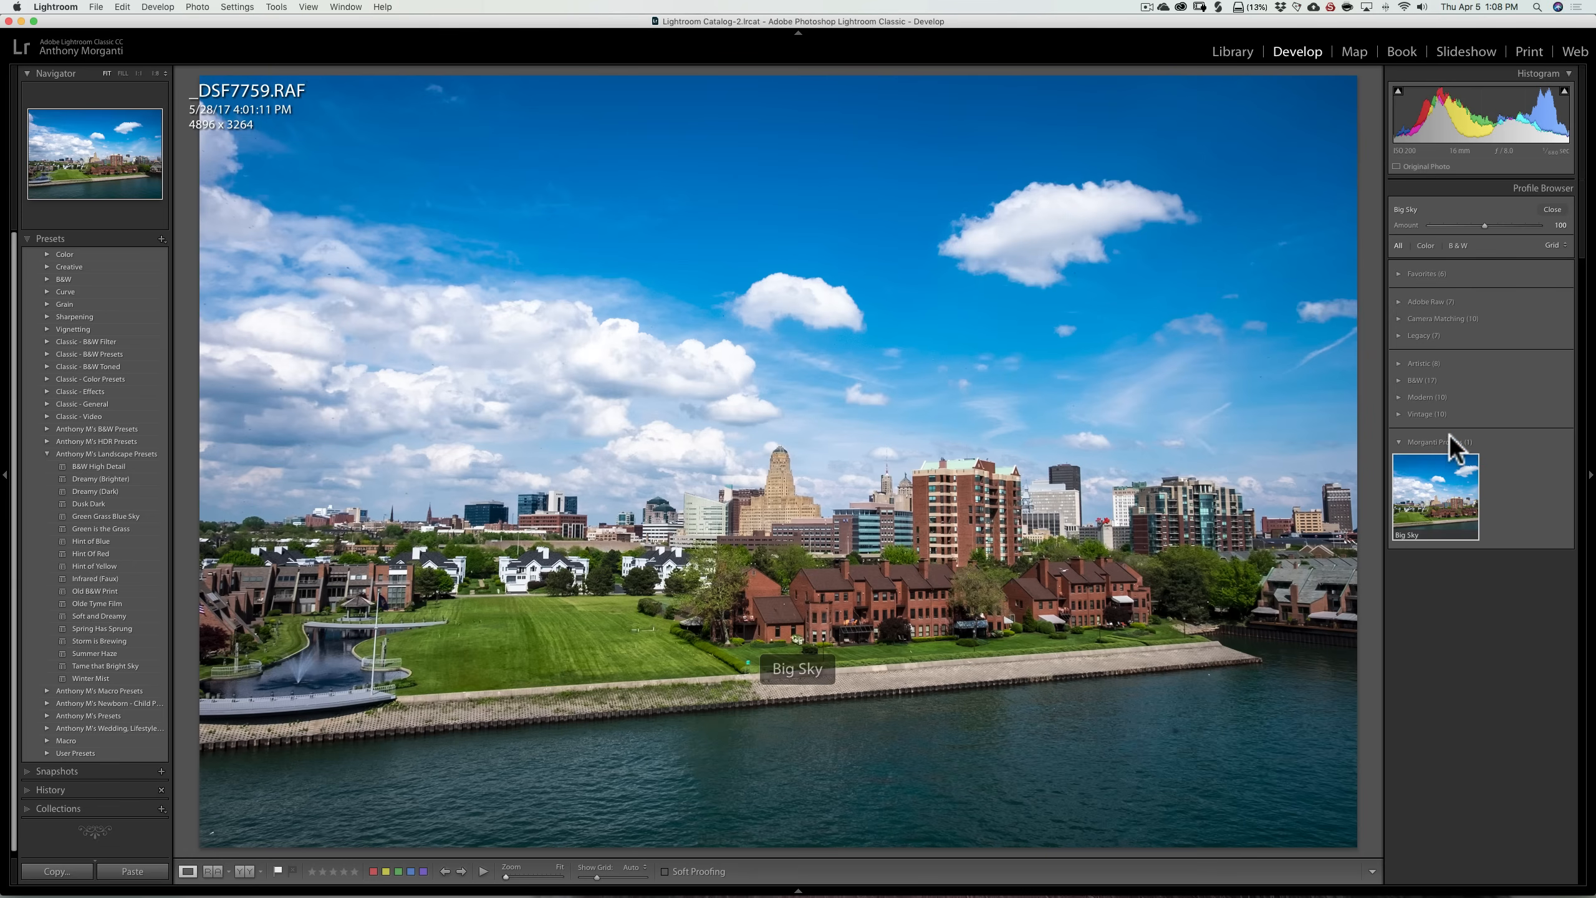
pyautogui.moveTo(1449, 284)
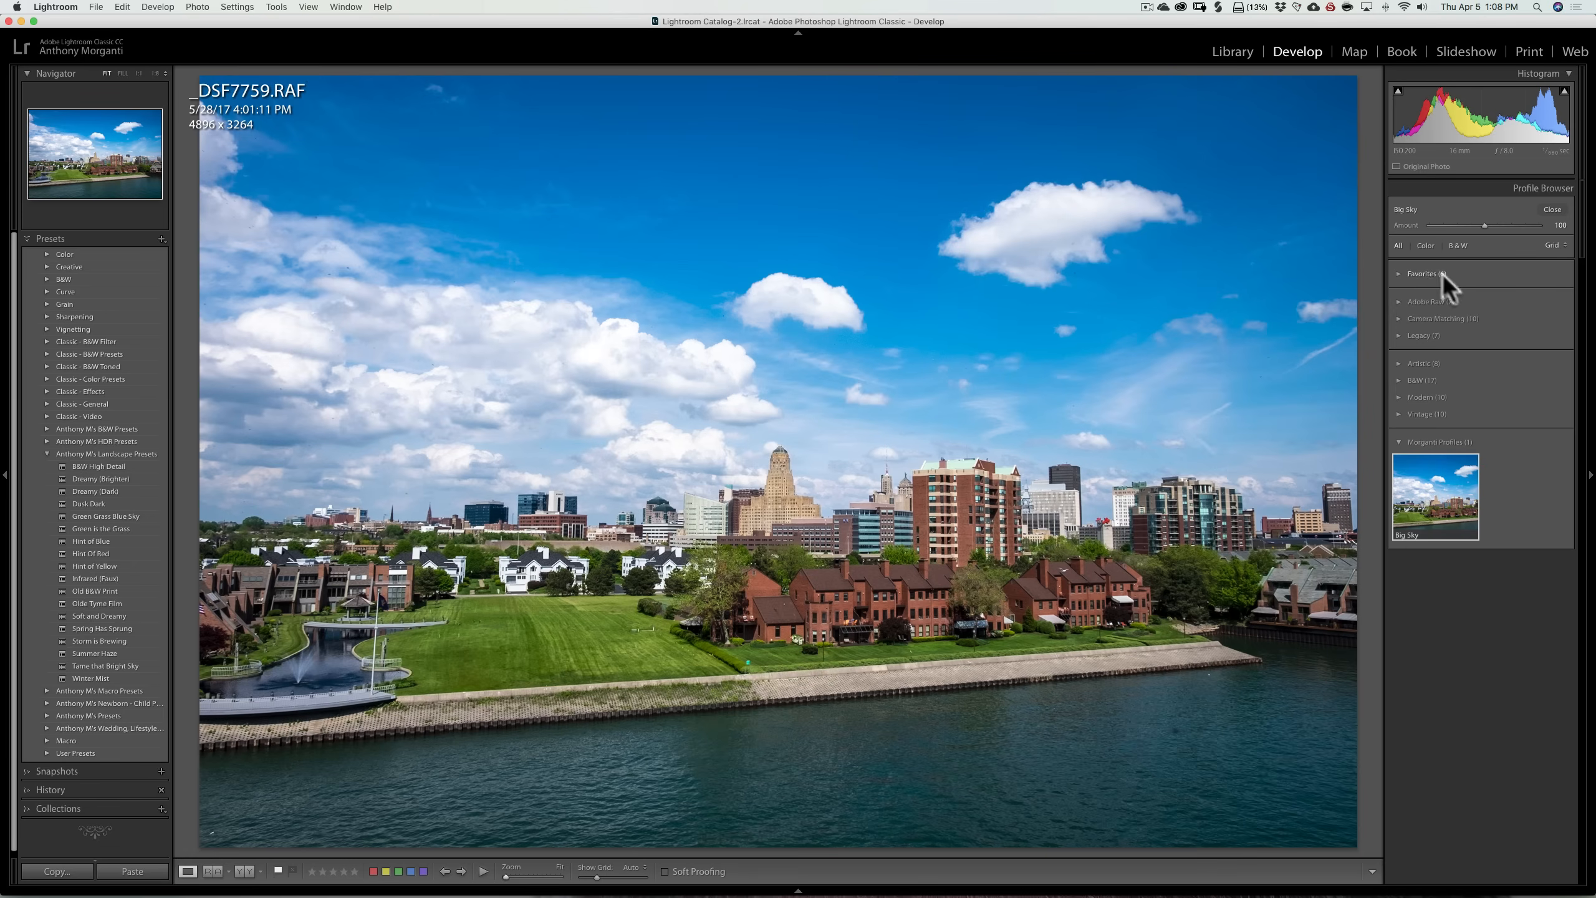
pyautogui.moveTo(1424, 344)
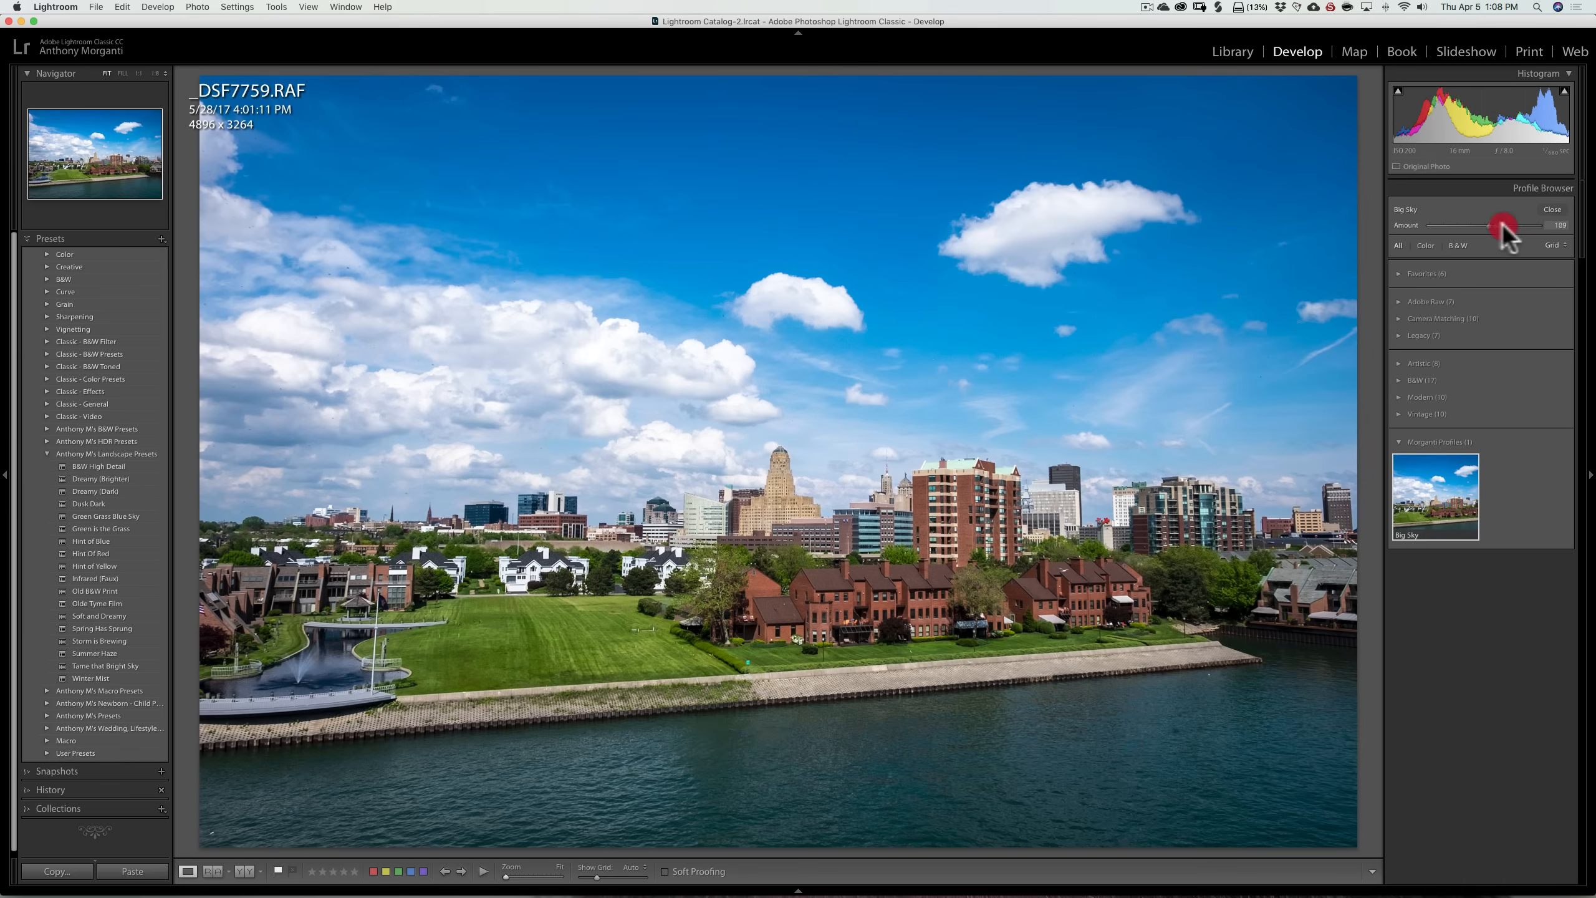
# Raise the Big Sky amount to about 109, then ease it back to 100.
pyautogui.moveTo(1504, 224); pyautogui.dragTo(1547, 224)
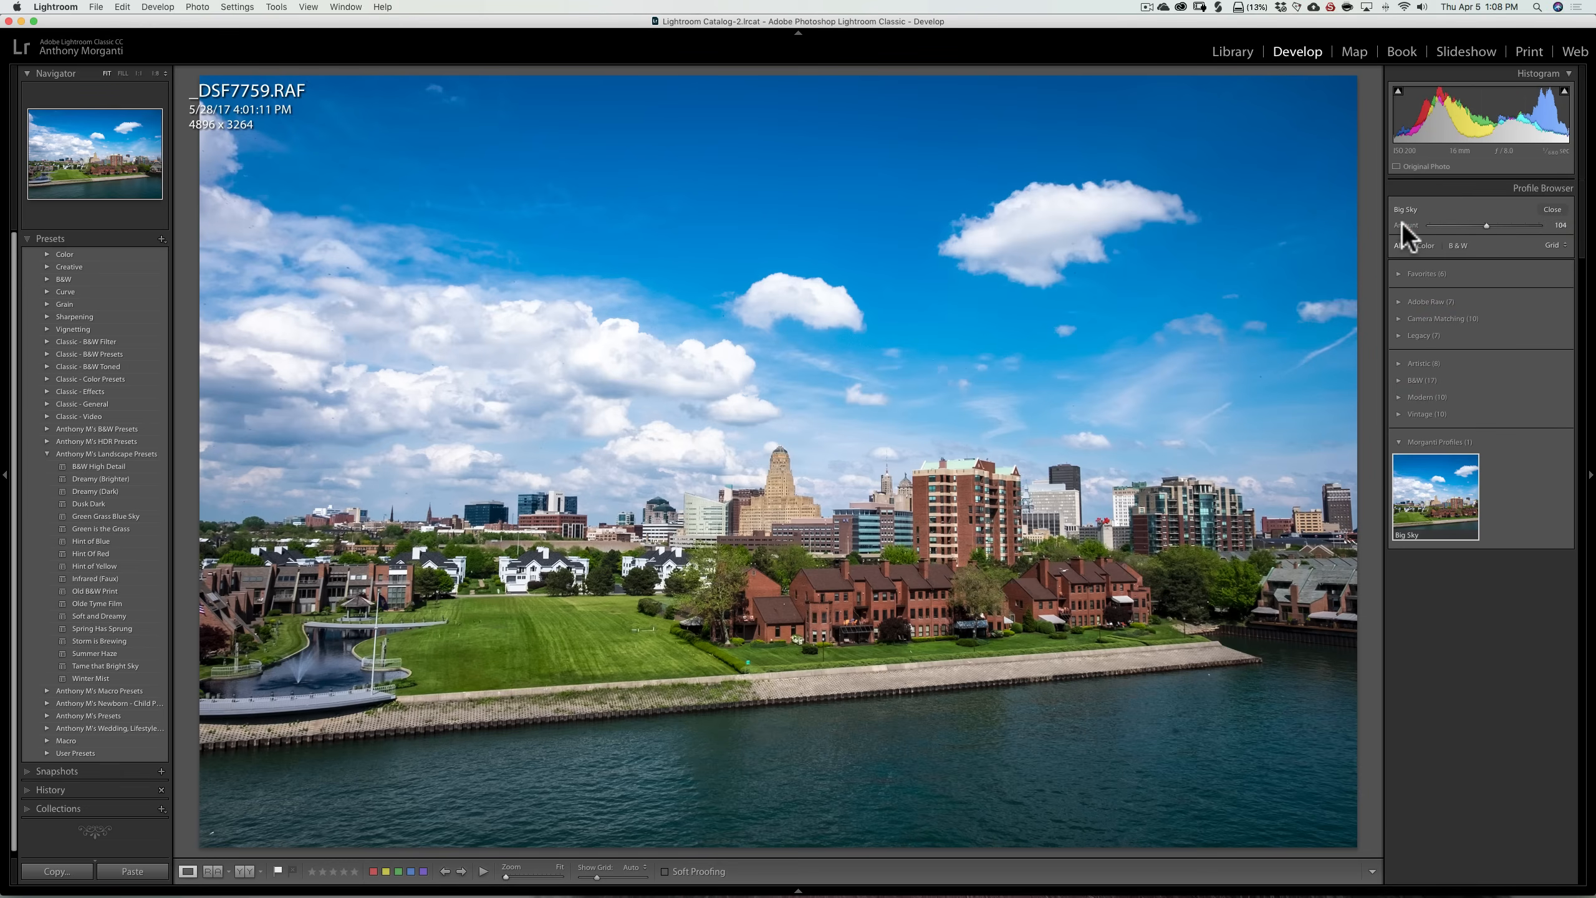
pyautogui.moveTo(1487, 225); pyautogui.dragTo(1482, 225)
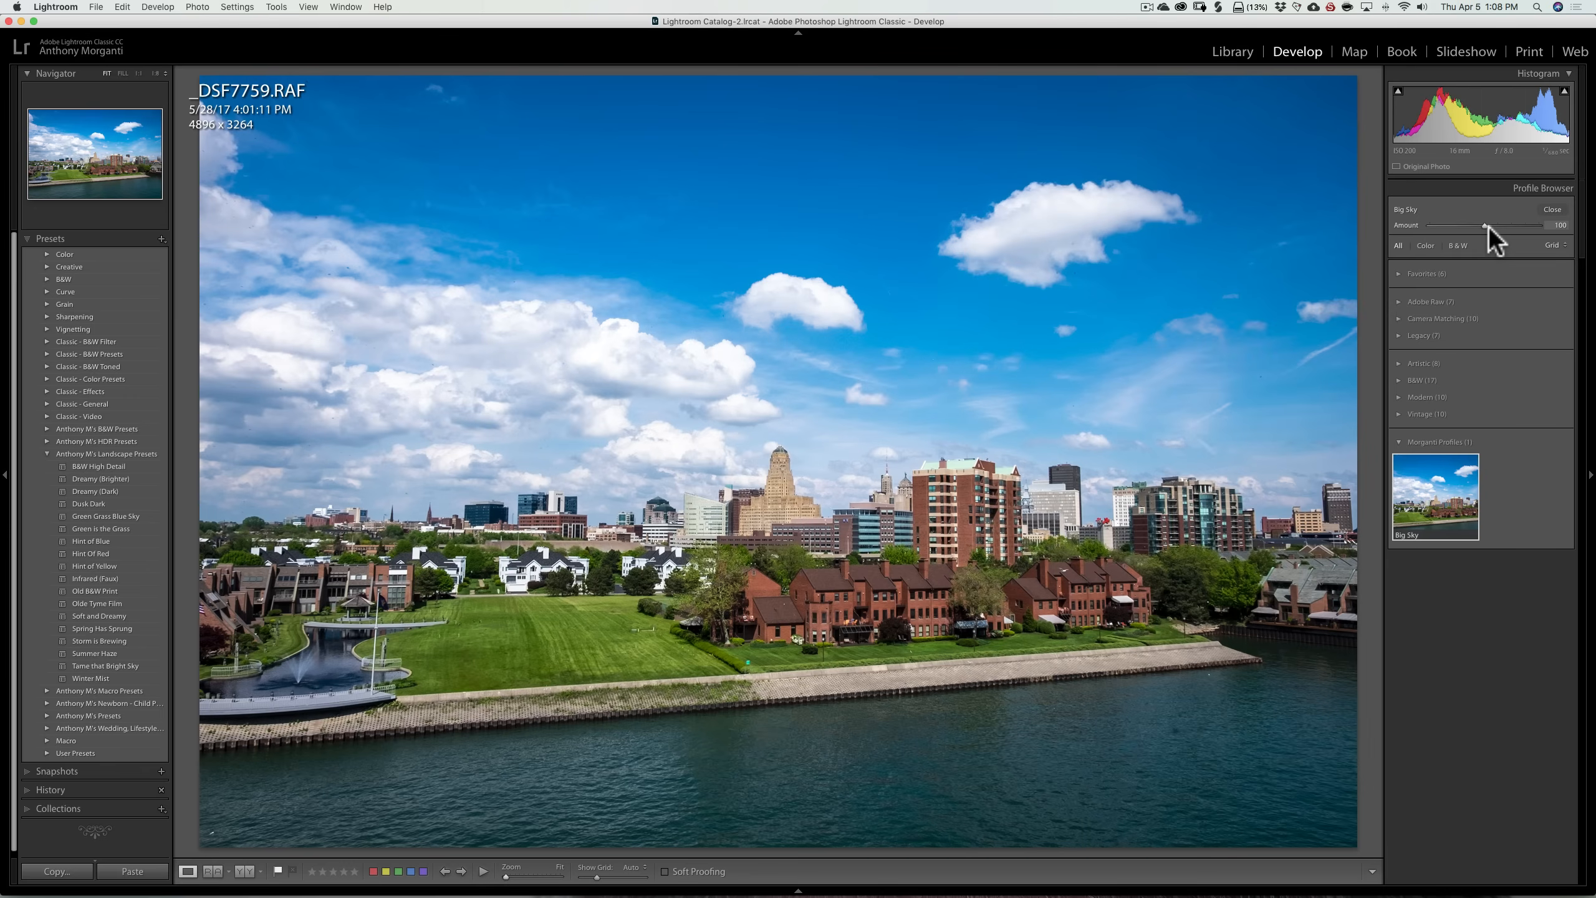
pyautogui.moveTo(1461, 476)
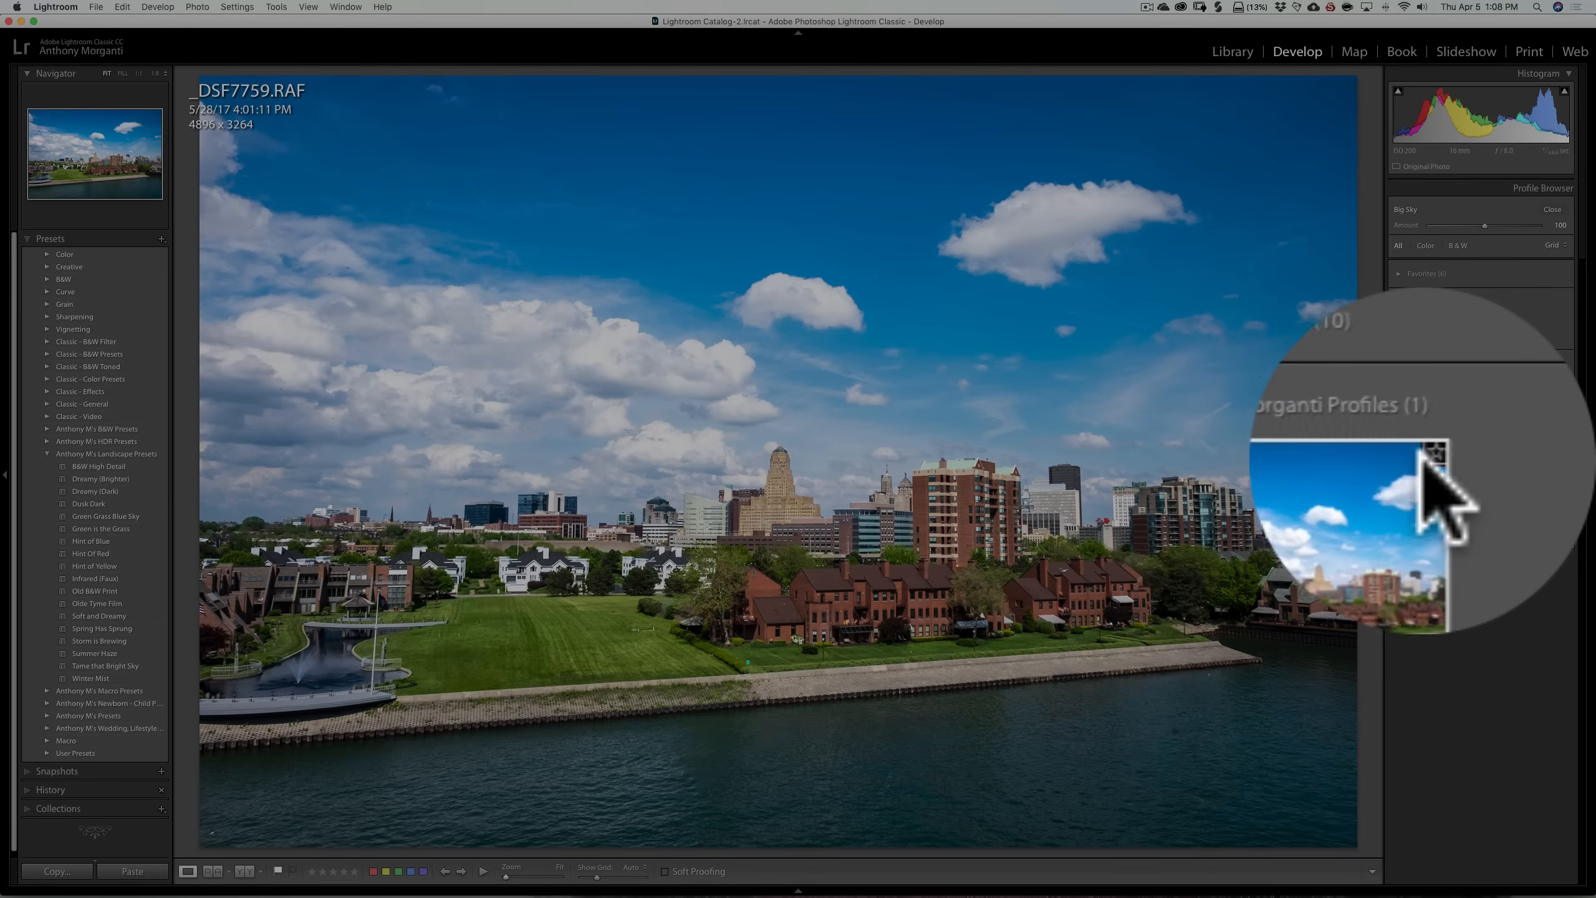
# Star Big Sky as a favorite and verify it in the Favorites group of seven.
pyautogui.click(1433, 454)
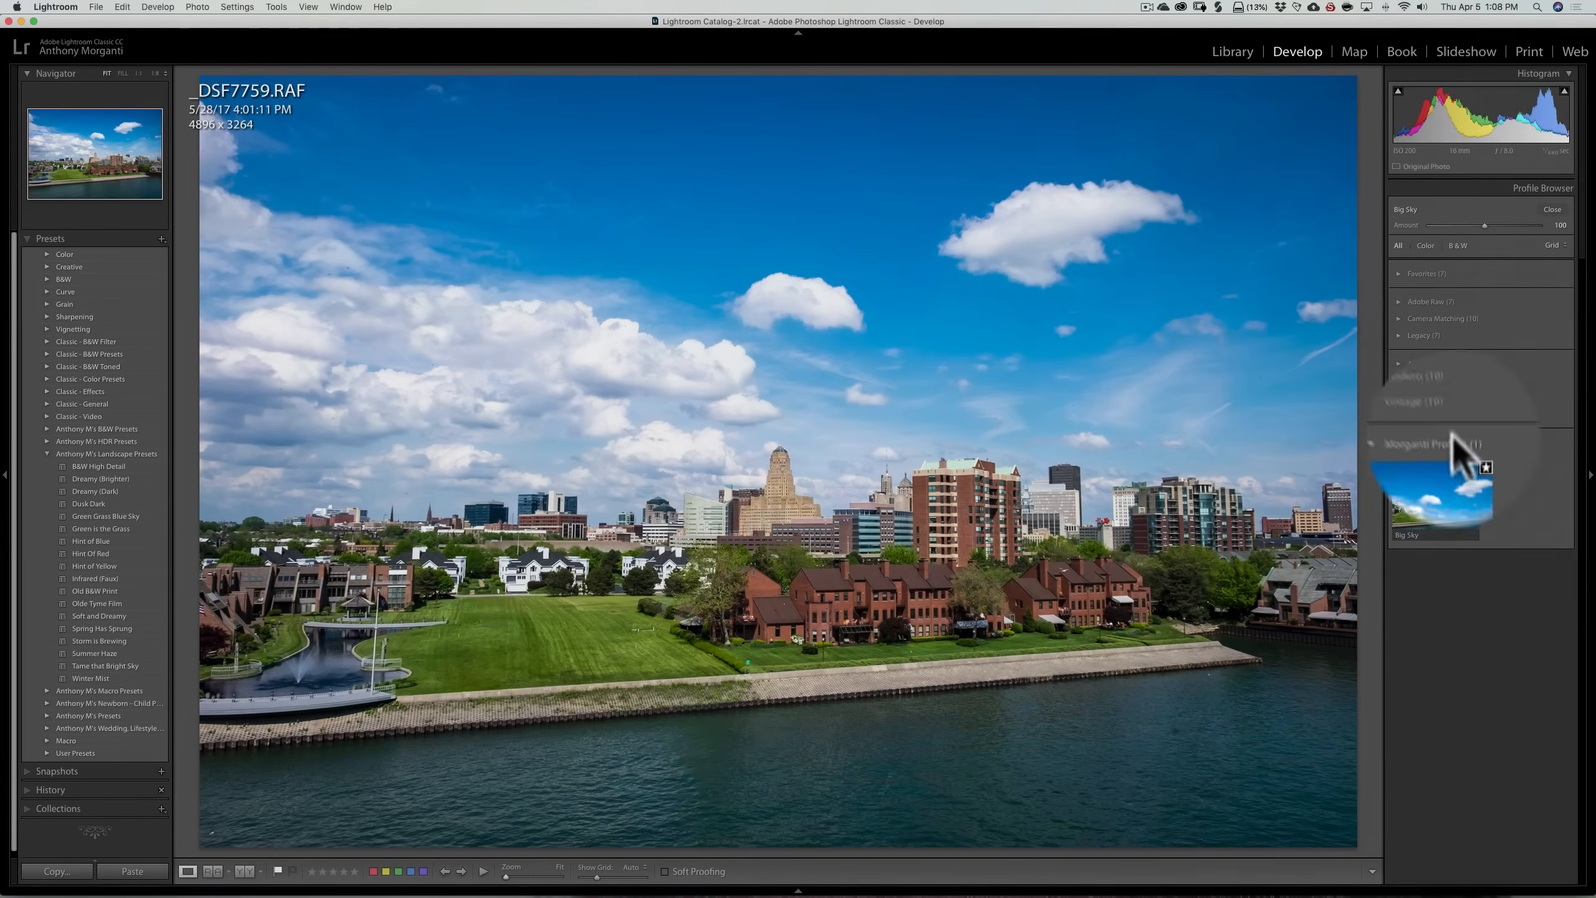
pyautogui.click(1399, 273)
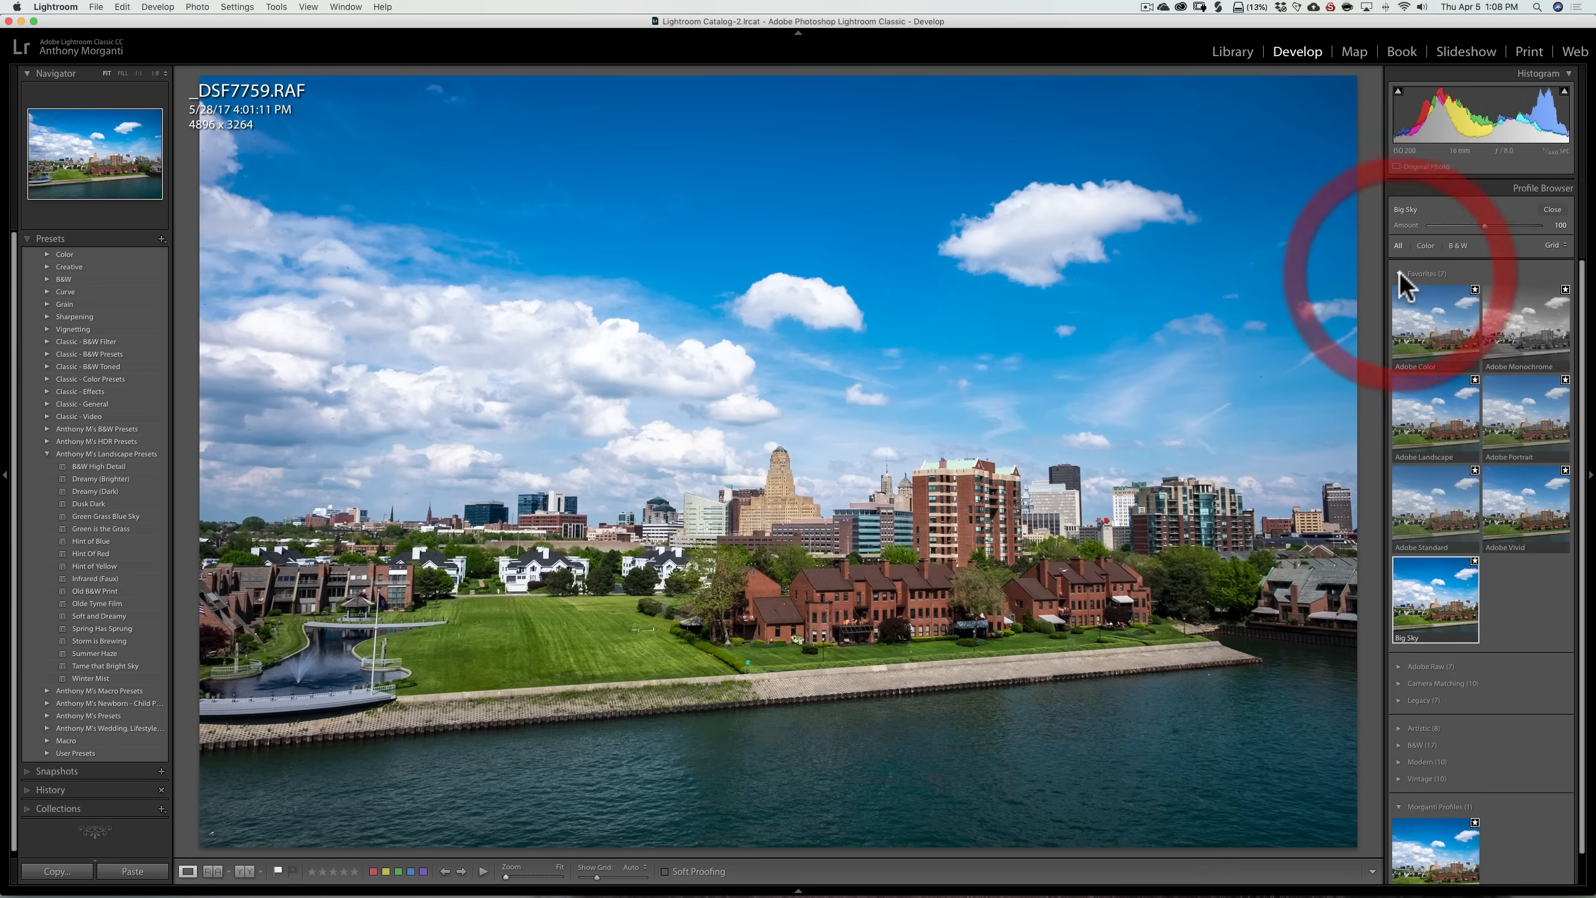
pyautogui.moveTo(1435, 618)
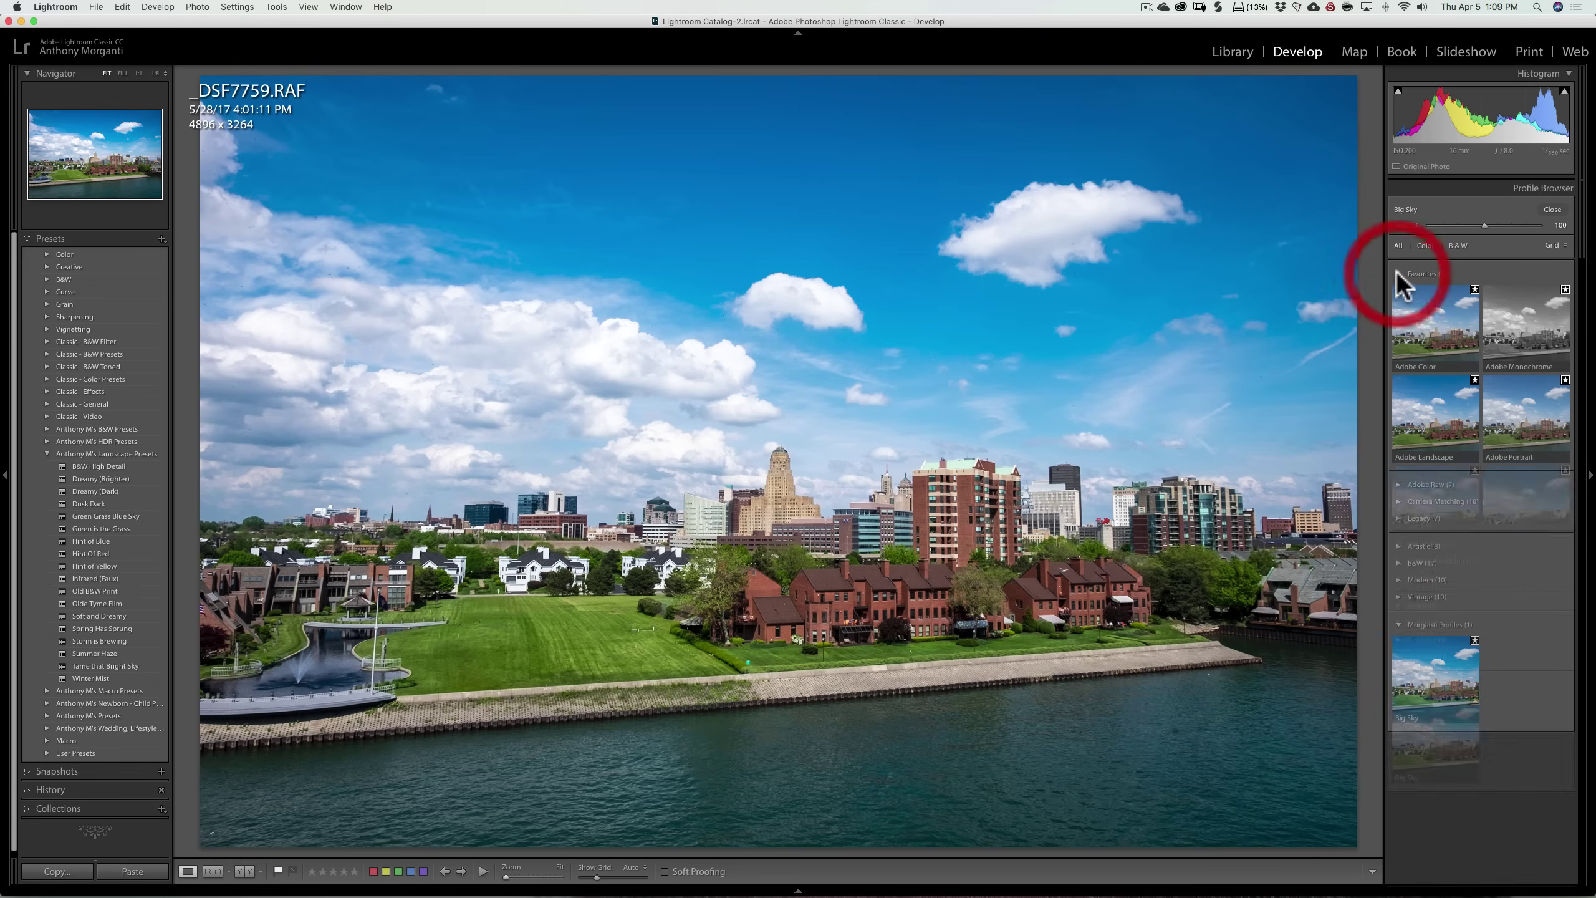
pyautogui.click(1399, 274)
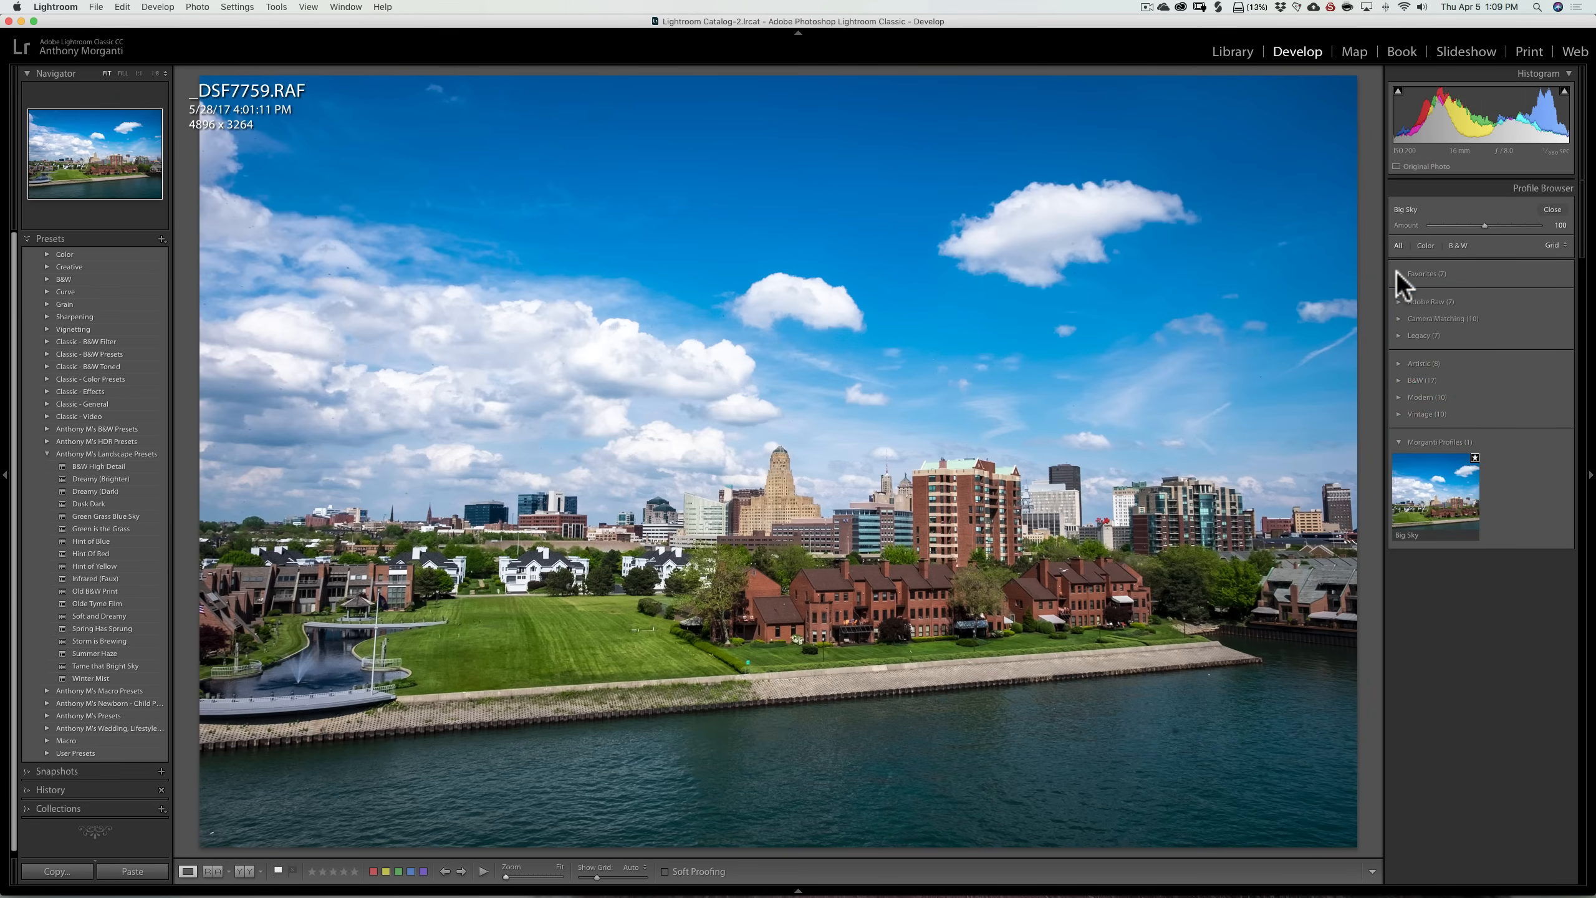